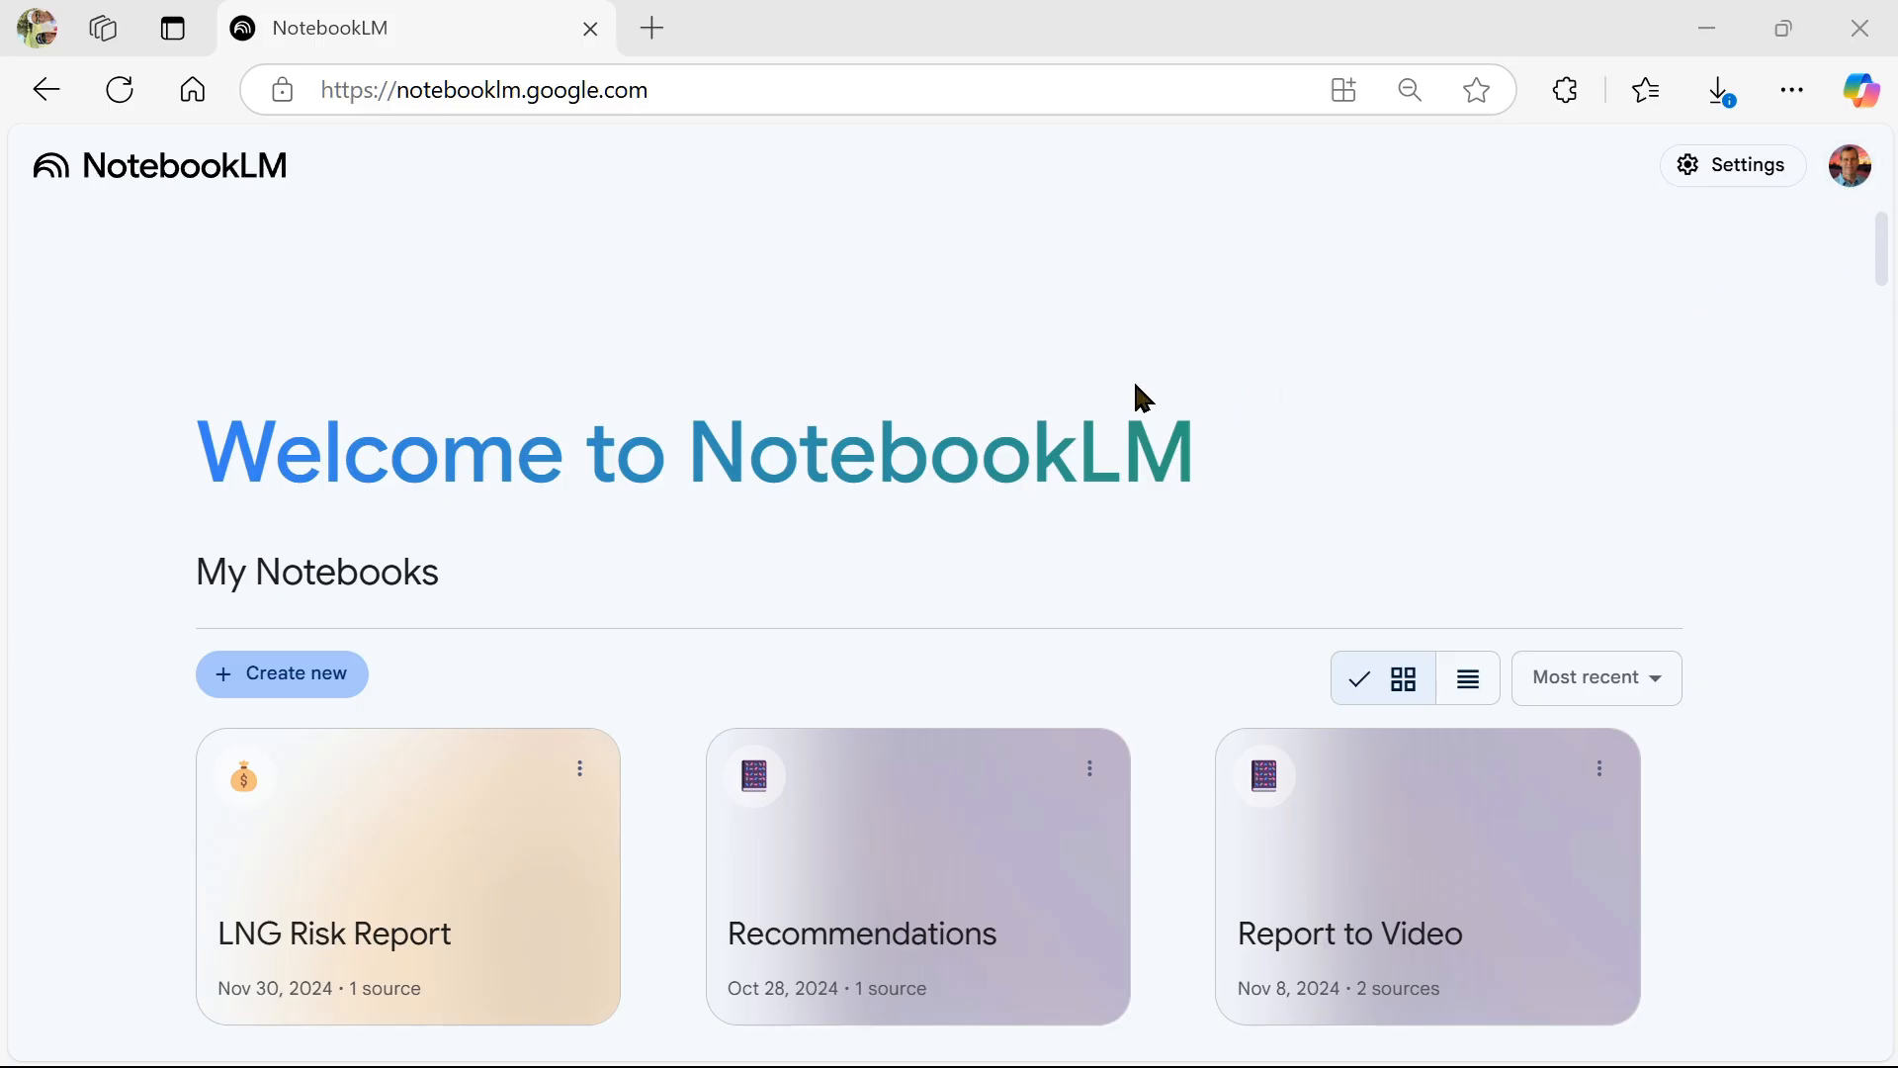
pyautogui.moveTo(860, 271)
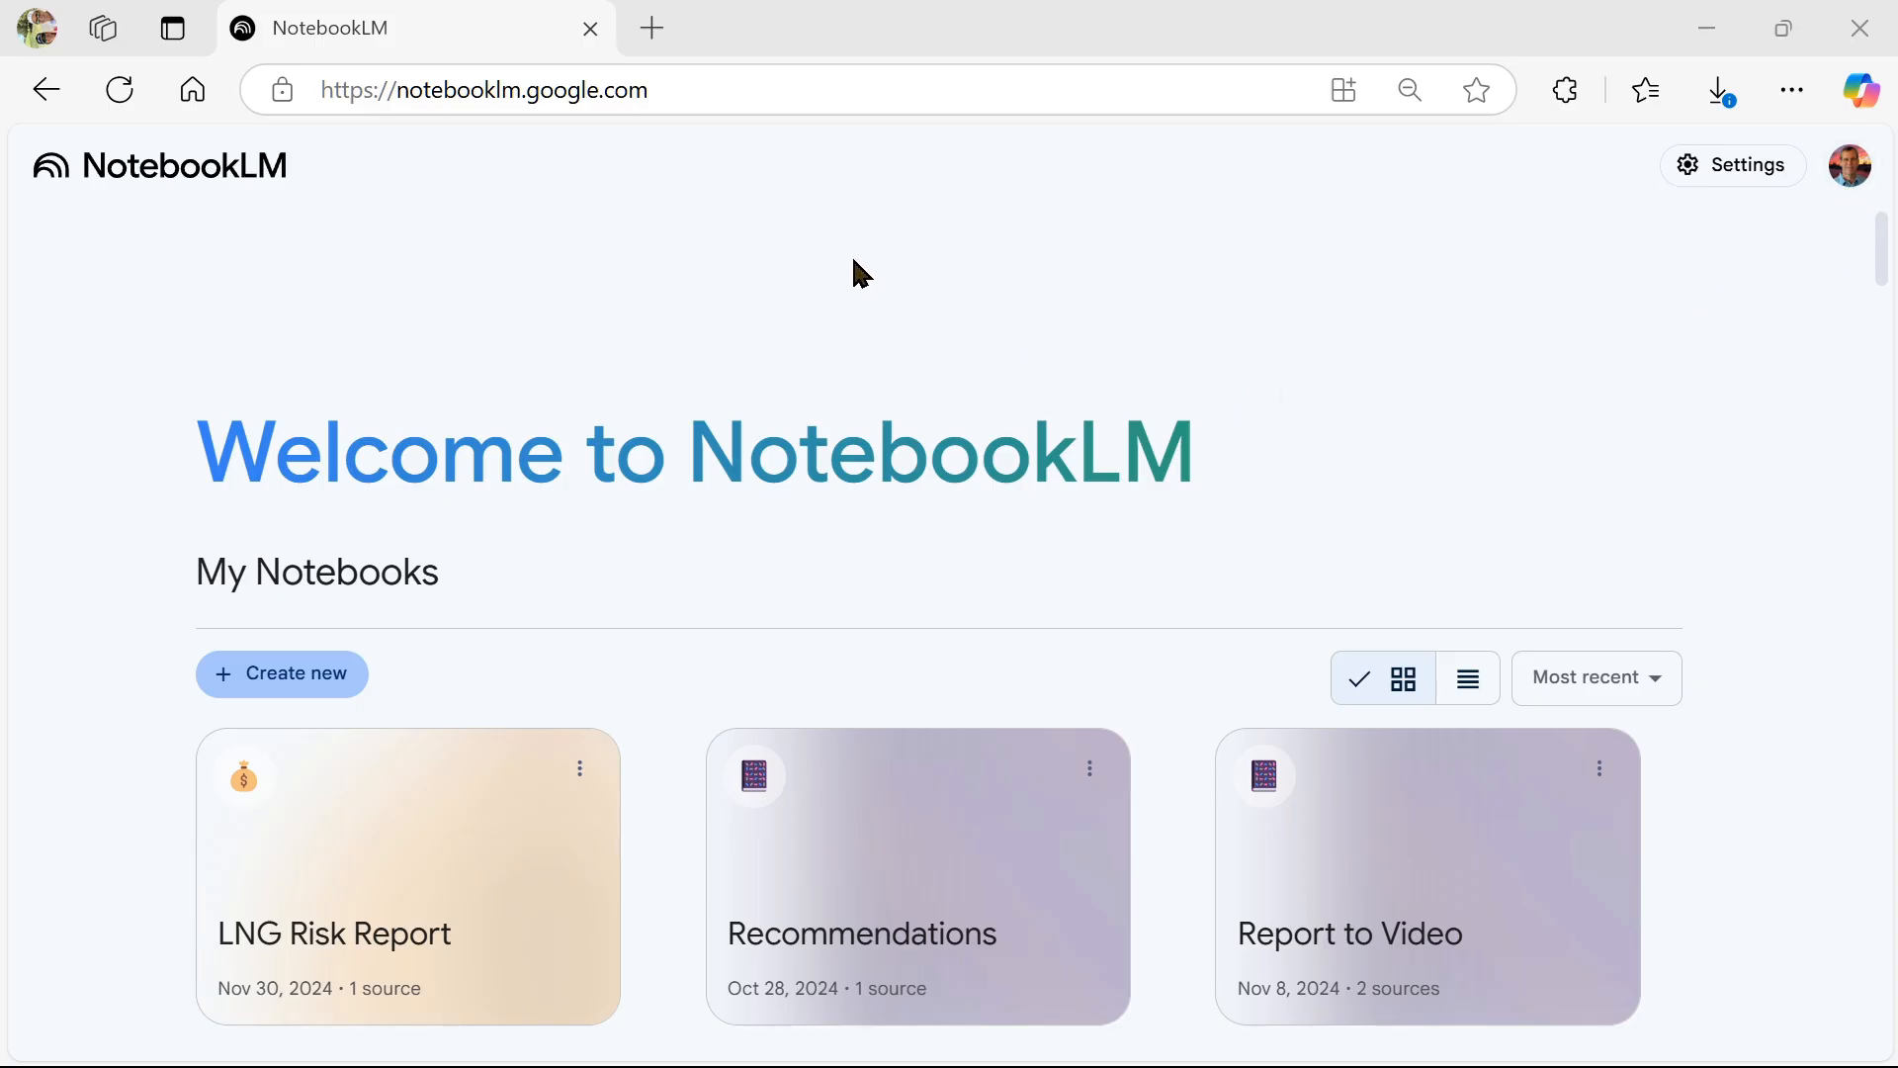
pyautogui.moveTo(518, 370)
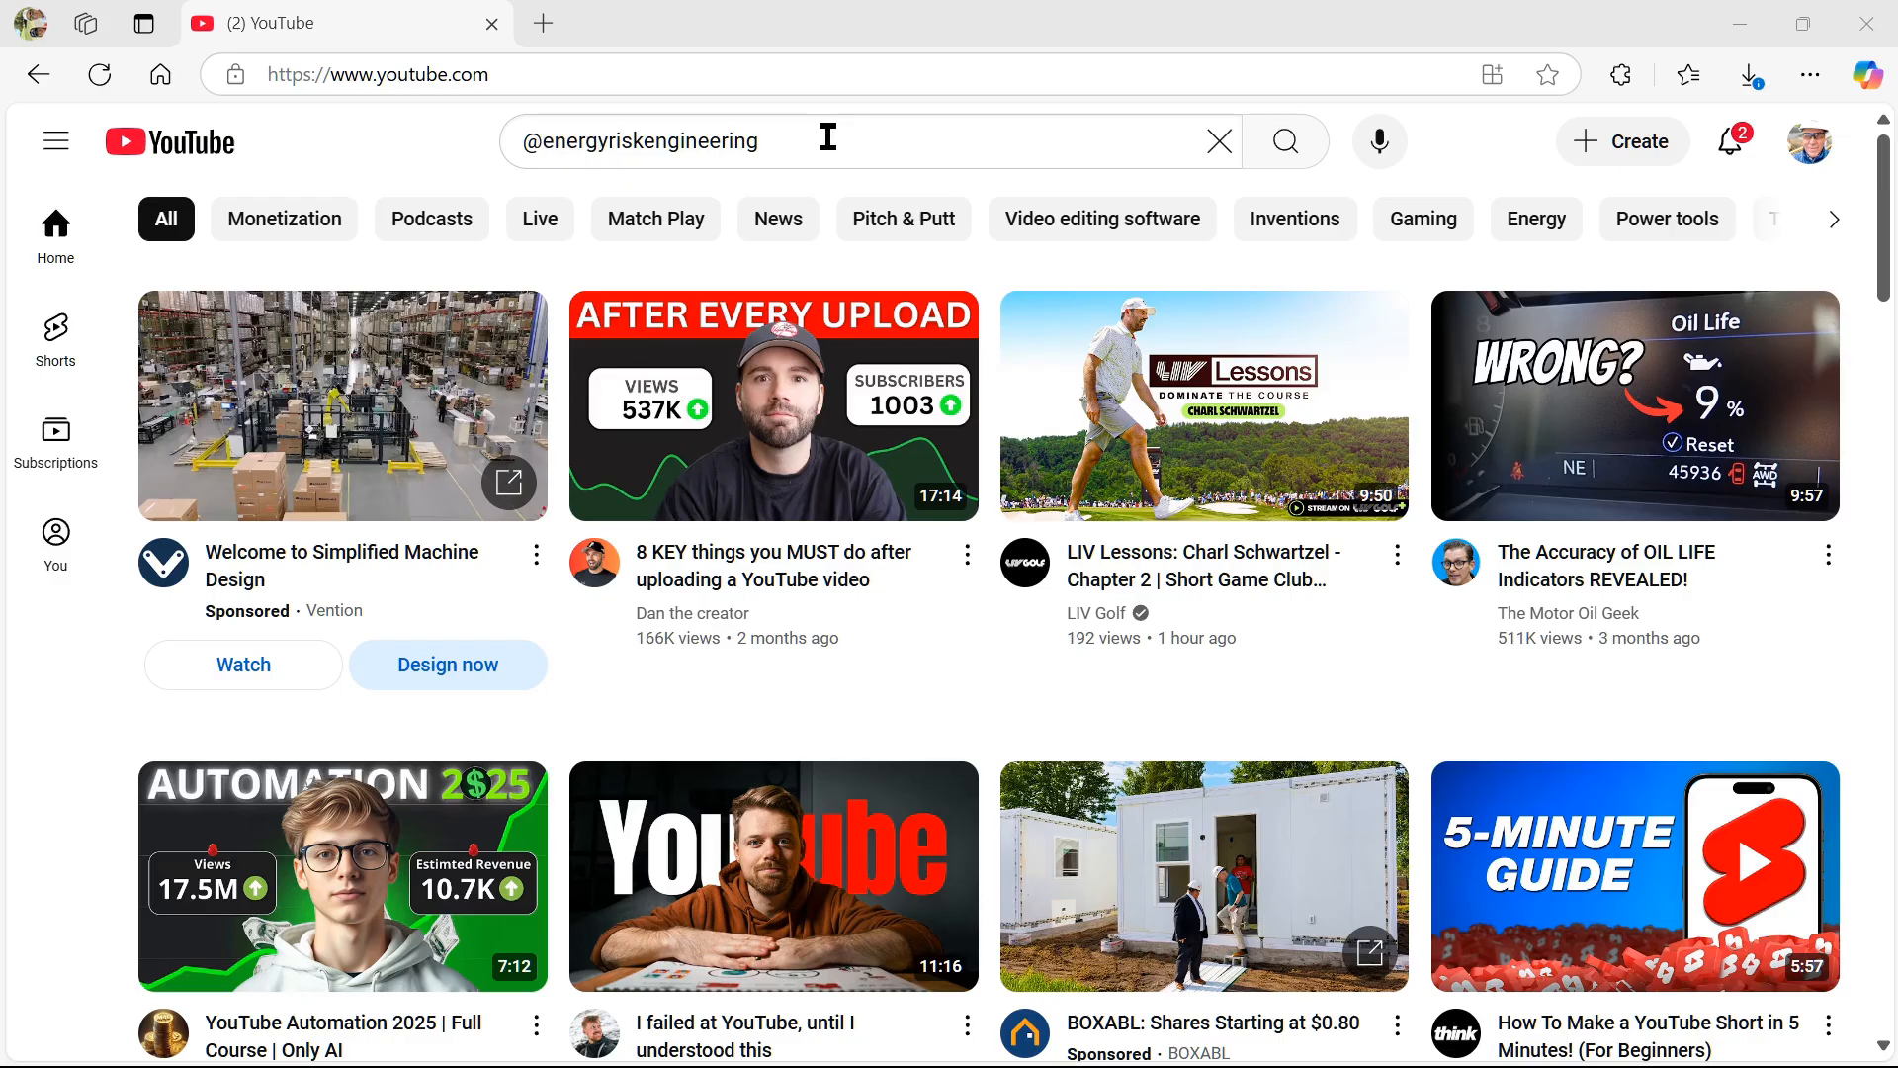
# Find the Energy Risk Engineering Lessons channel and show its uploaded videos.
pyautogui.click(1287, 142)
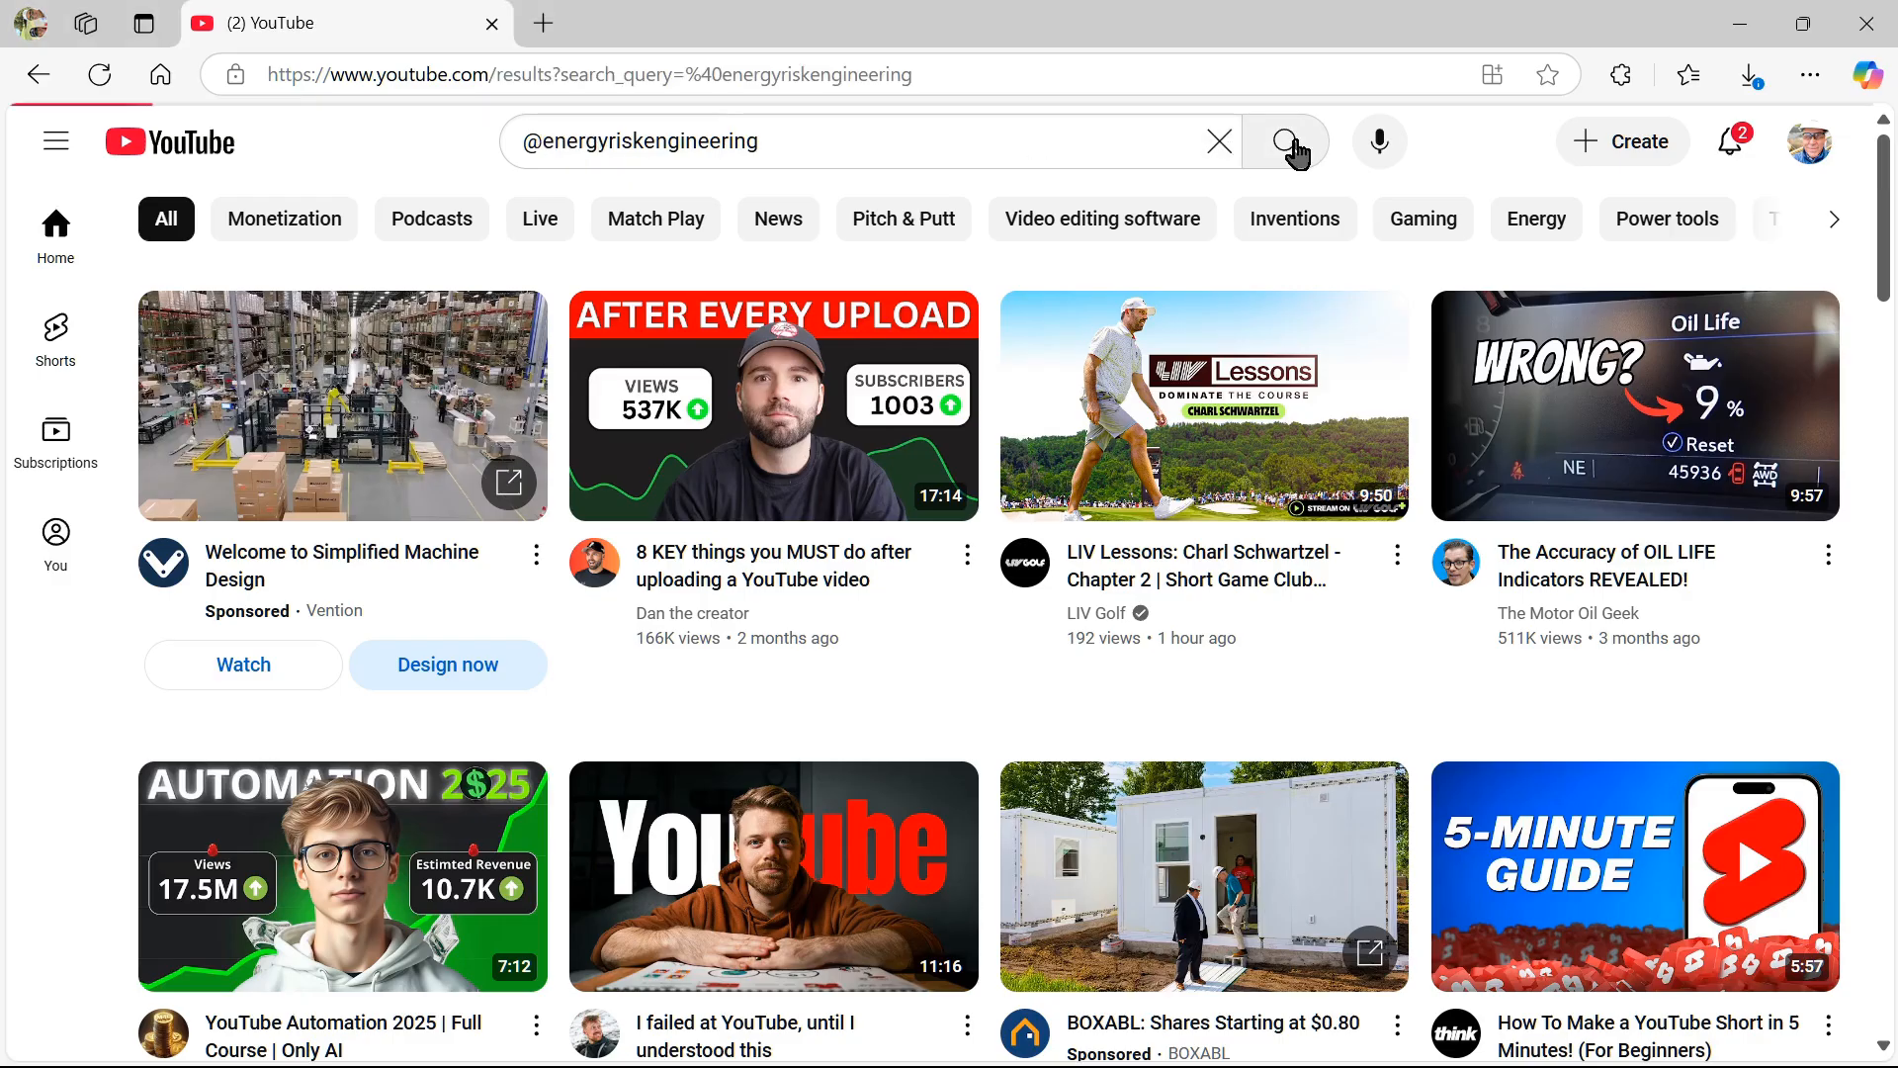
pyautogui.click(1285, 142)
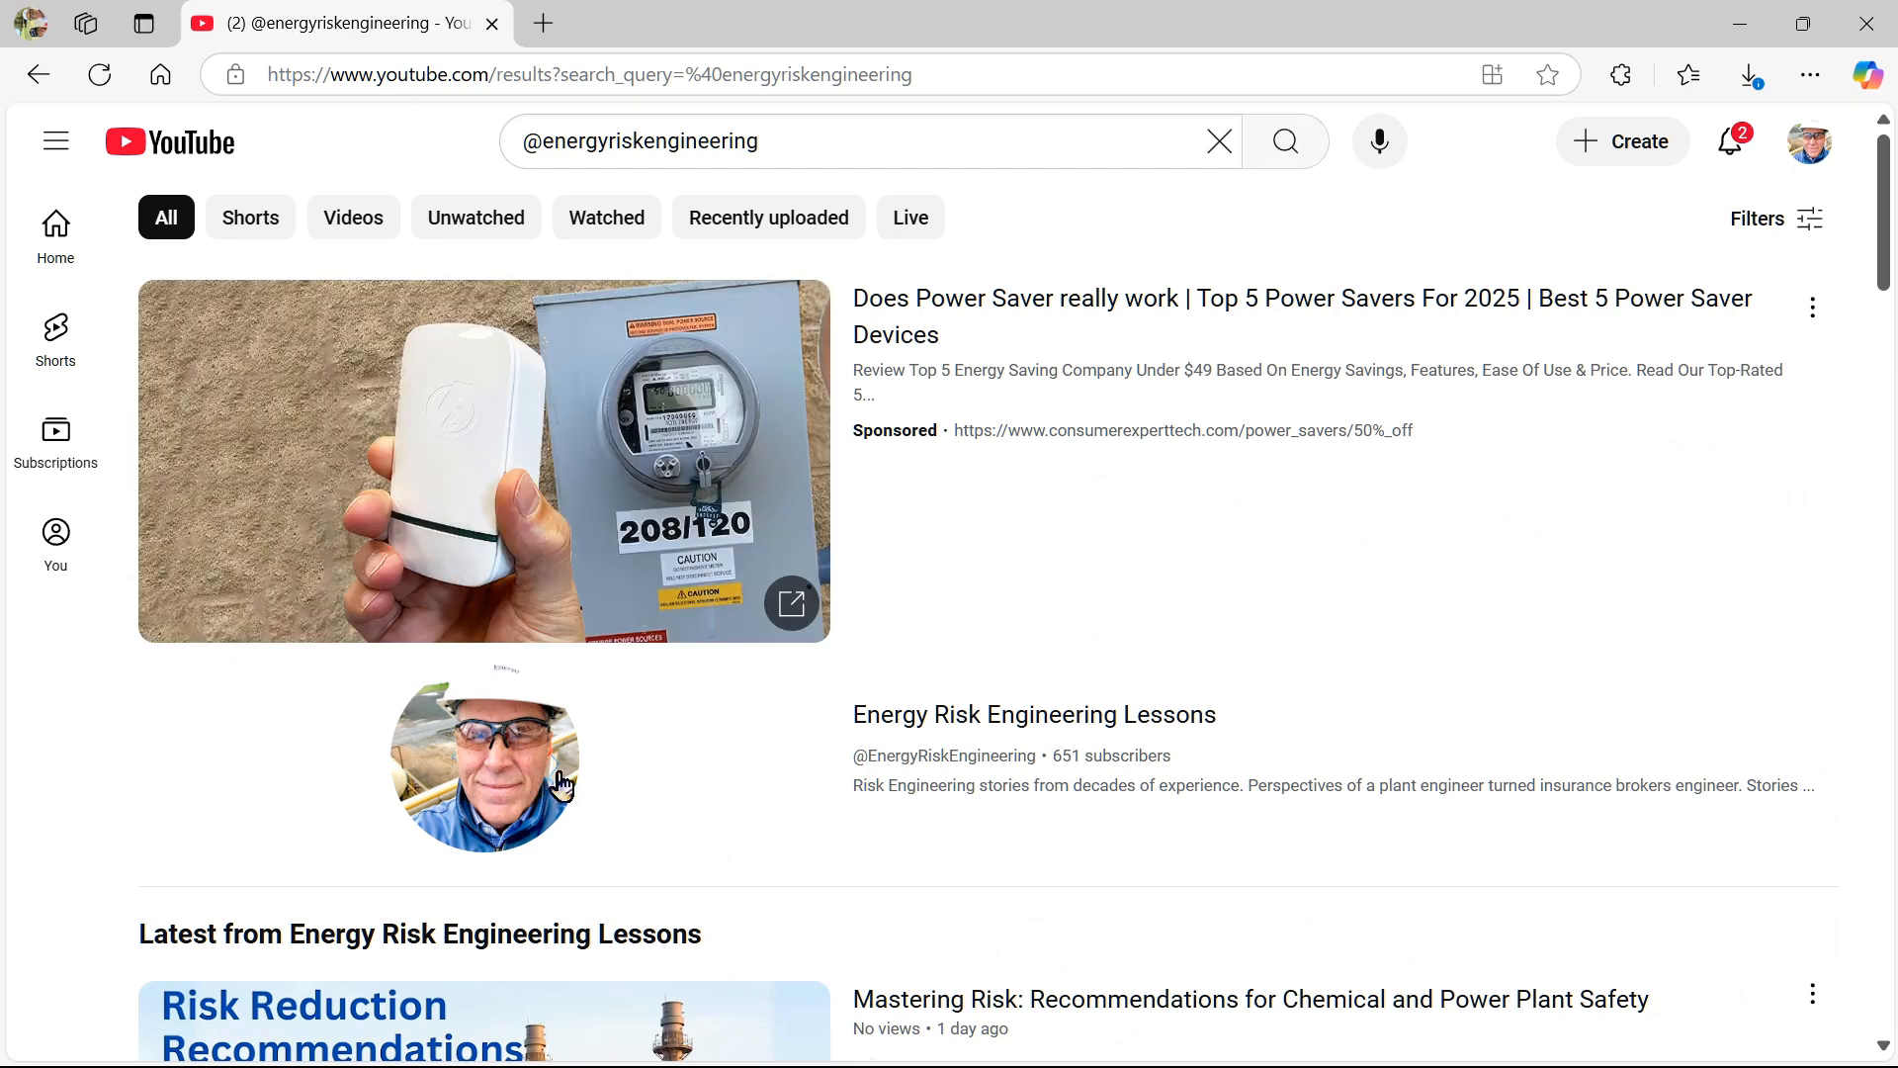
pyautogui.scroll(-3)
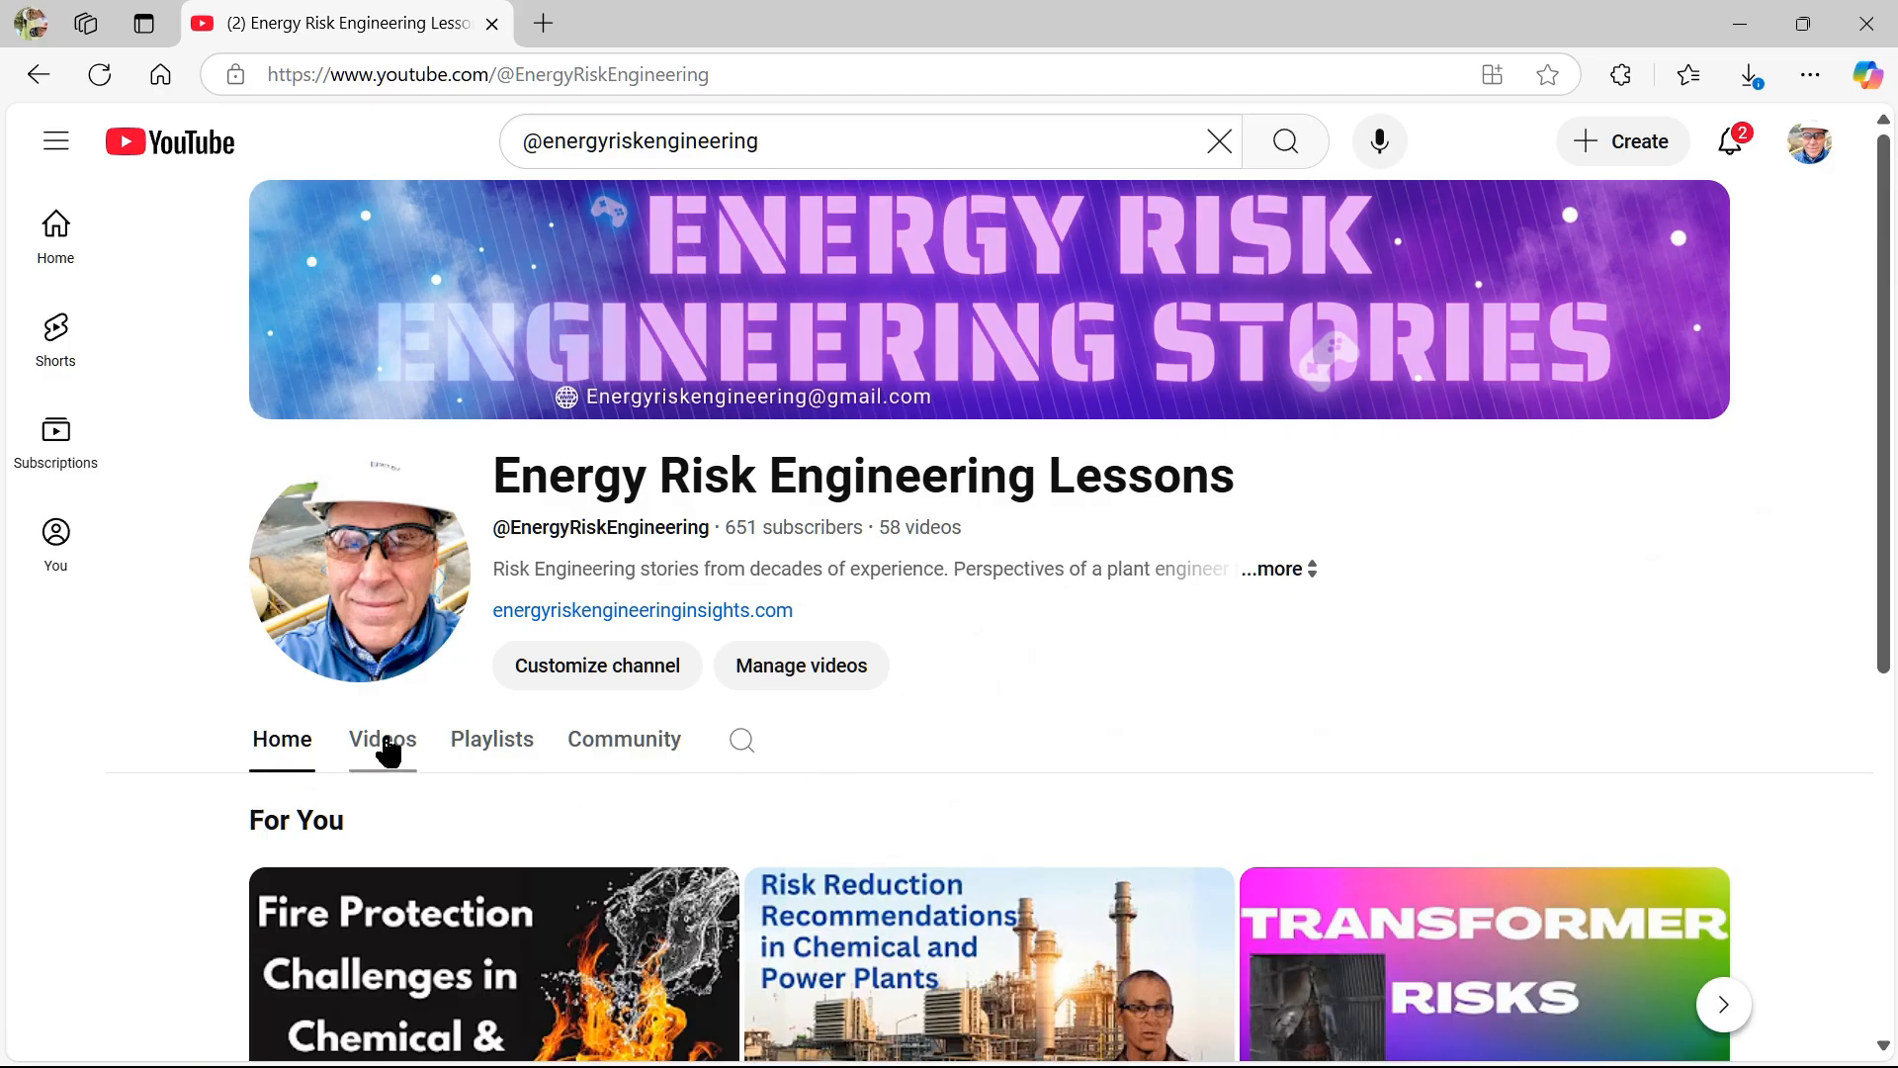
pyautogui.click(382, 737)
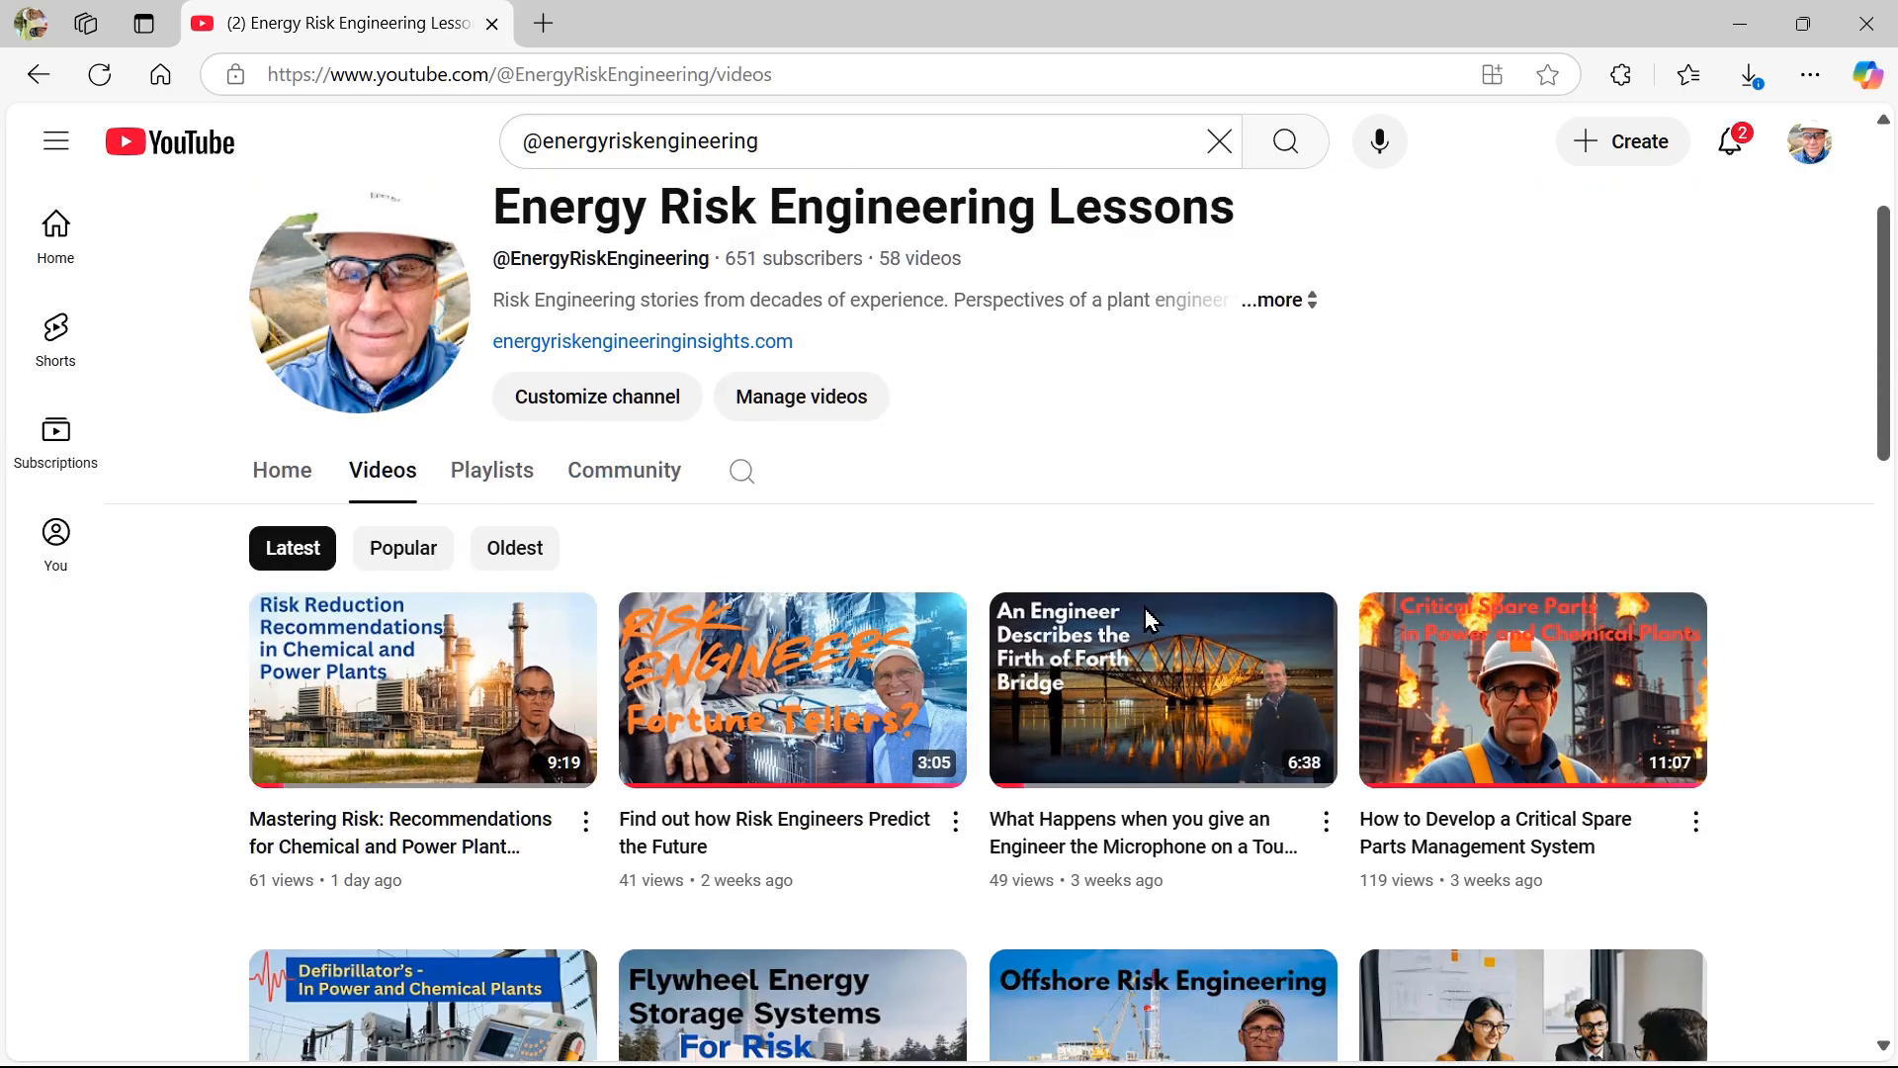
# Locate and open the Power Generator Risks video from the channel's uploads.
pyautogui.scroll(-3)
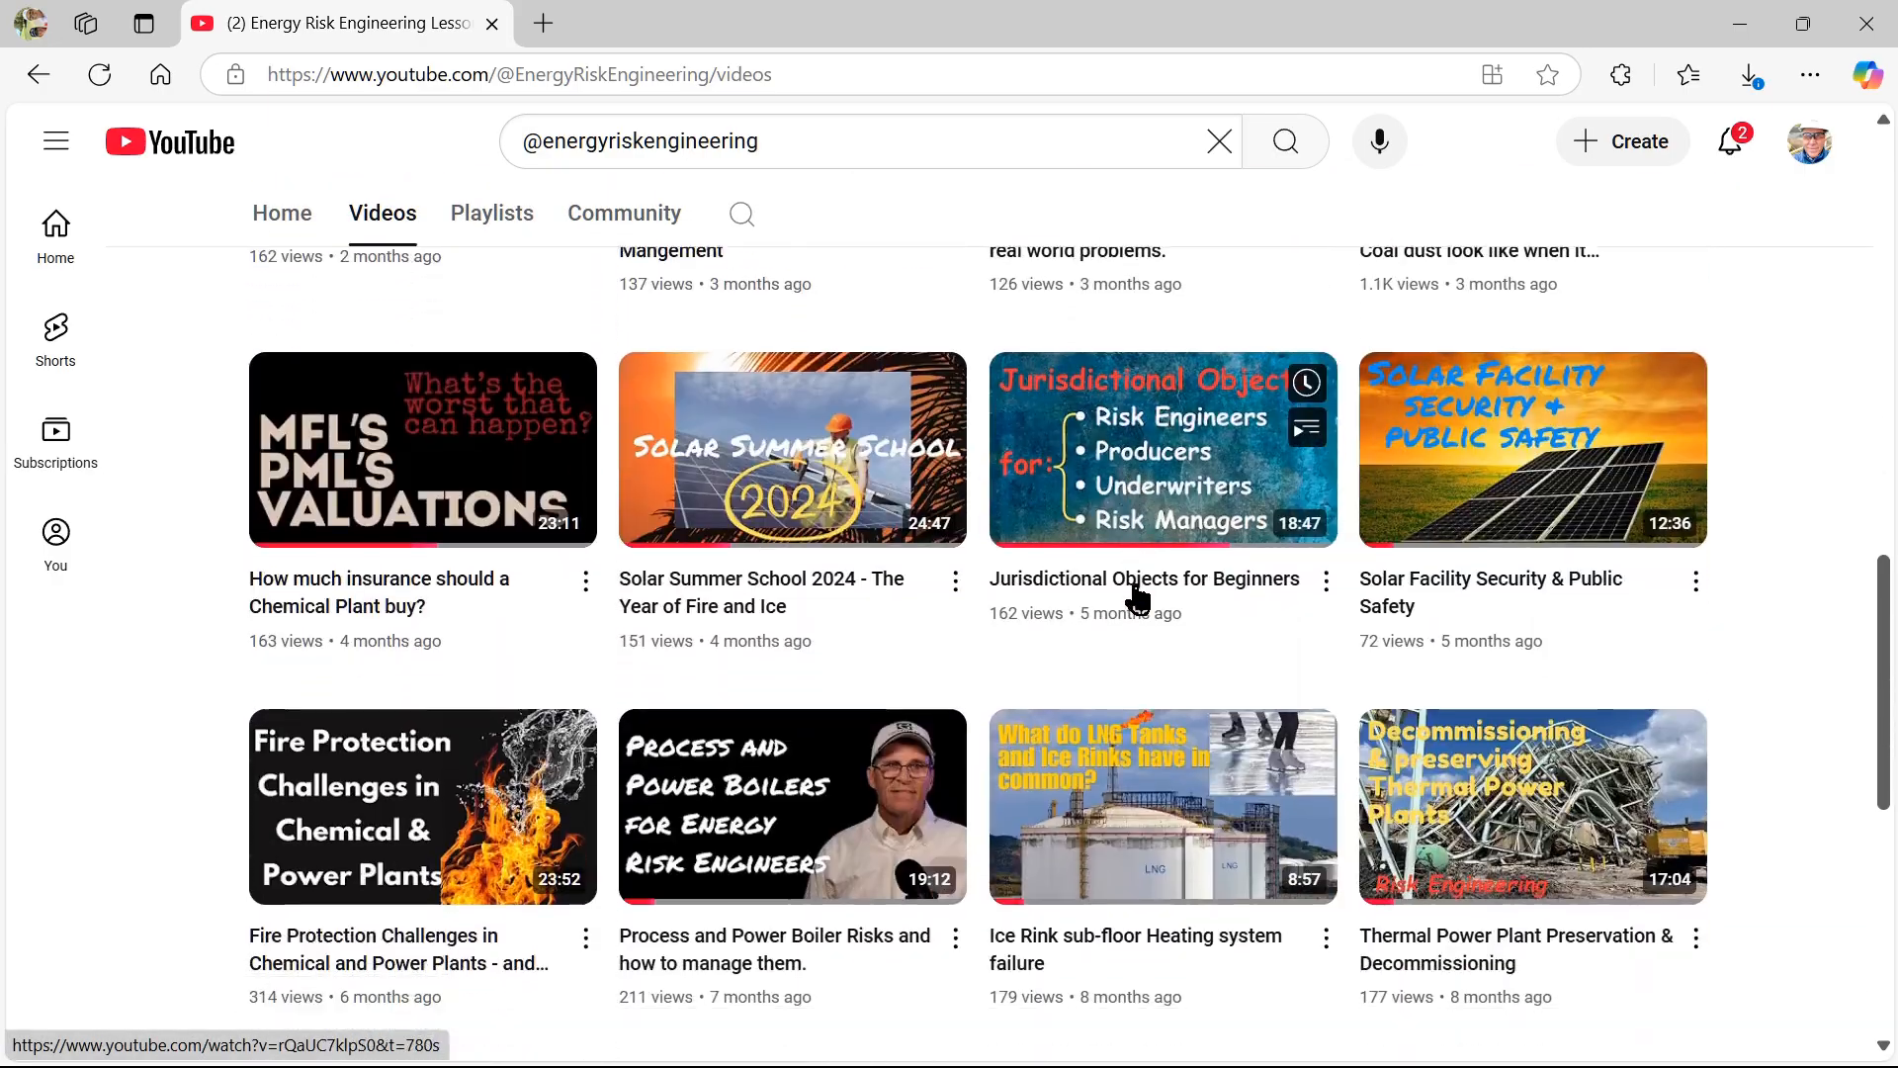
pyautogui.scroll(-3)
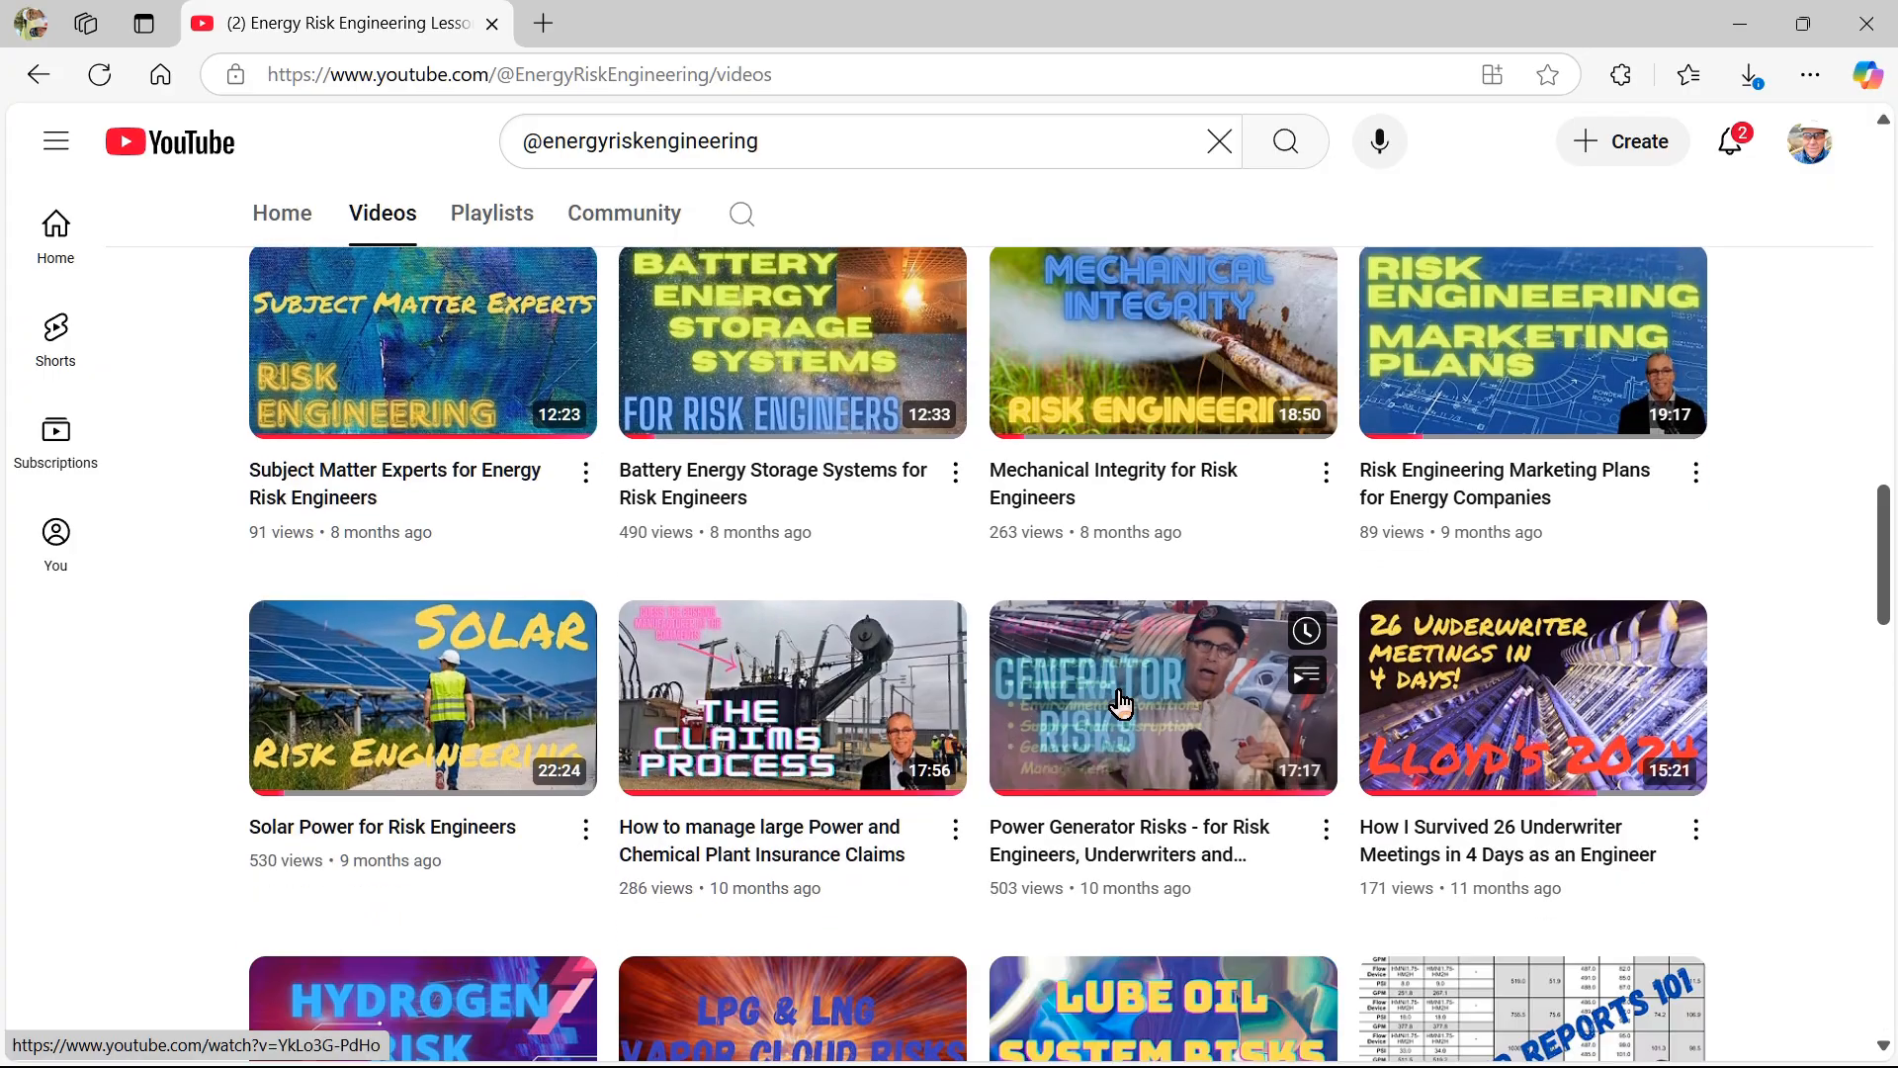
pyautogui.click(1161, 696)
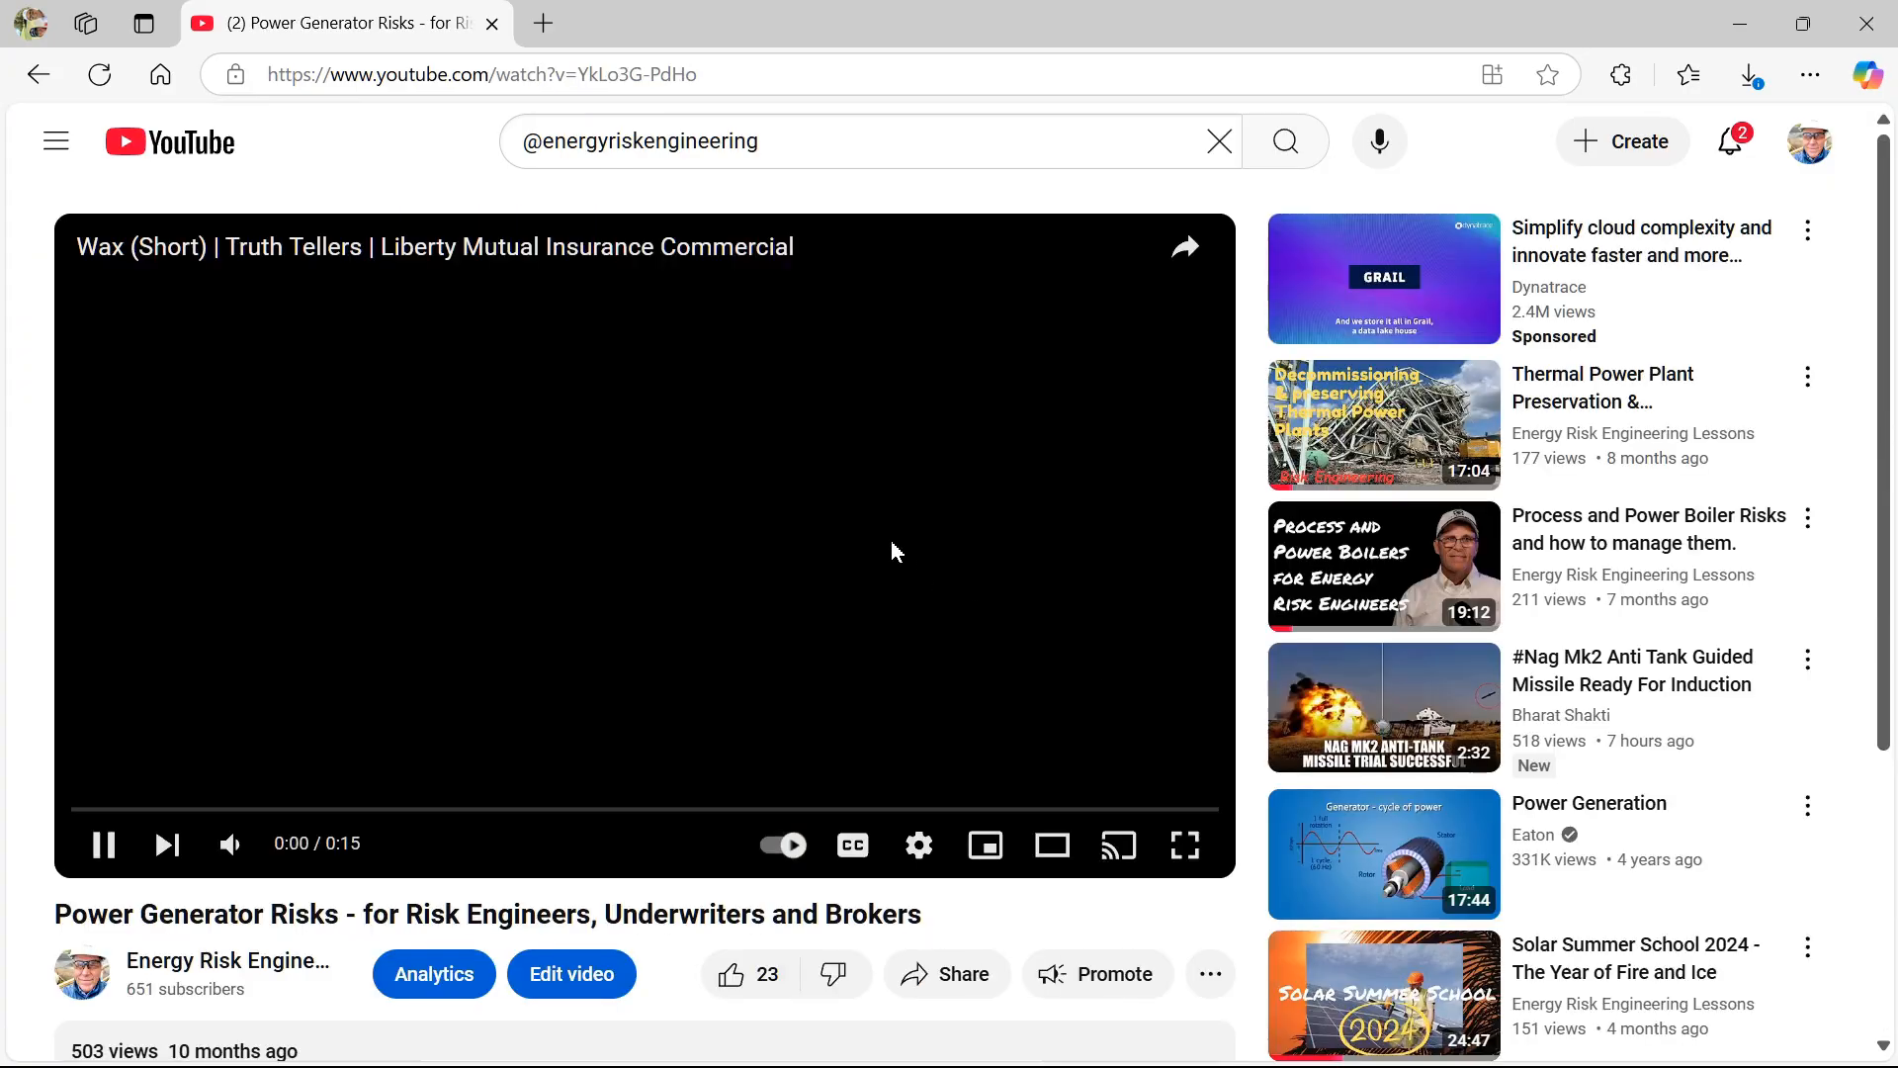
# Pause the Power Generator Risks video and copy its youtu.be share link.
pyautogui.click(103, 845)
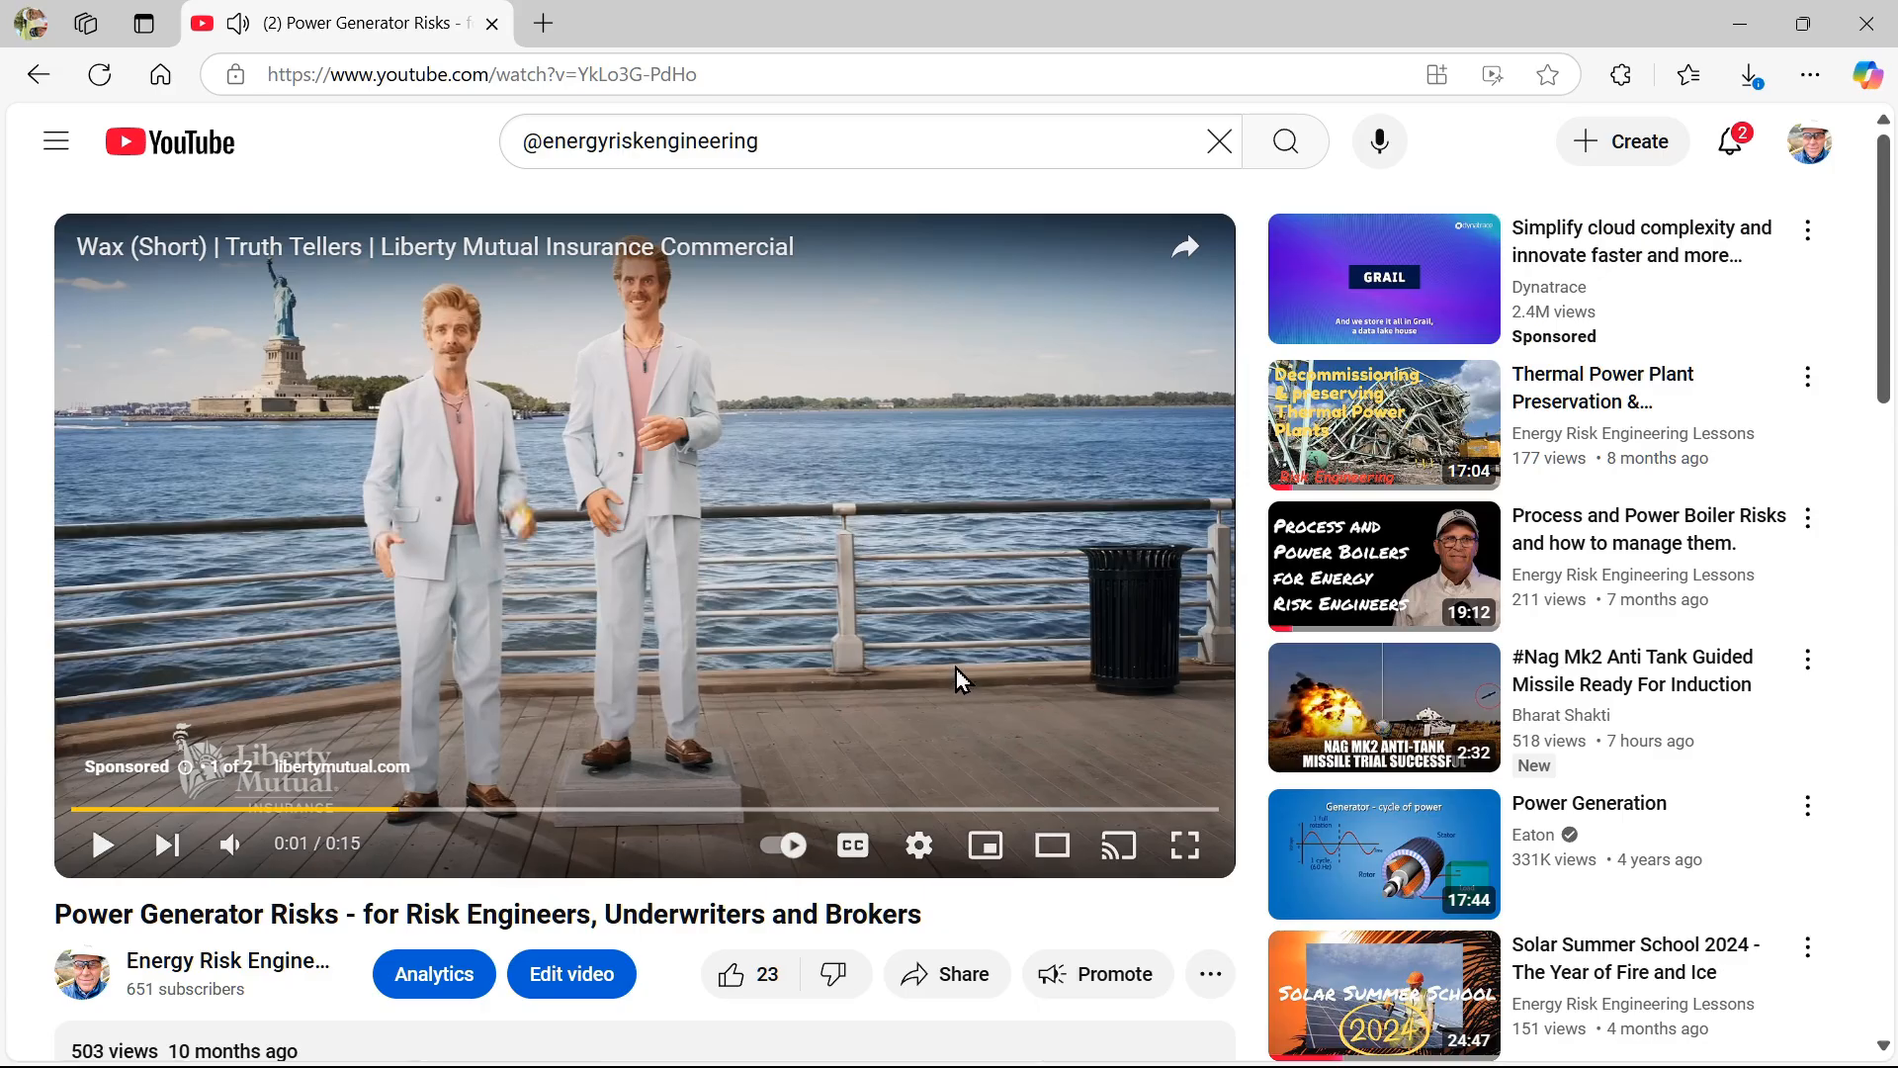
pyautogui.moveTo(965, 973)
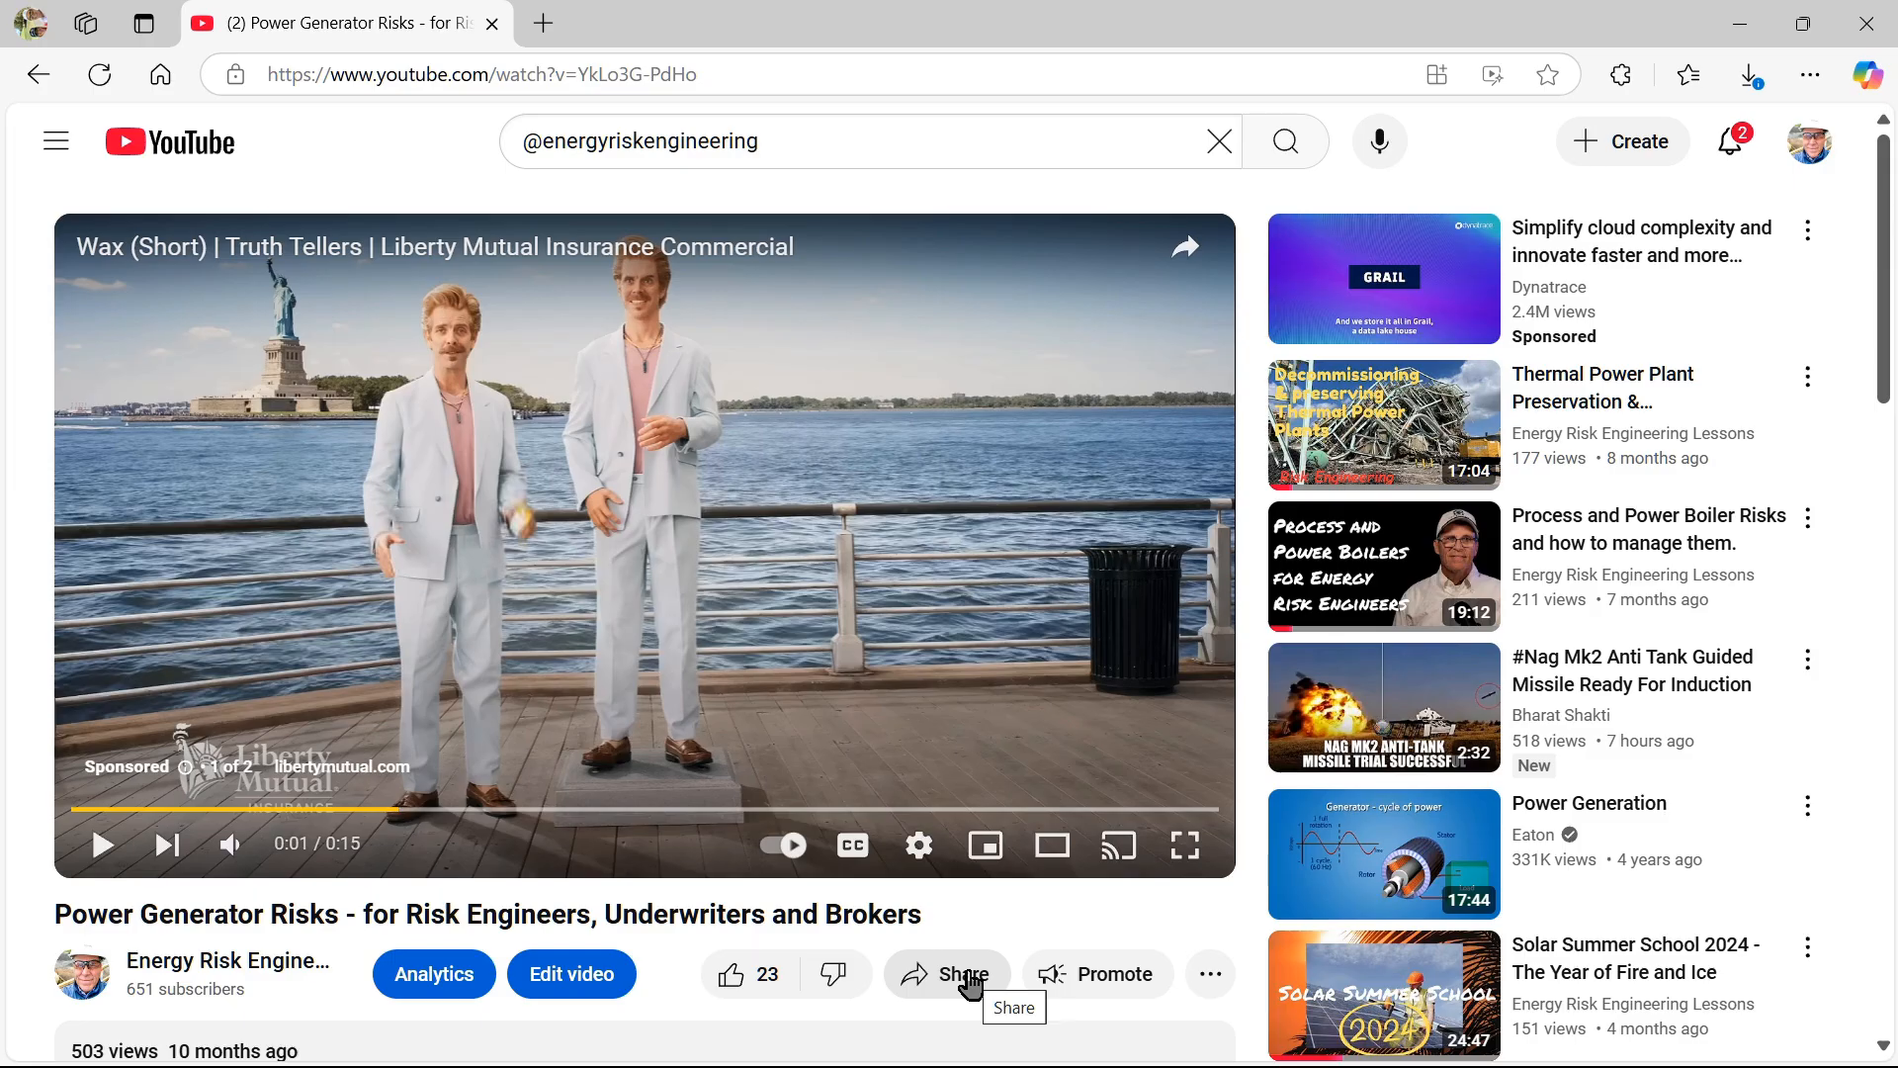
pyautogui.click(948, 973)
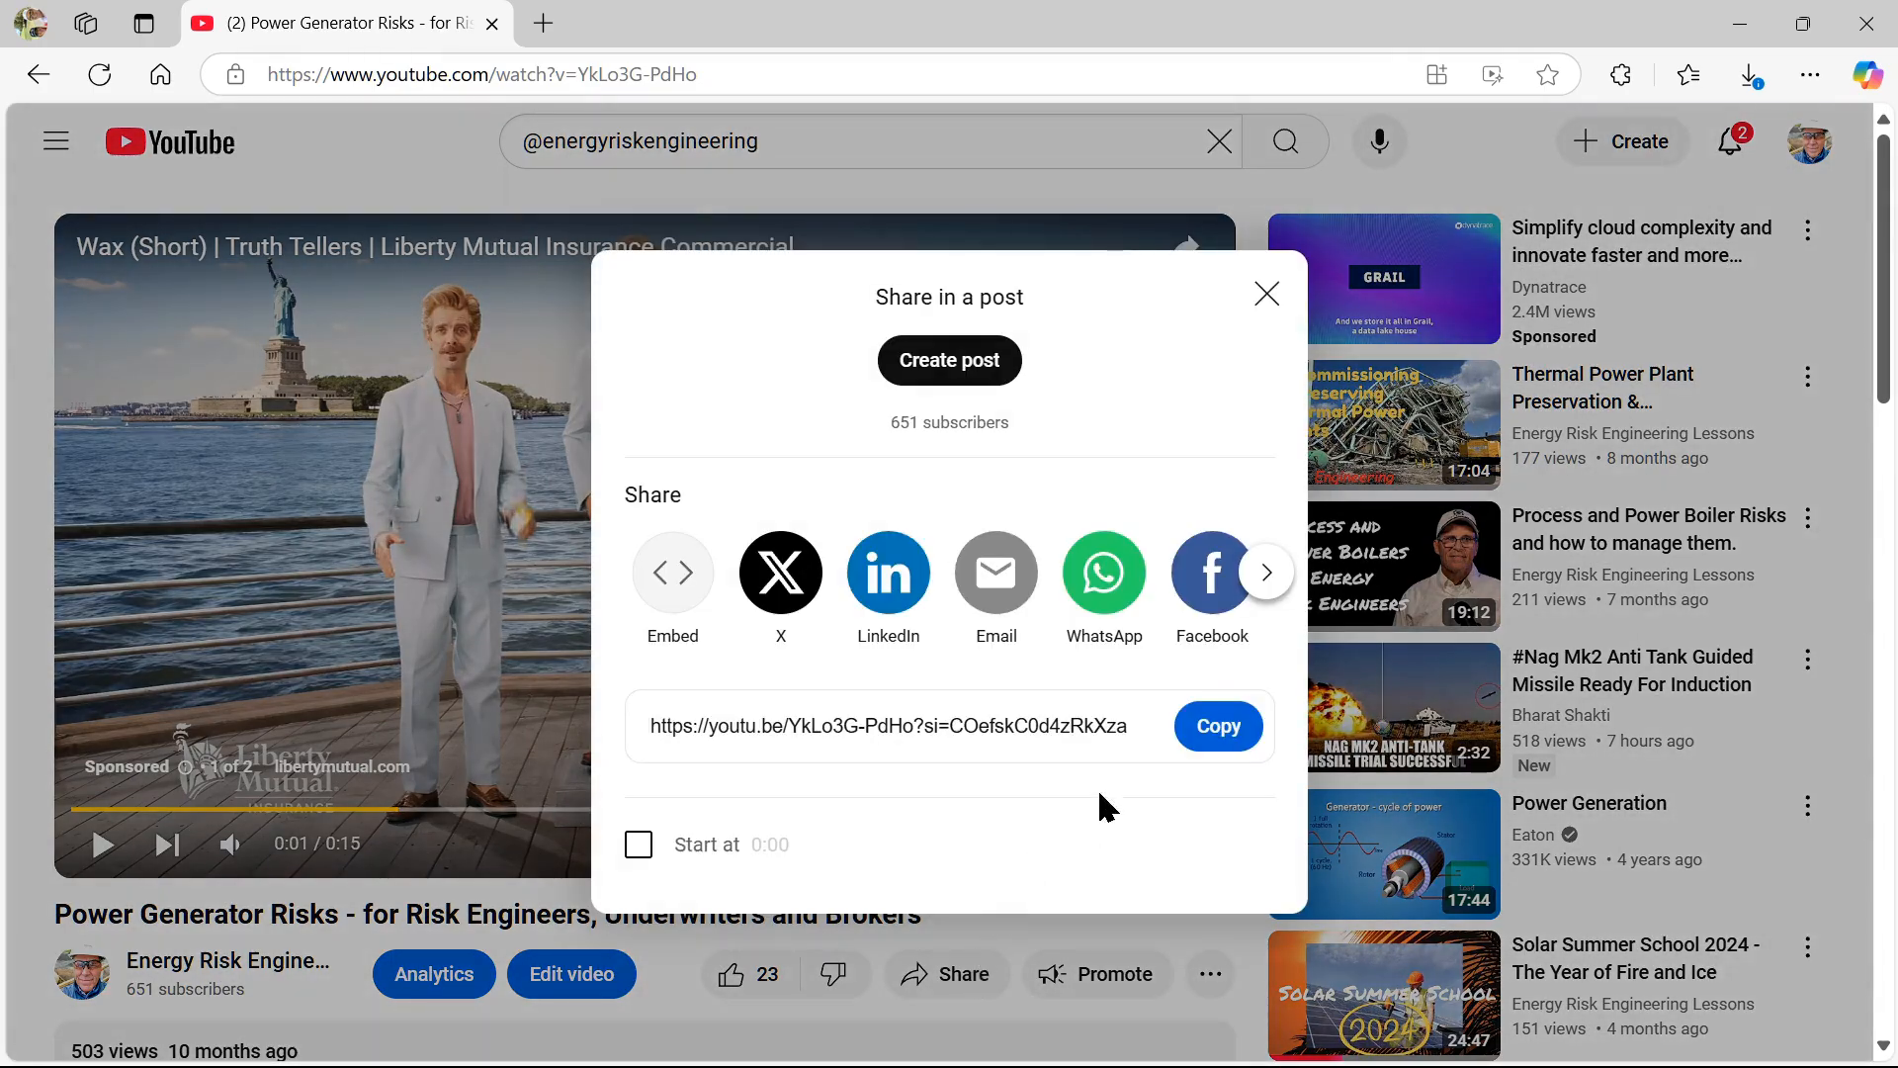
pyautogui.click(1218, 725)
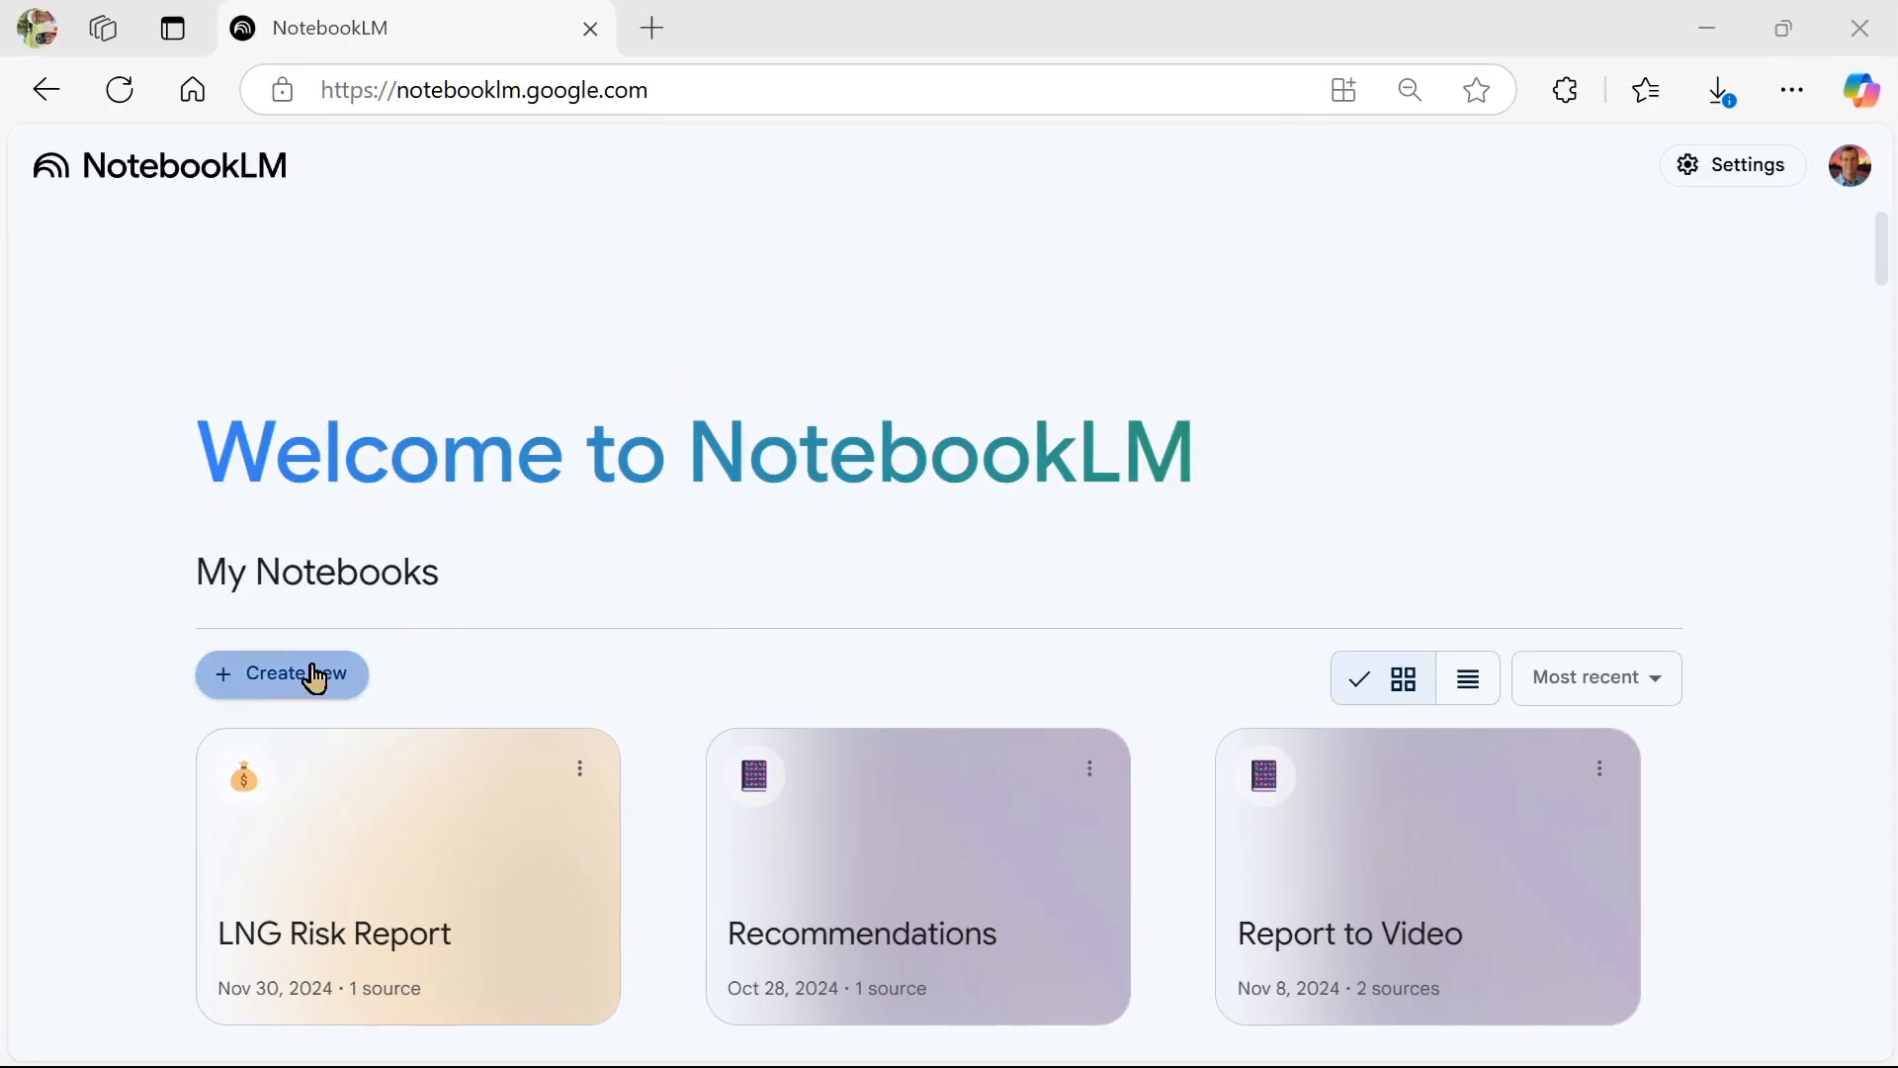
pyautogui.click(281, 675)
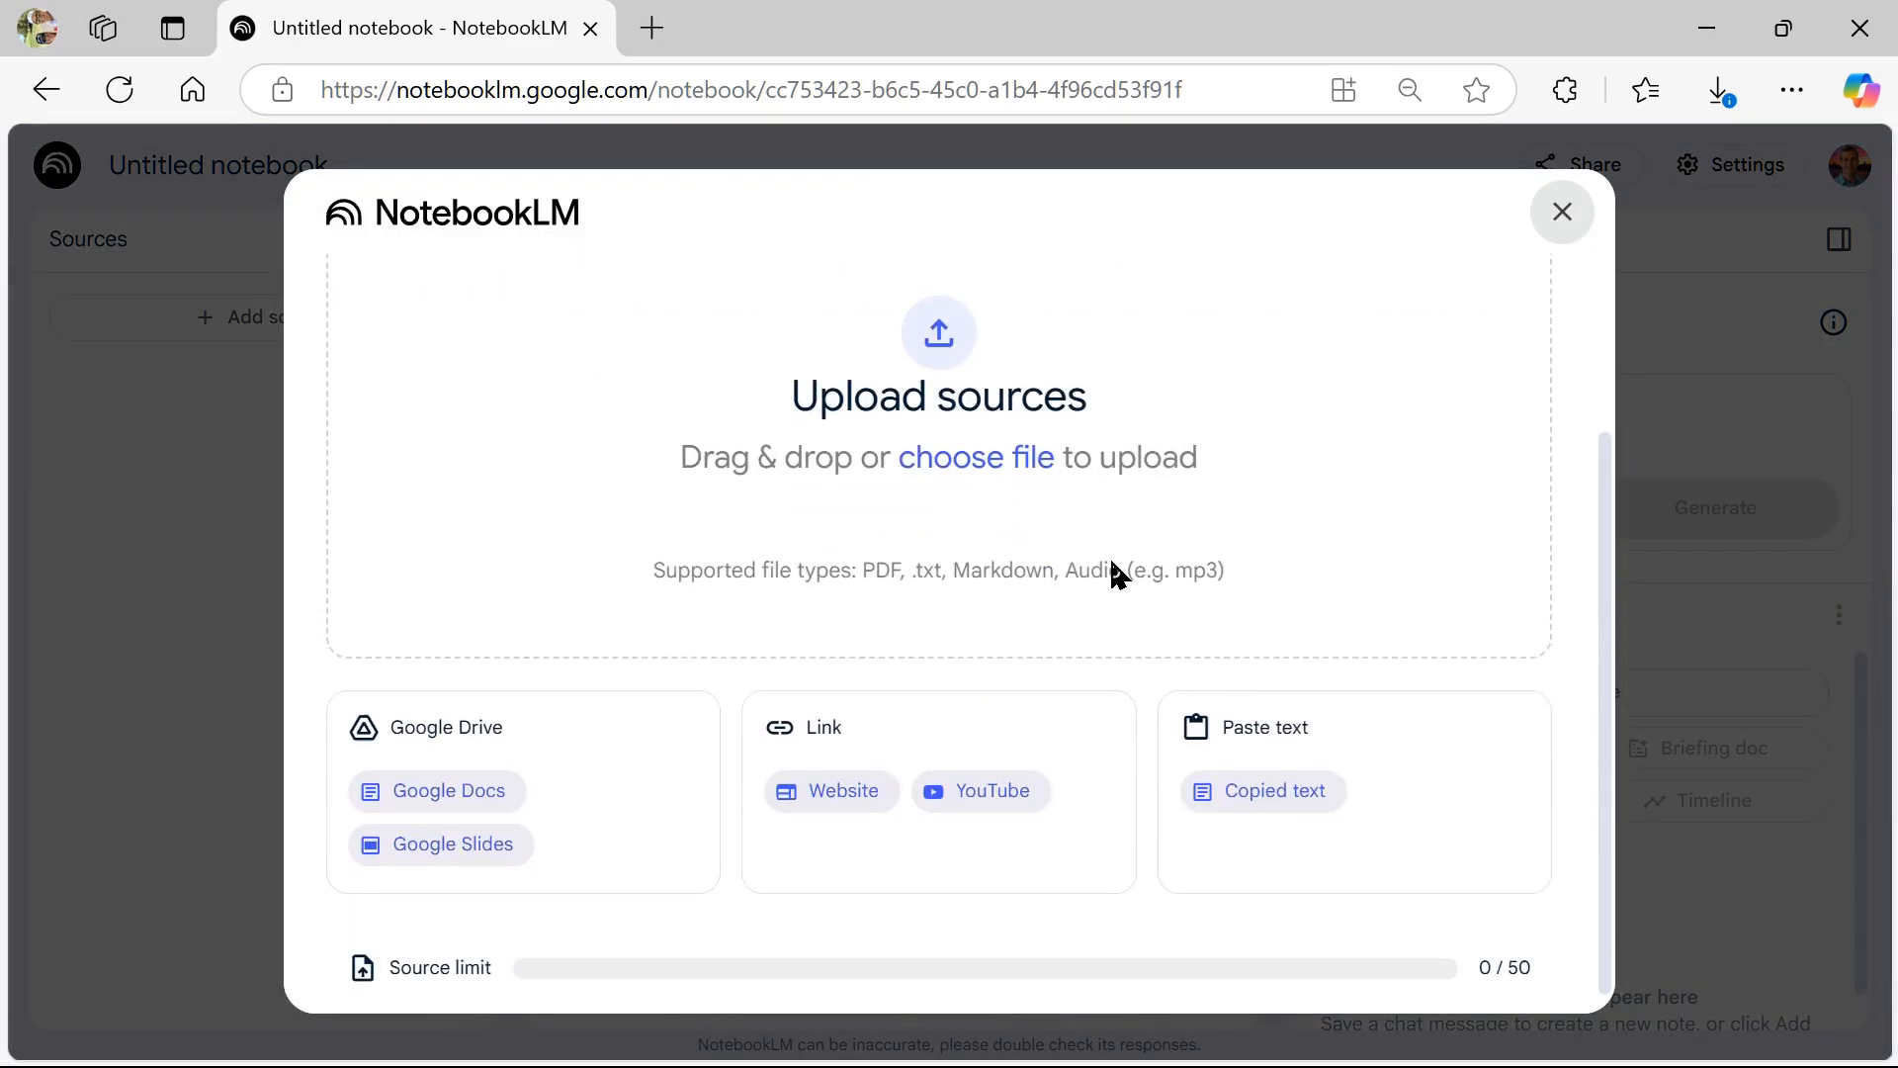
pyautogui.click(977, 792)
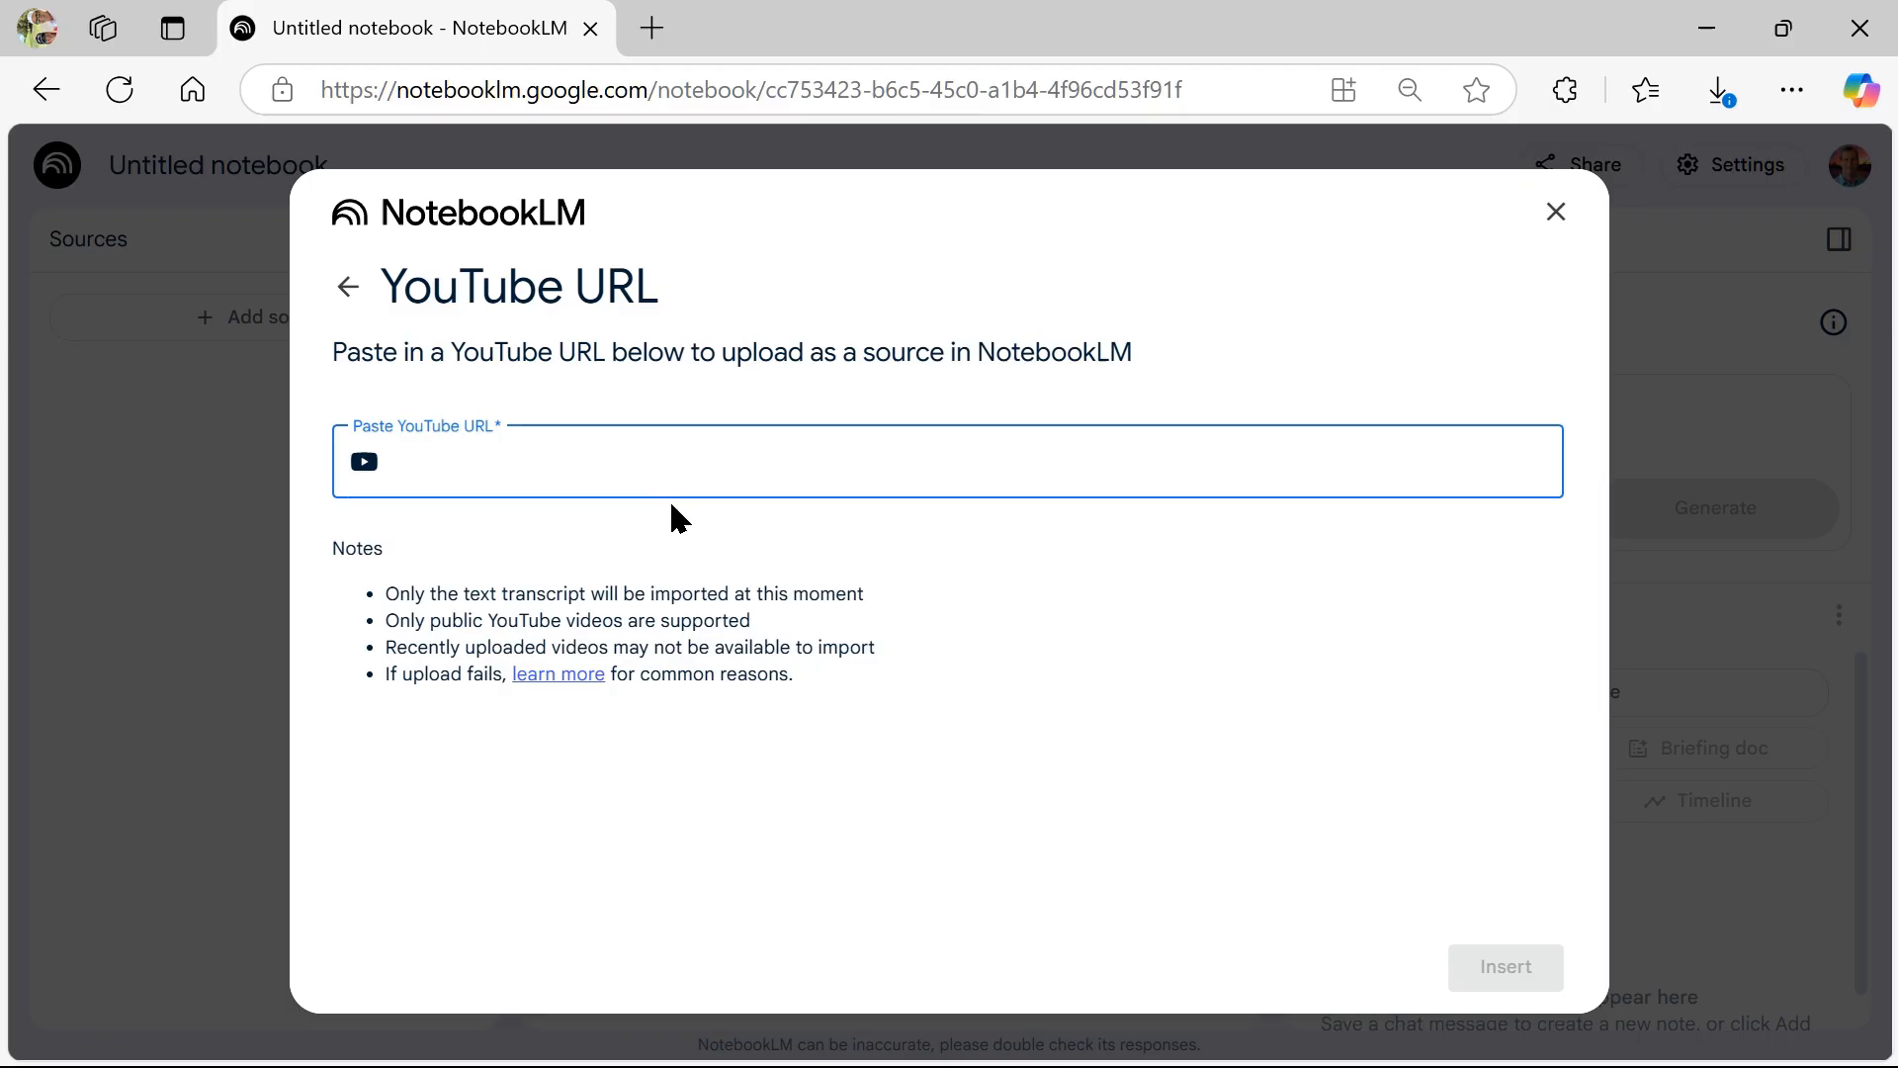
pyautogui.write('https://youtu.be/YkLo3G-PdHo?si=COefskC0d4zRkXza')
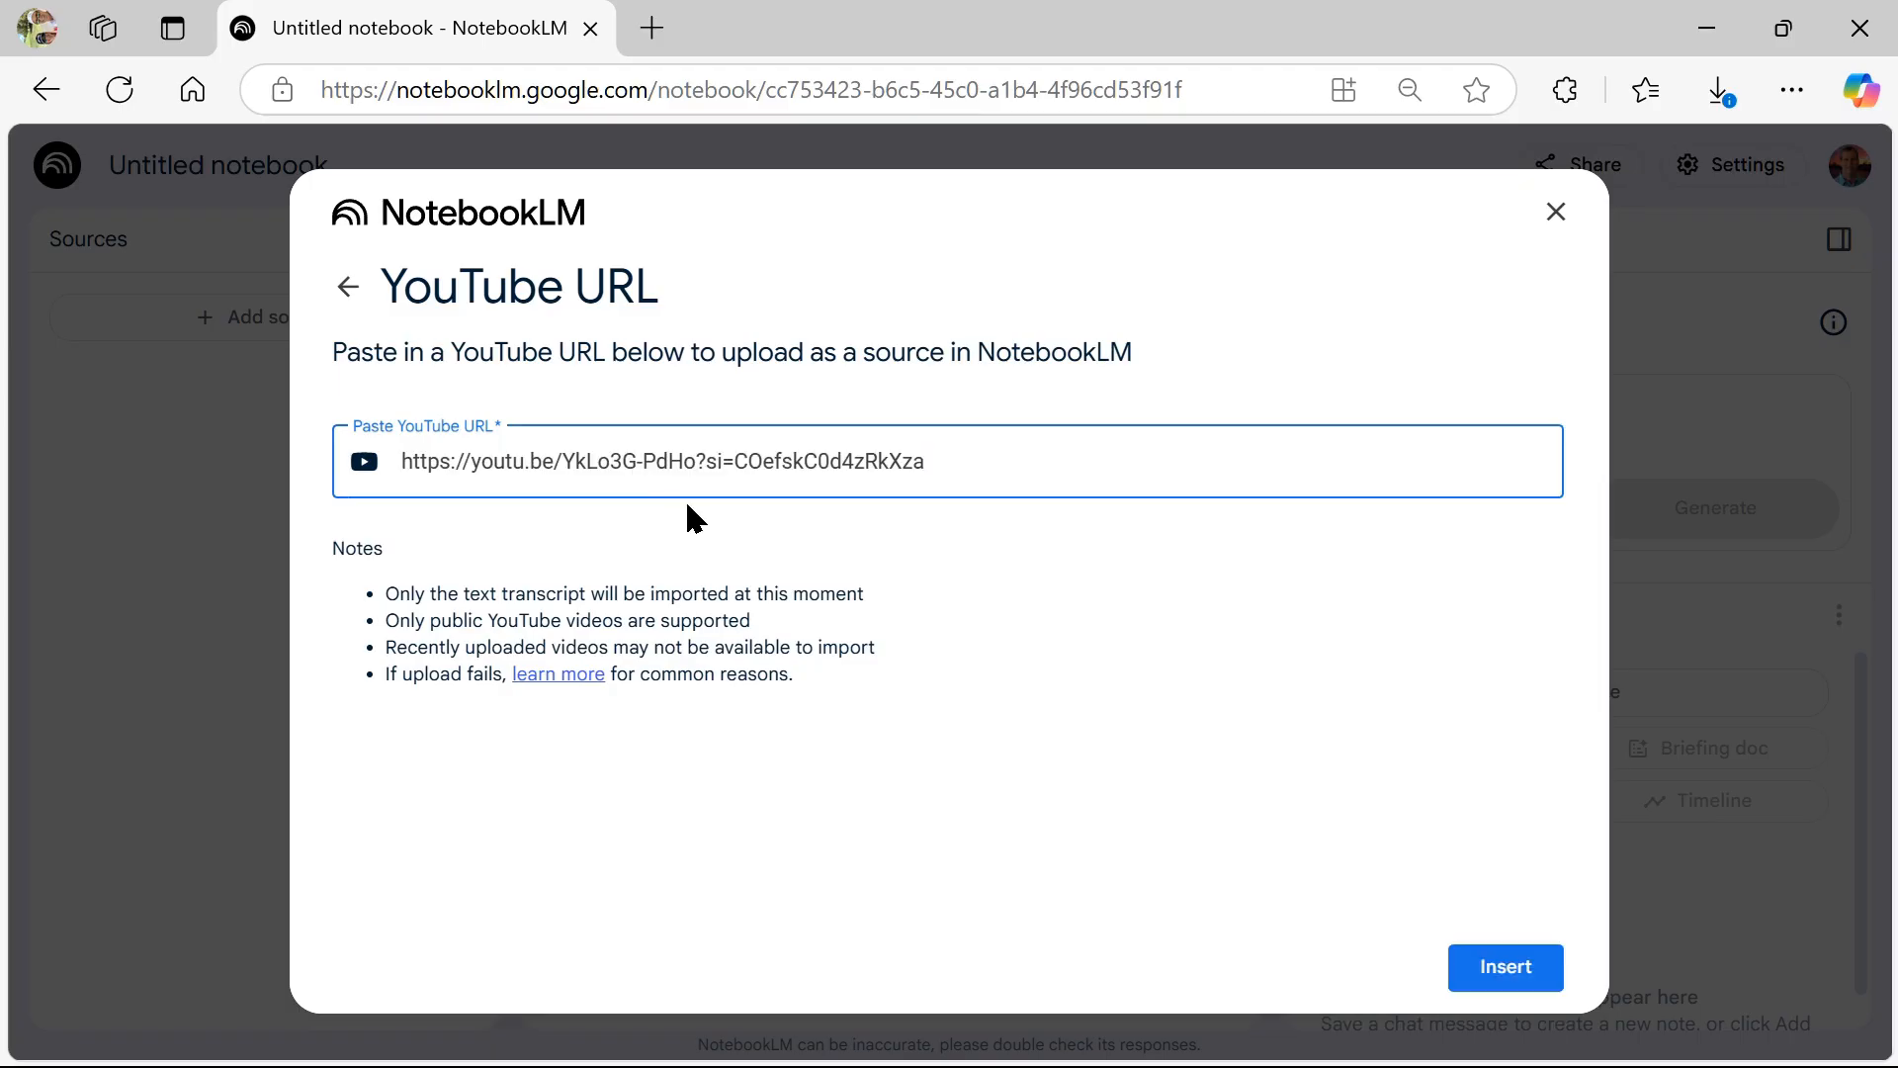
pyautogui.click(1503, 967)
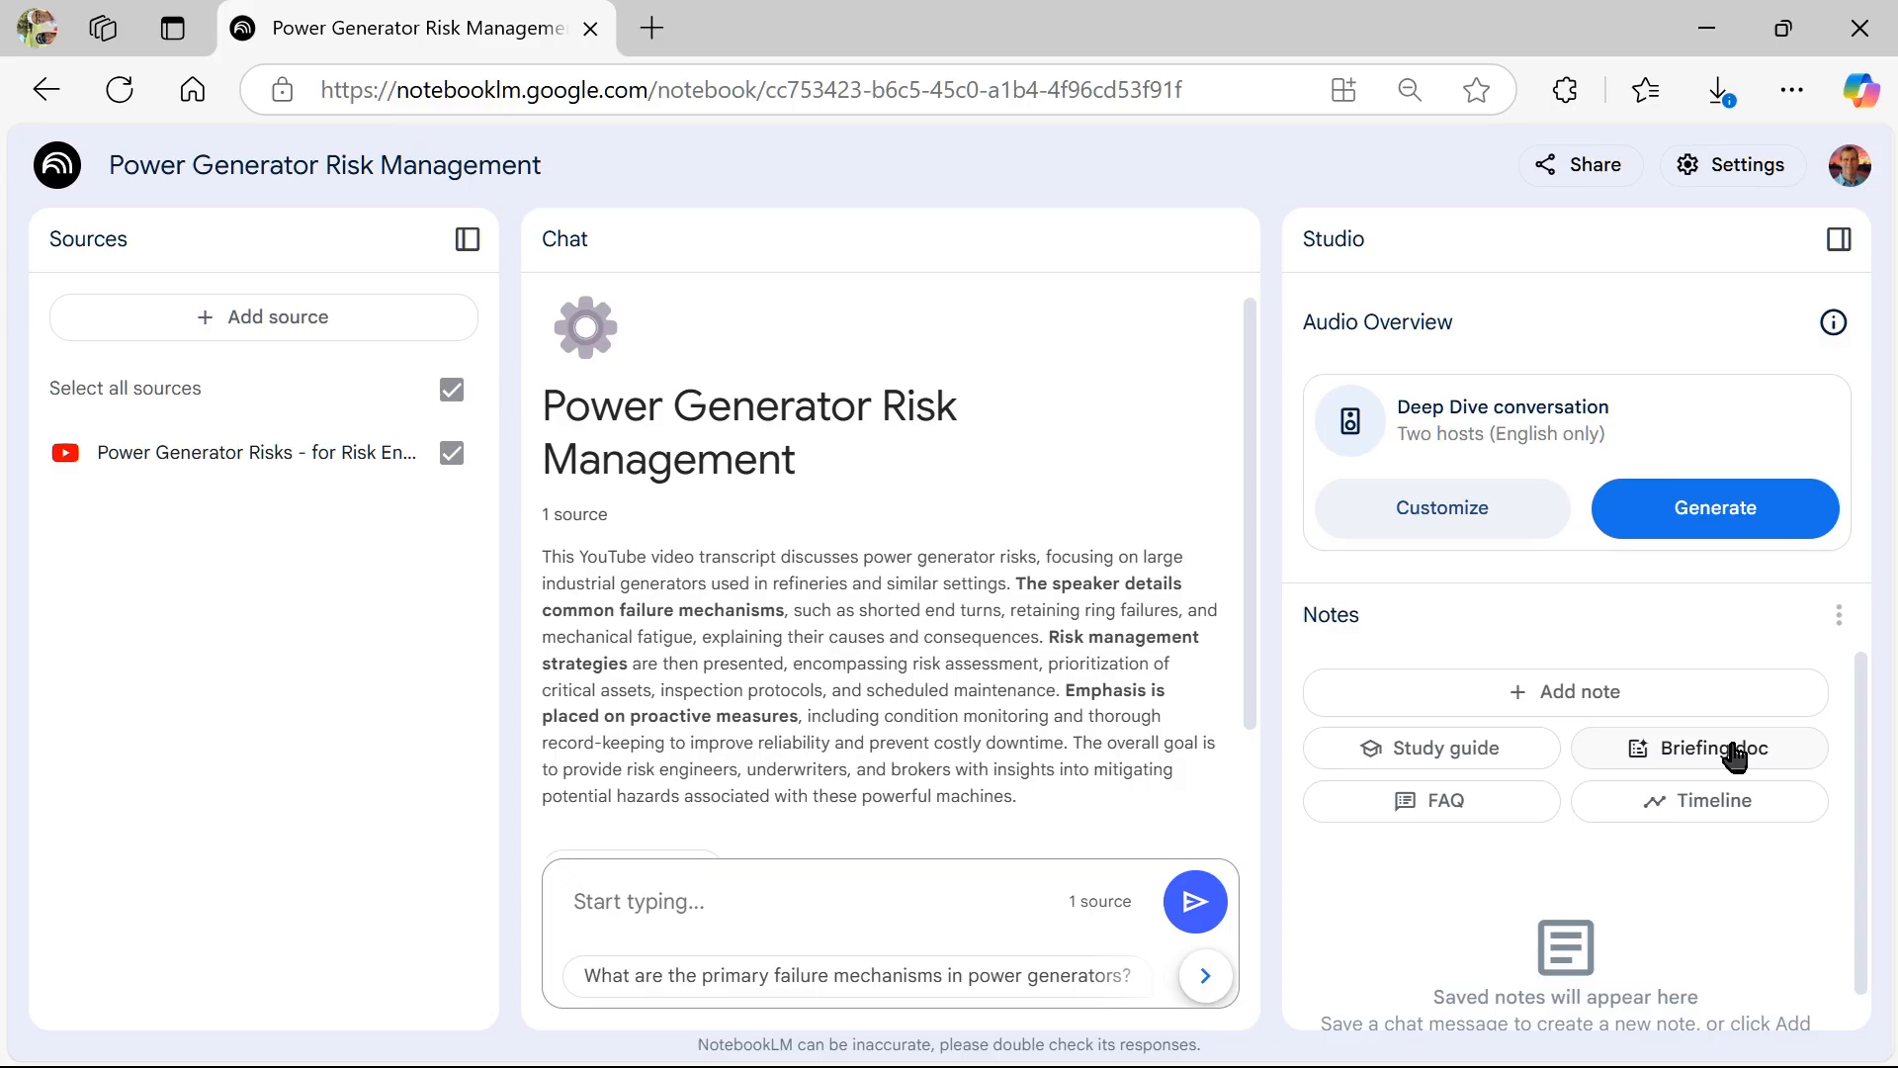
# Generate a Briefing Doc note on power generator risks and read through its failure mechanisms and quotes.
pyautogui.click(1716, 754)
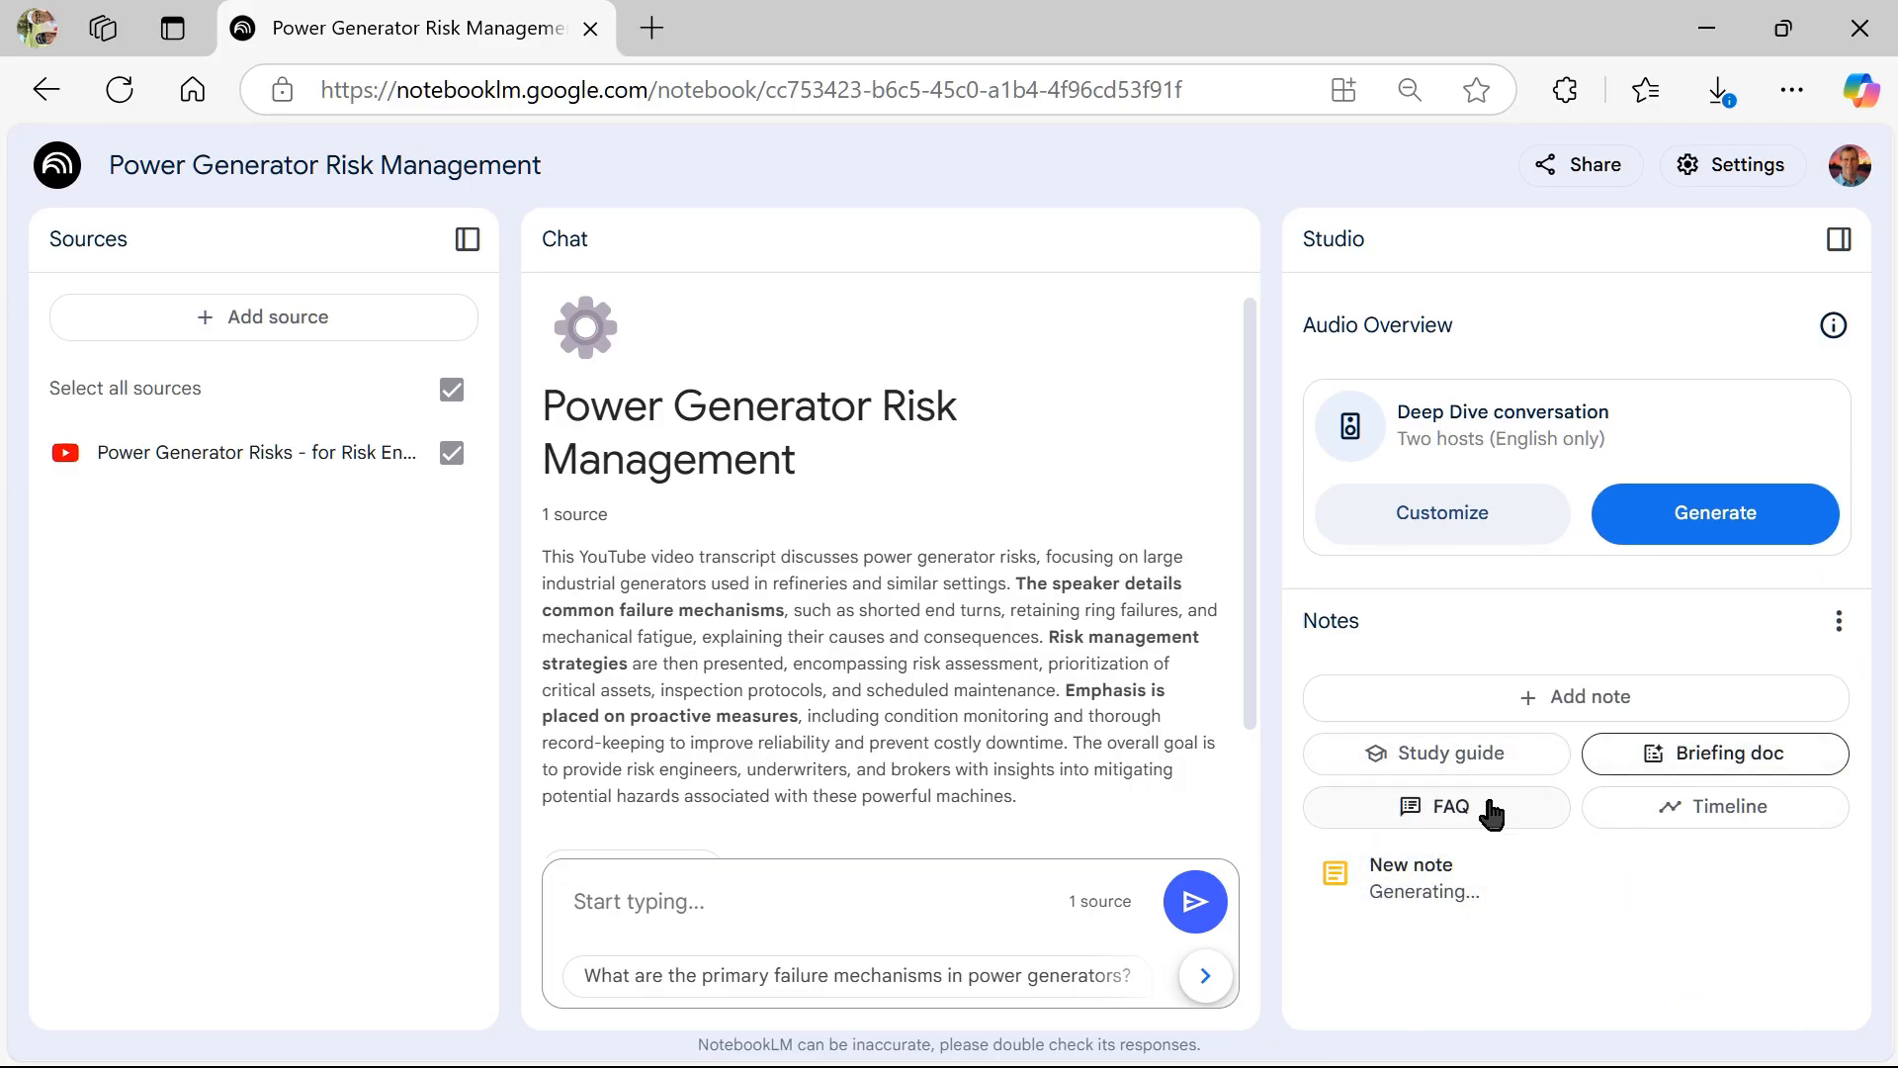
pyautogui.moveTo(1560, 777)
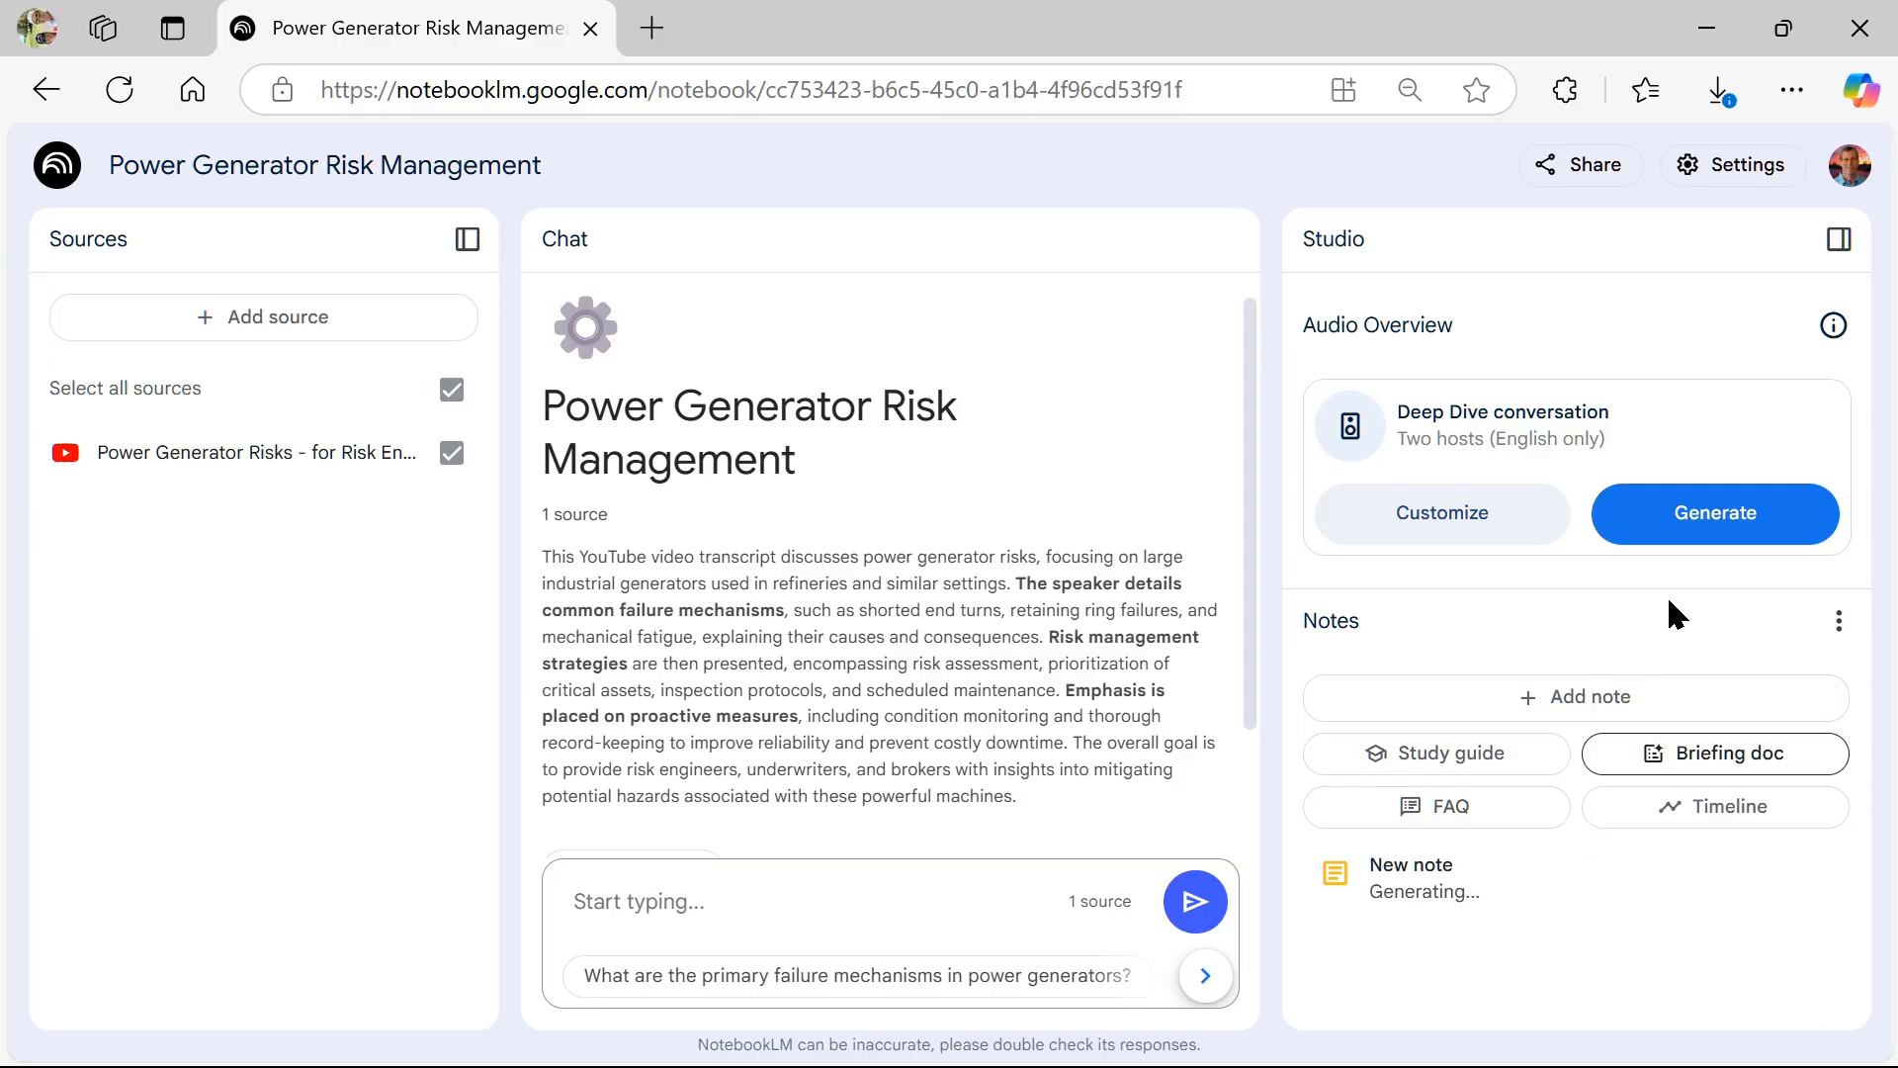
pyautogui.moveTo(1572, 925)
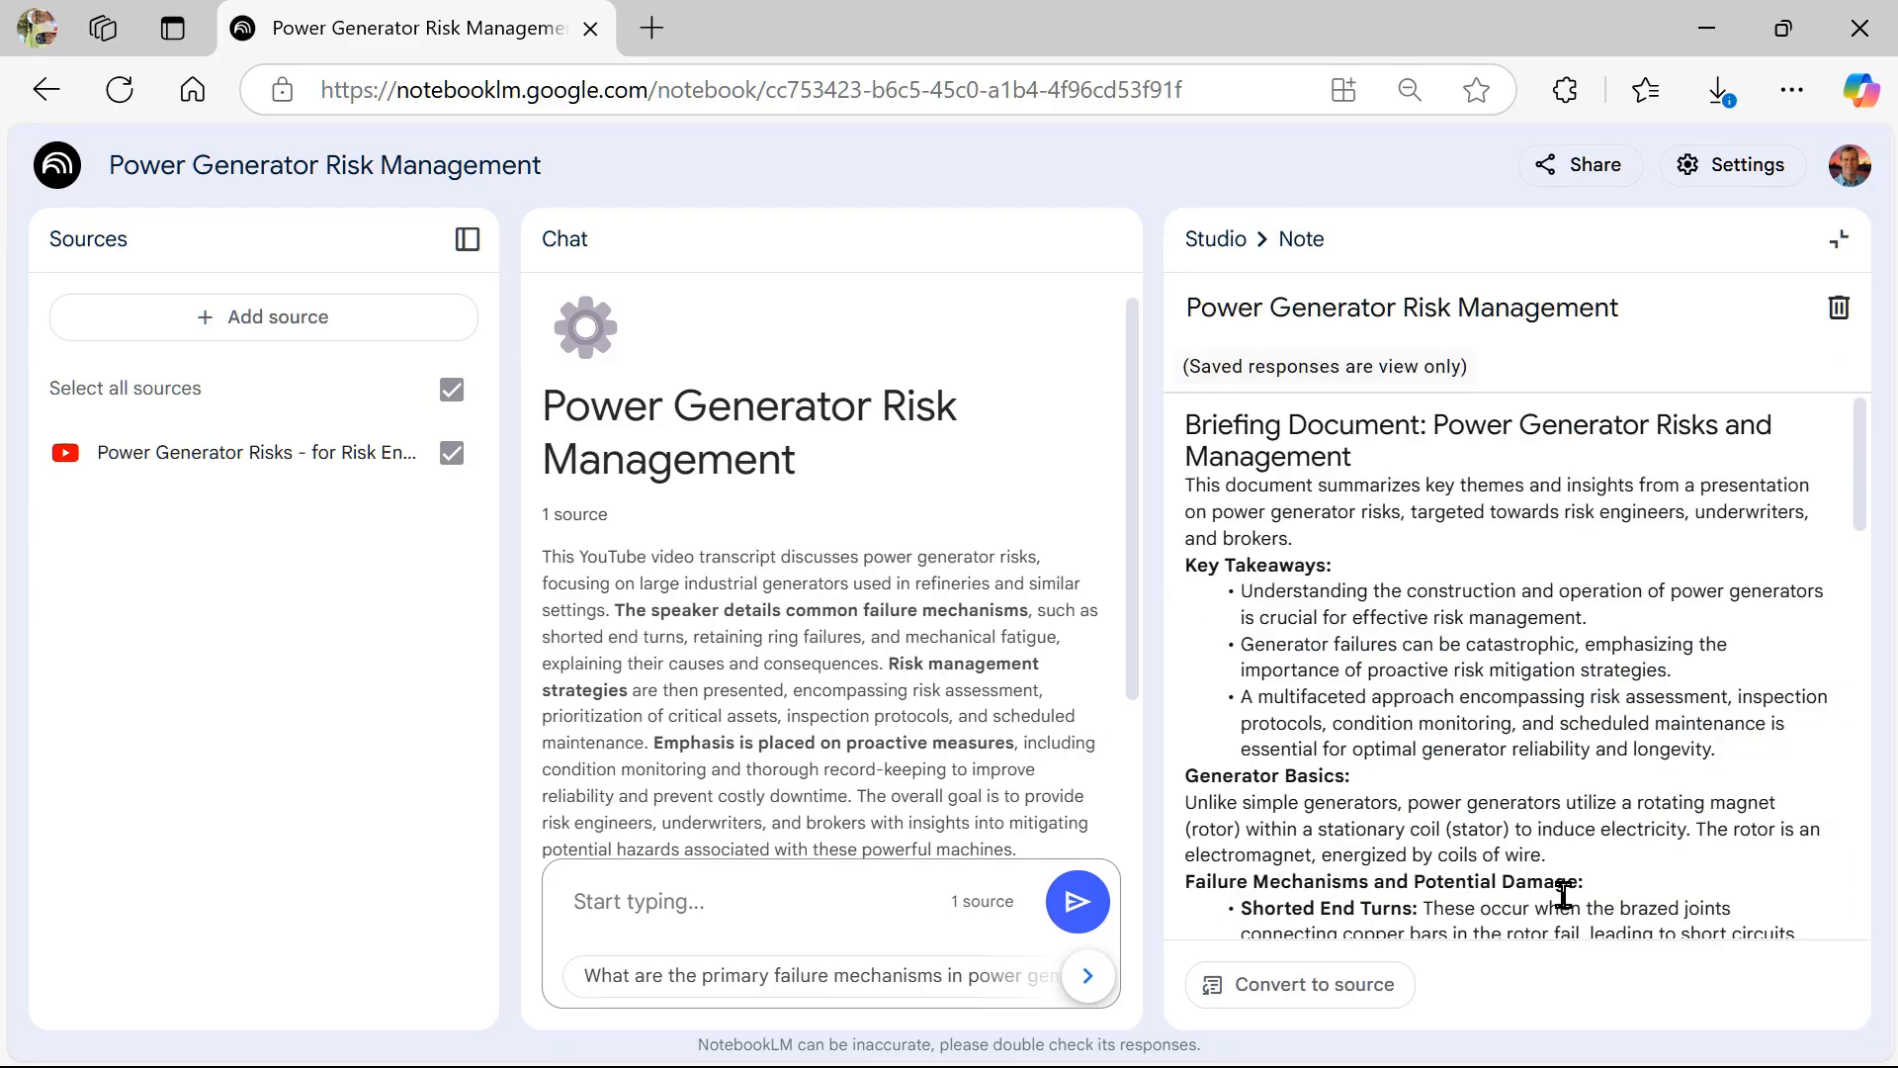
pyautogui.moveTo(1590, 553)
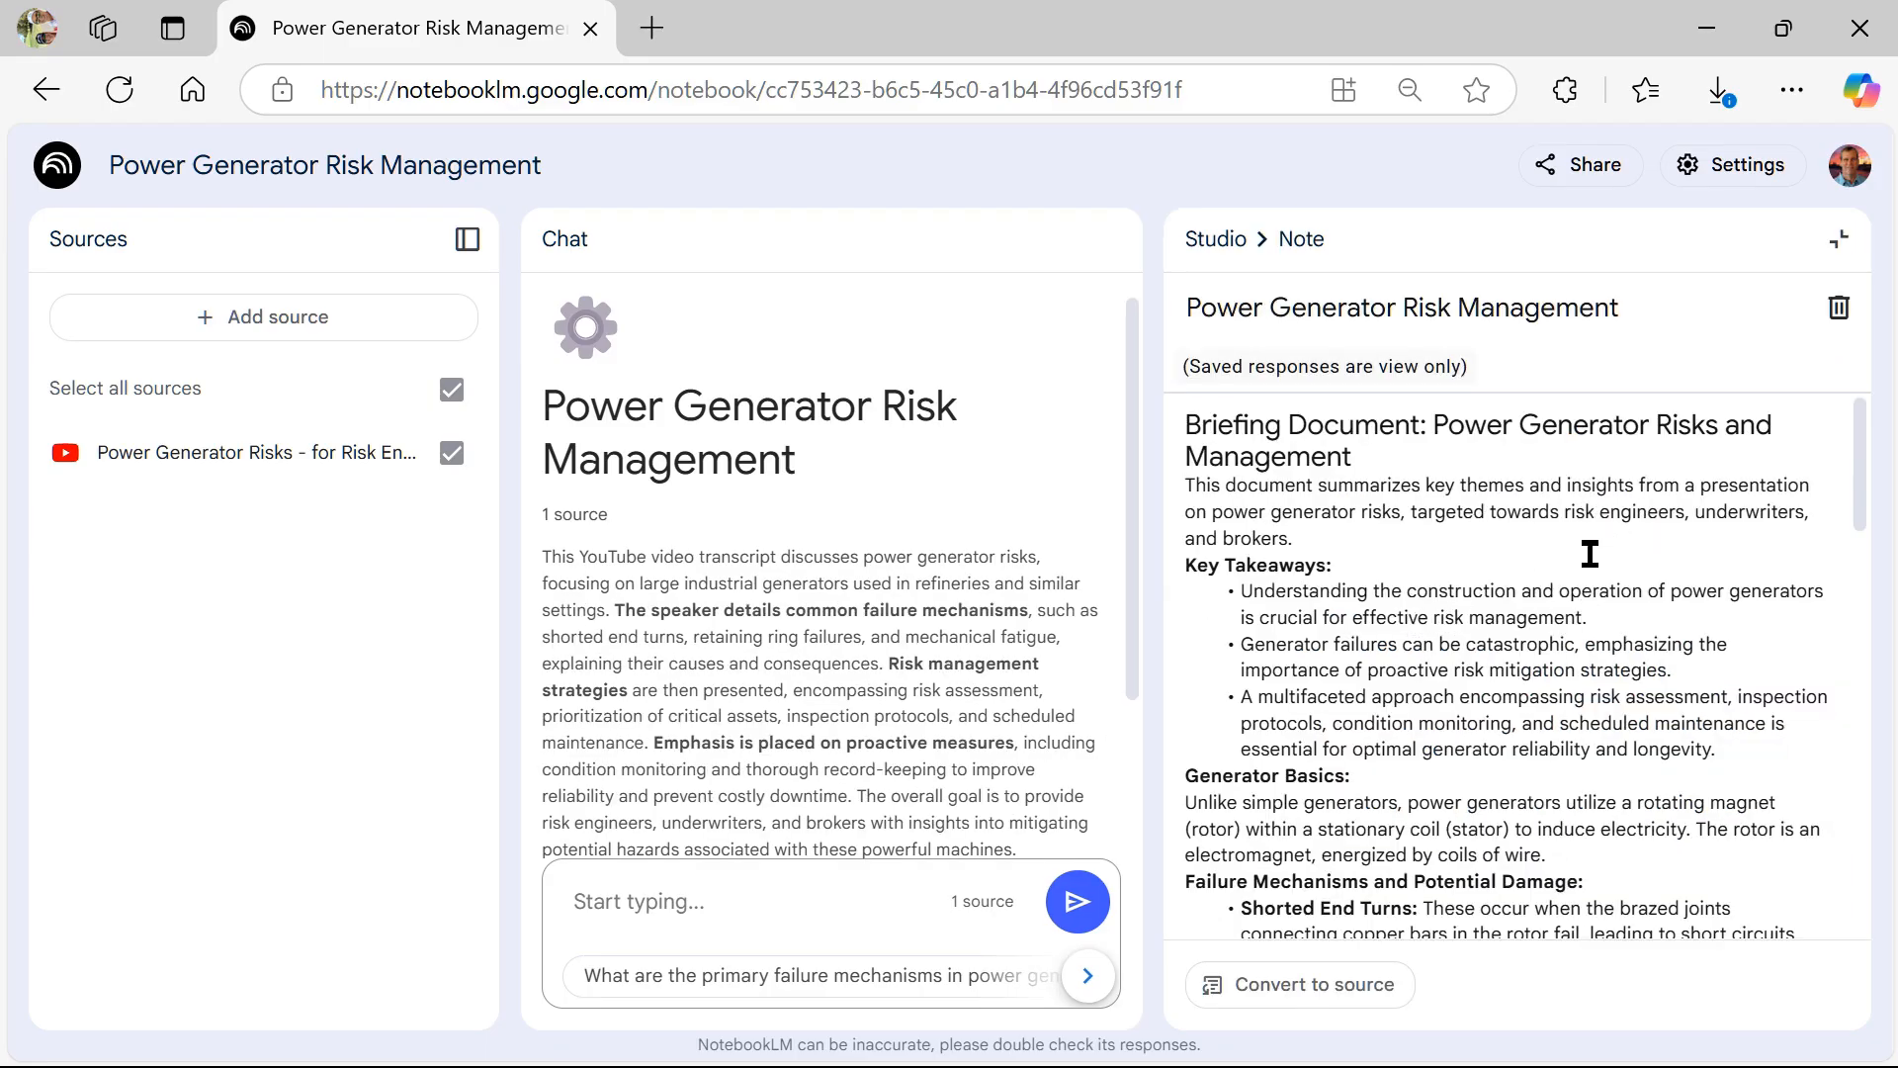
pyautogui.scroll(-3)
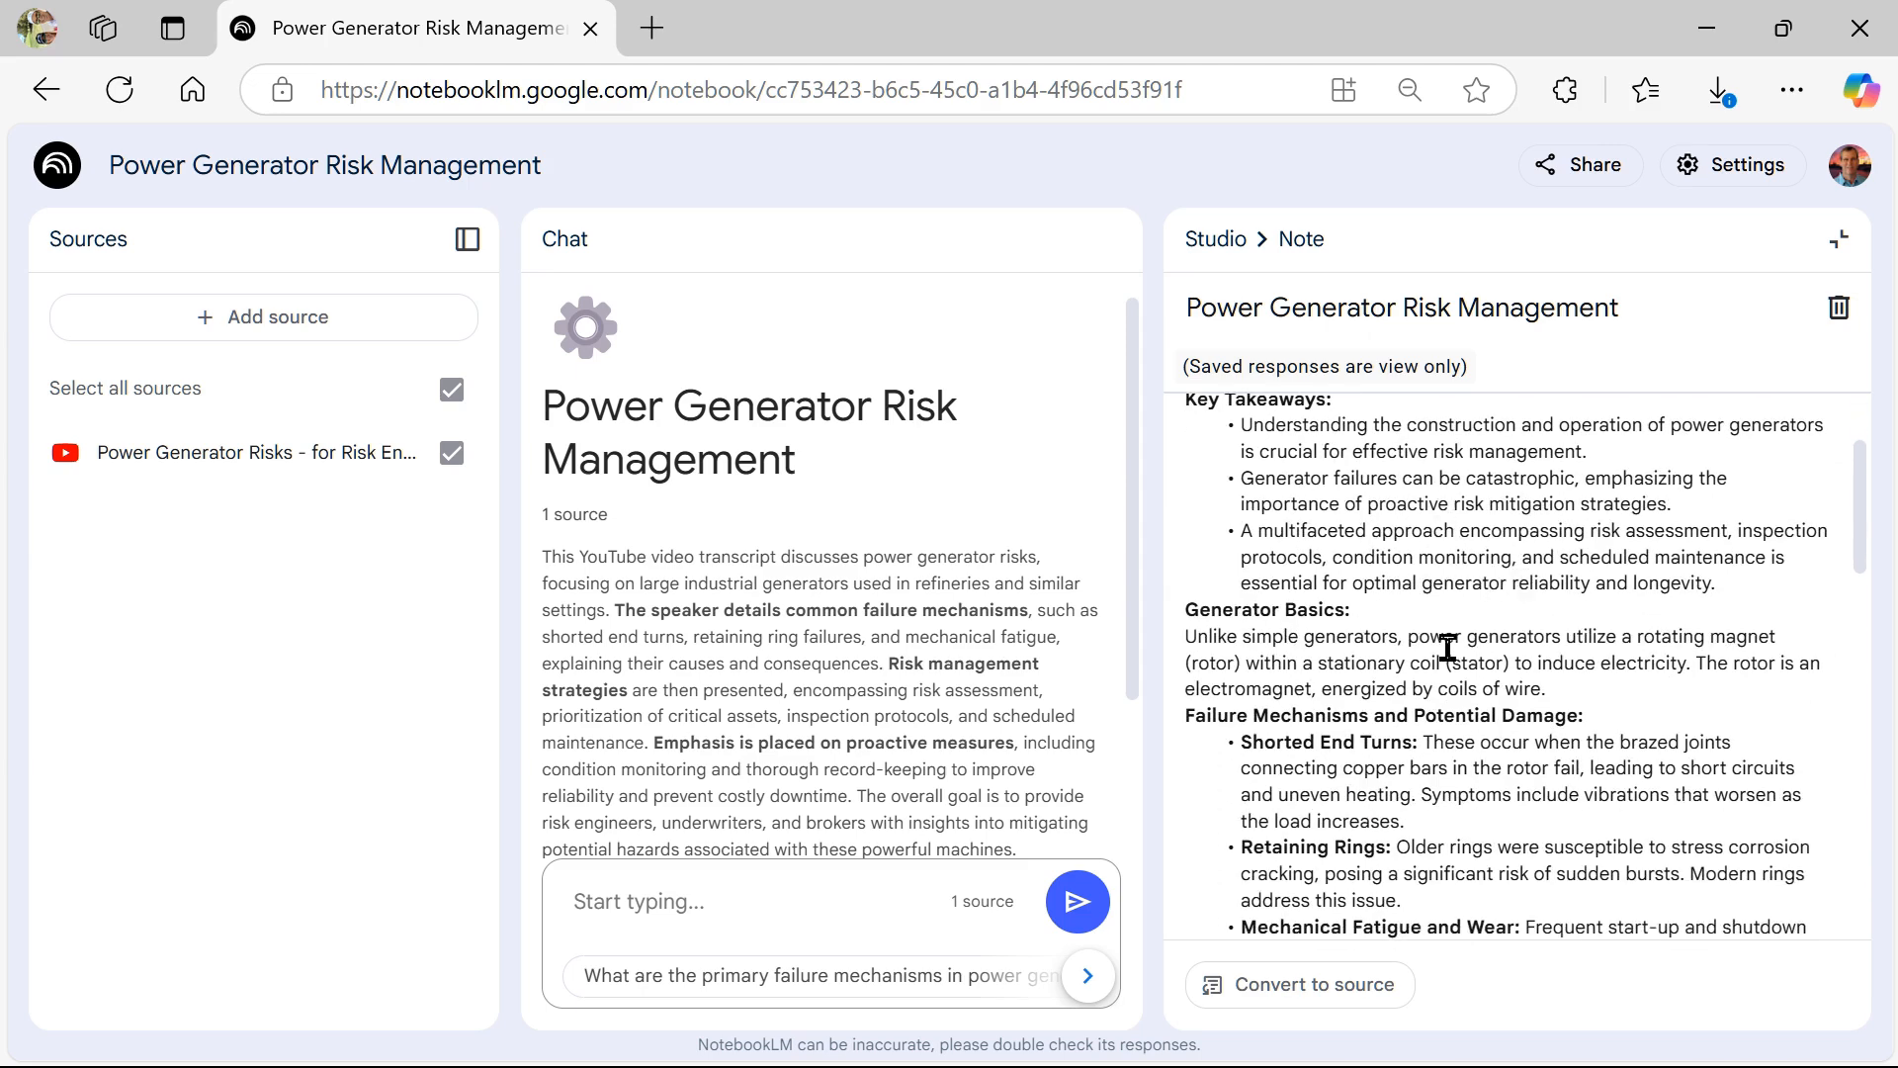
pyautogui.scroll(-3)
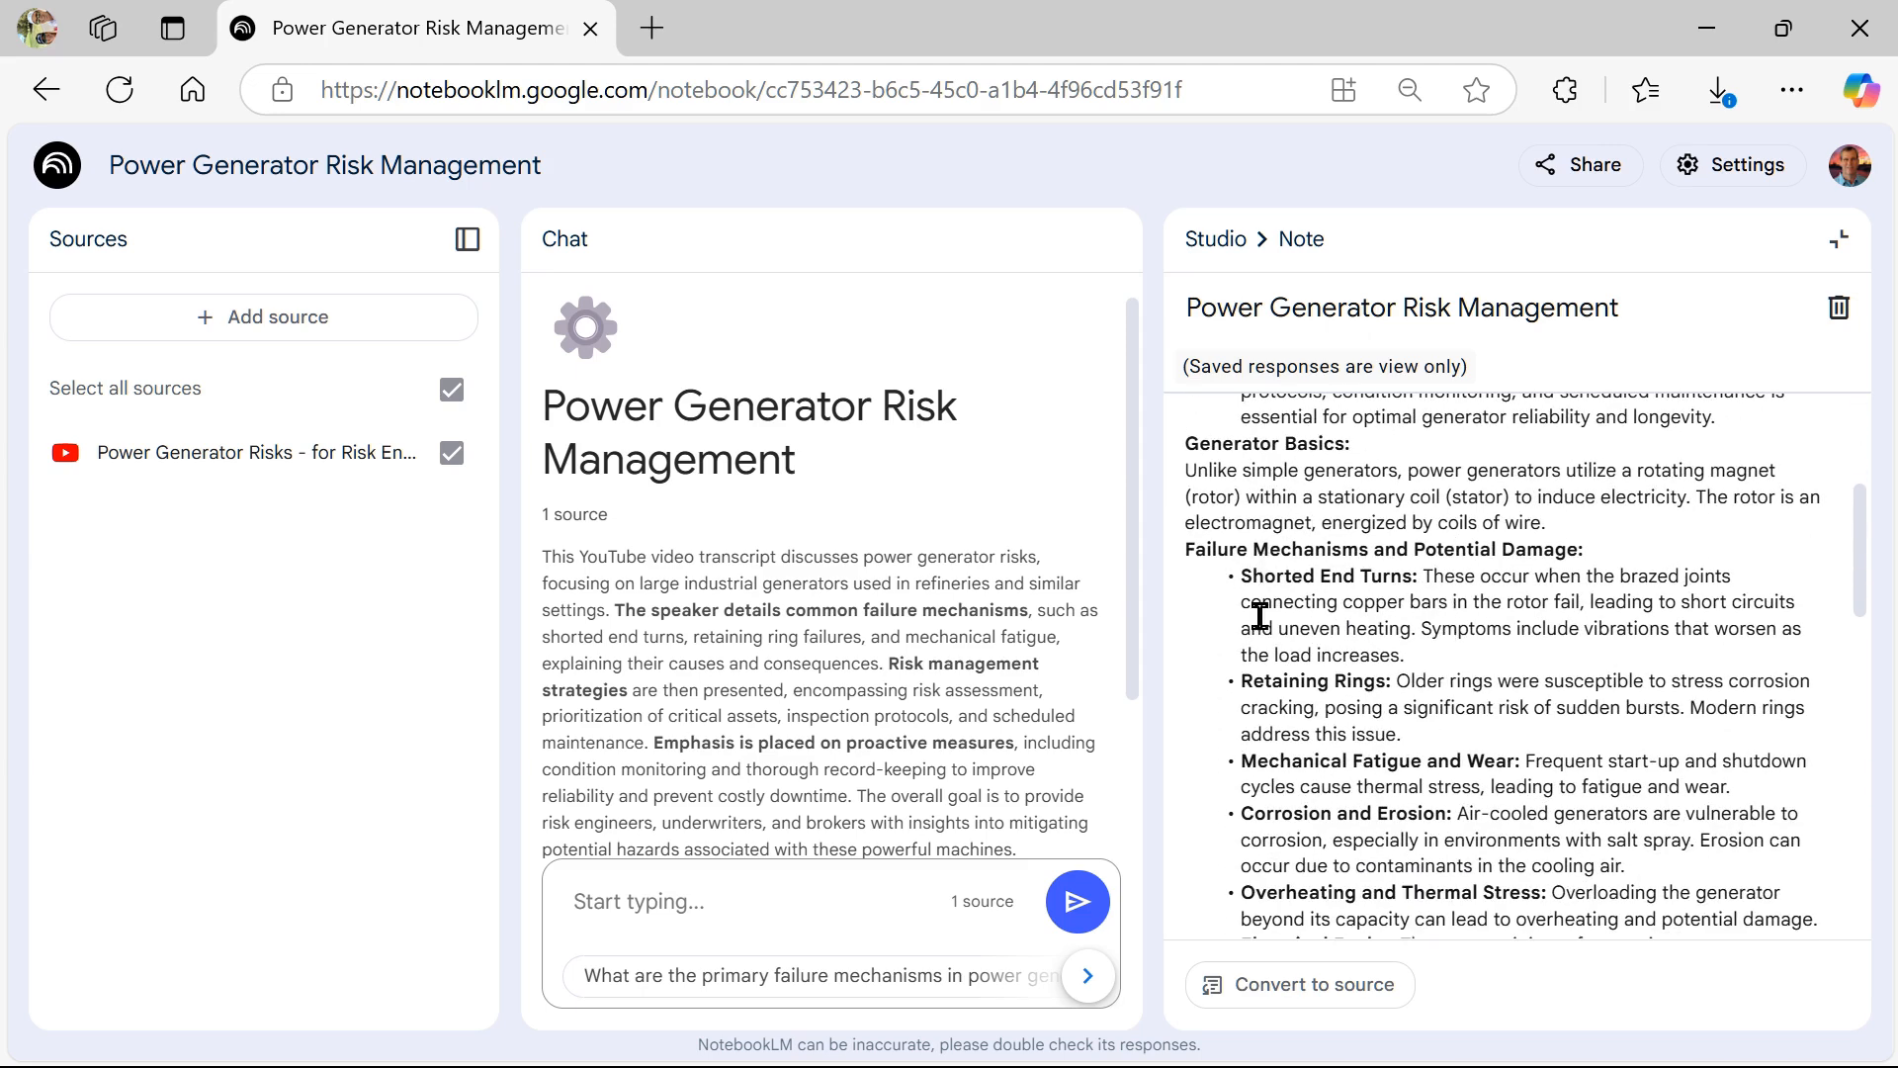
pyautogui.scroll(-3)
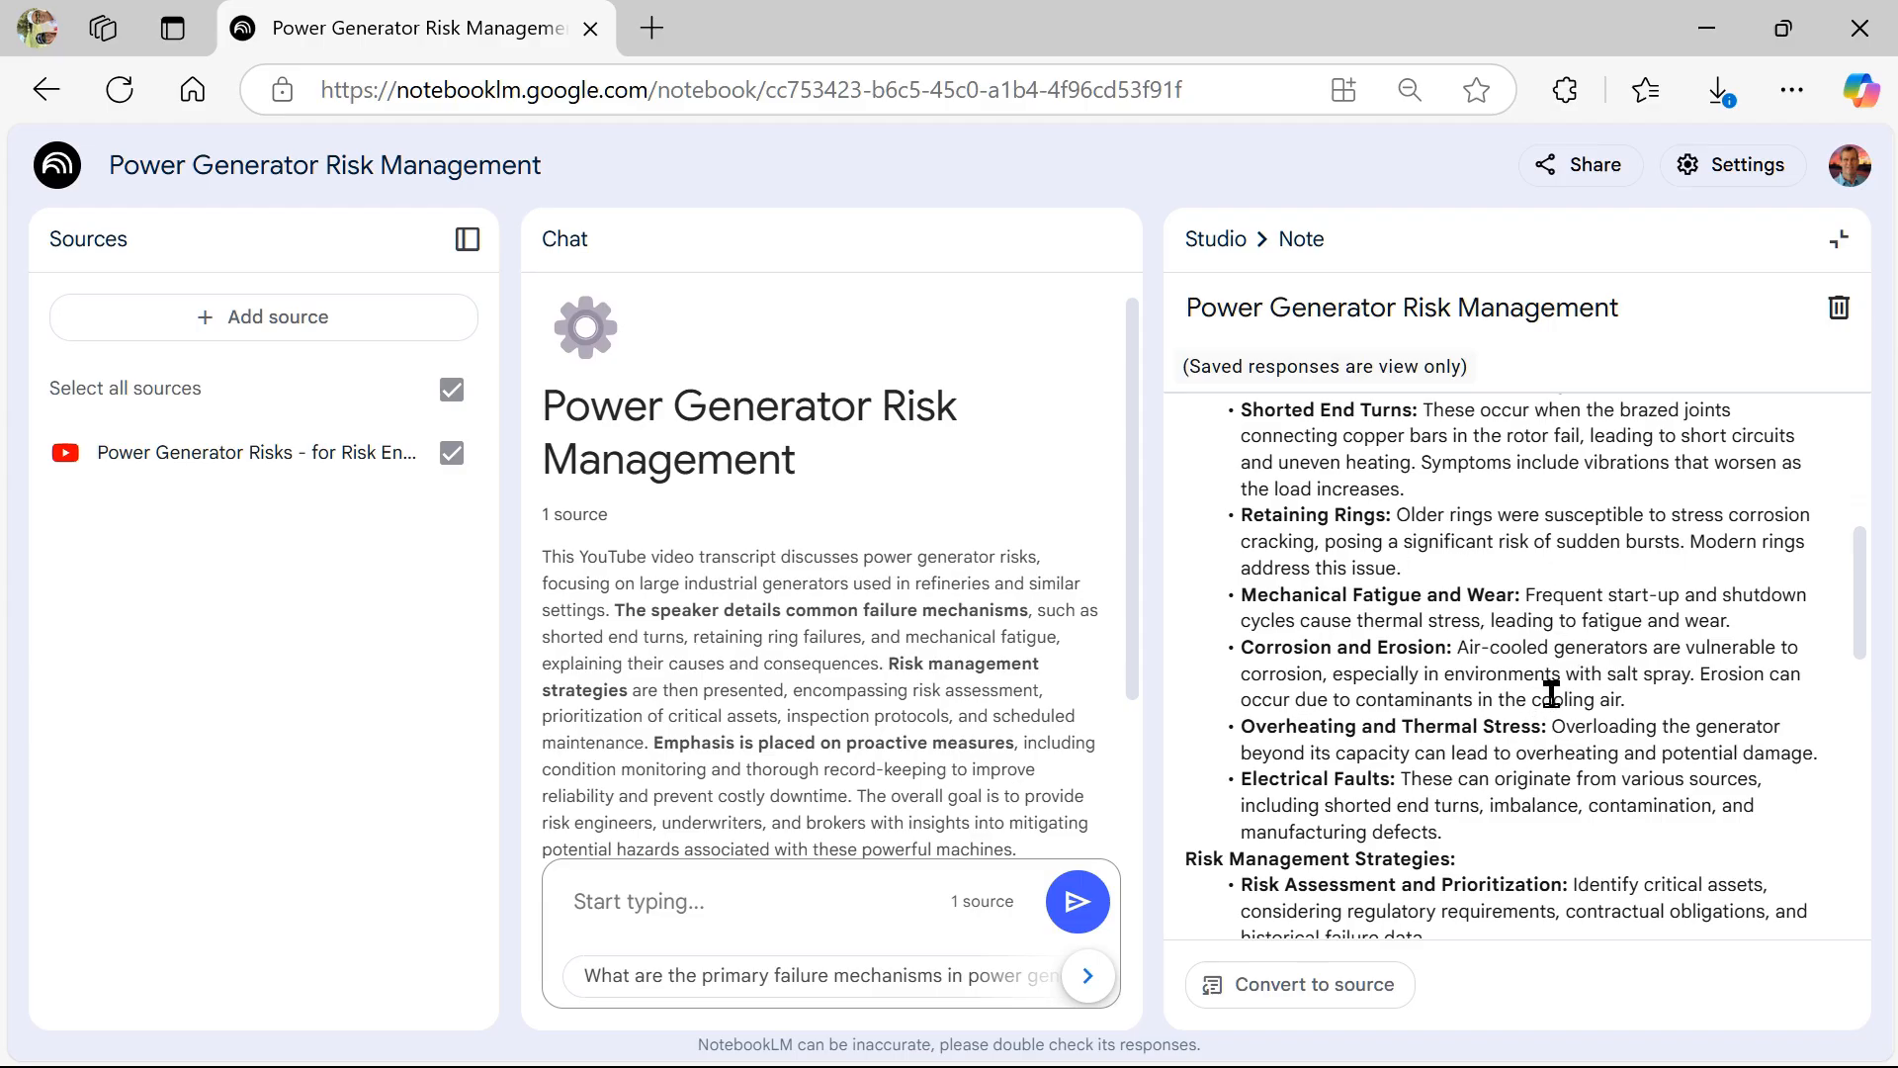
pyautogui.scroll(-3)
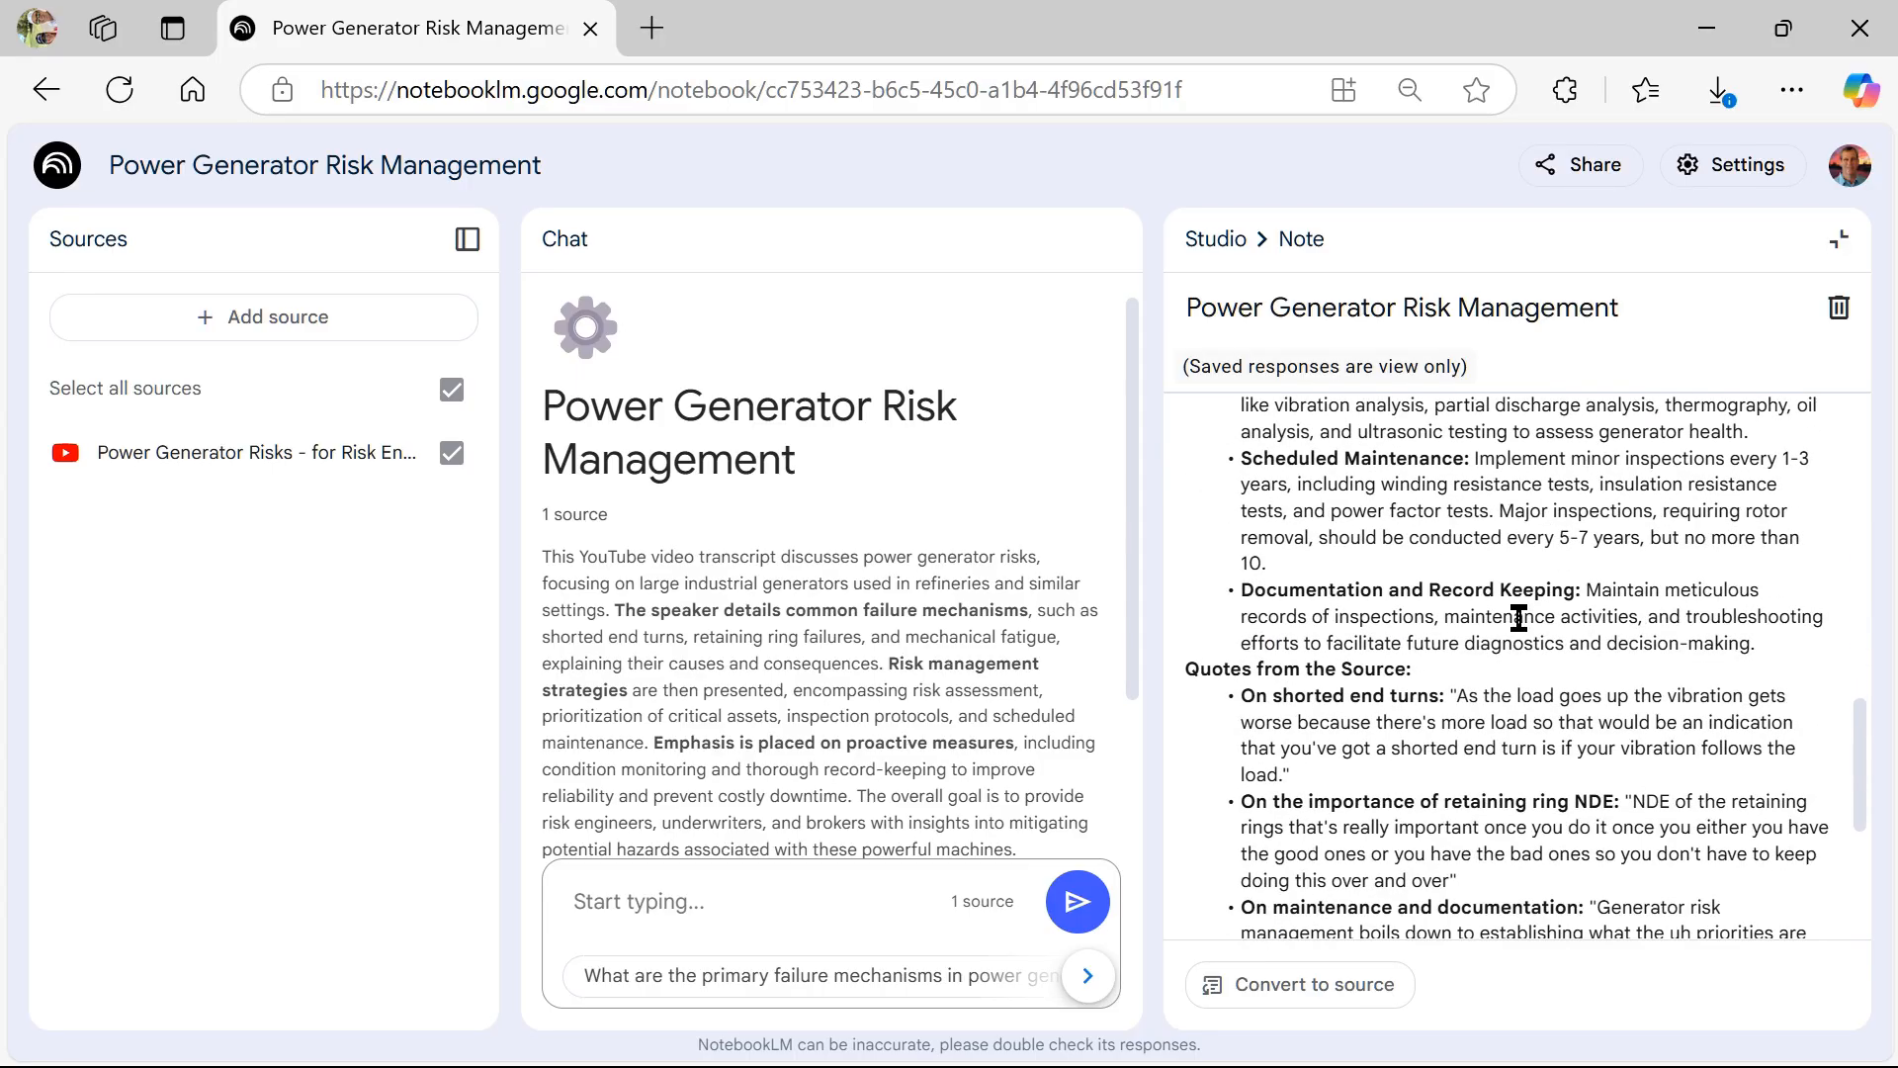
pyautogui.scroll(-3)
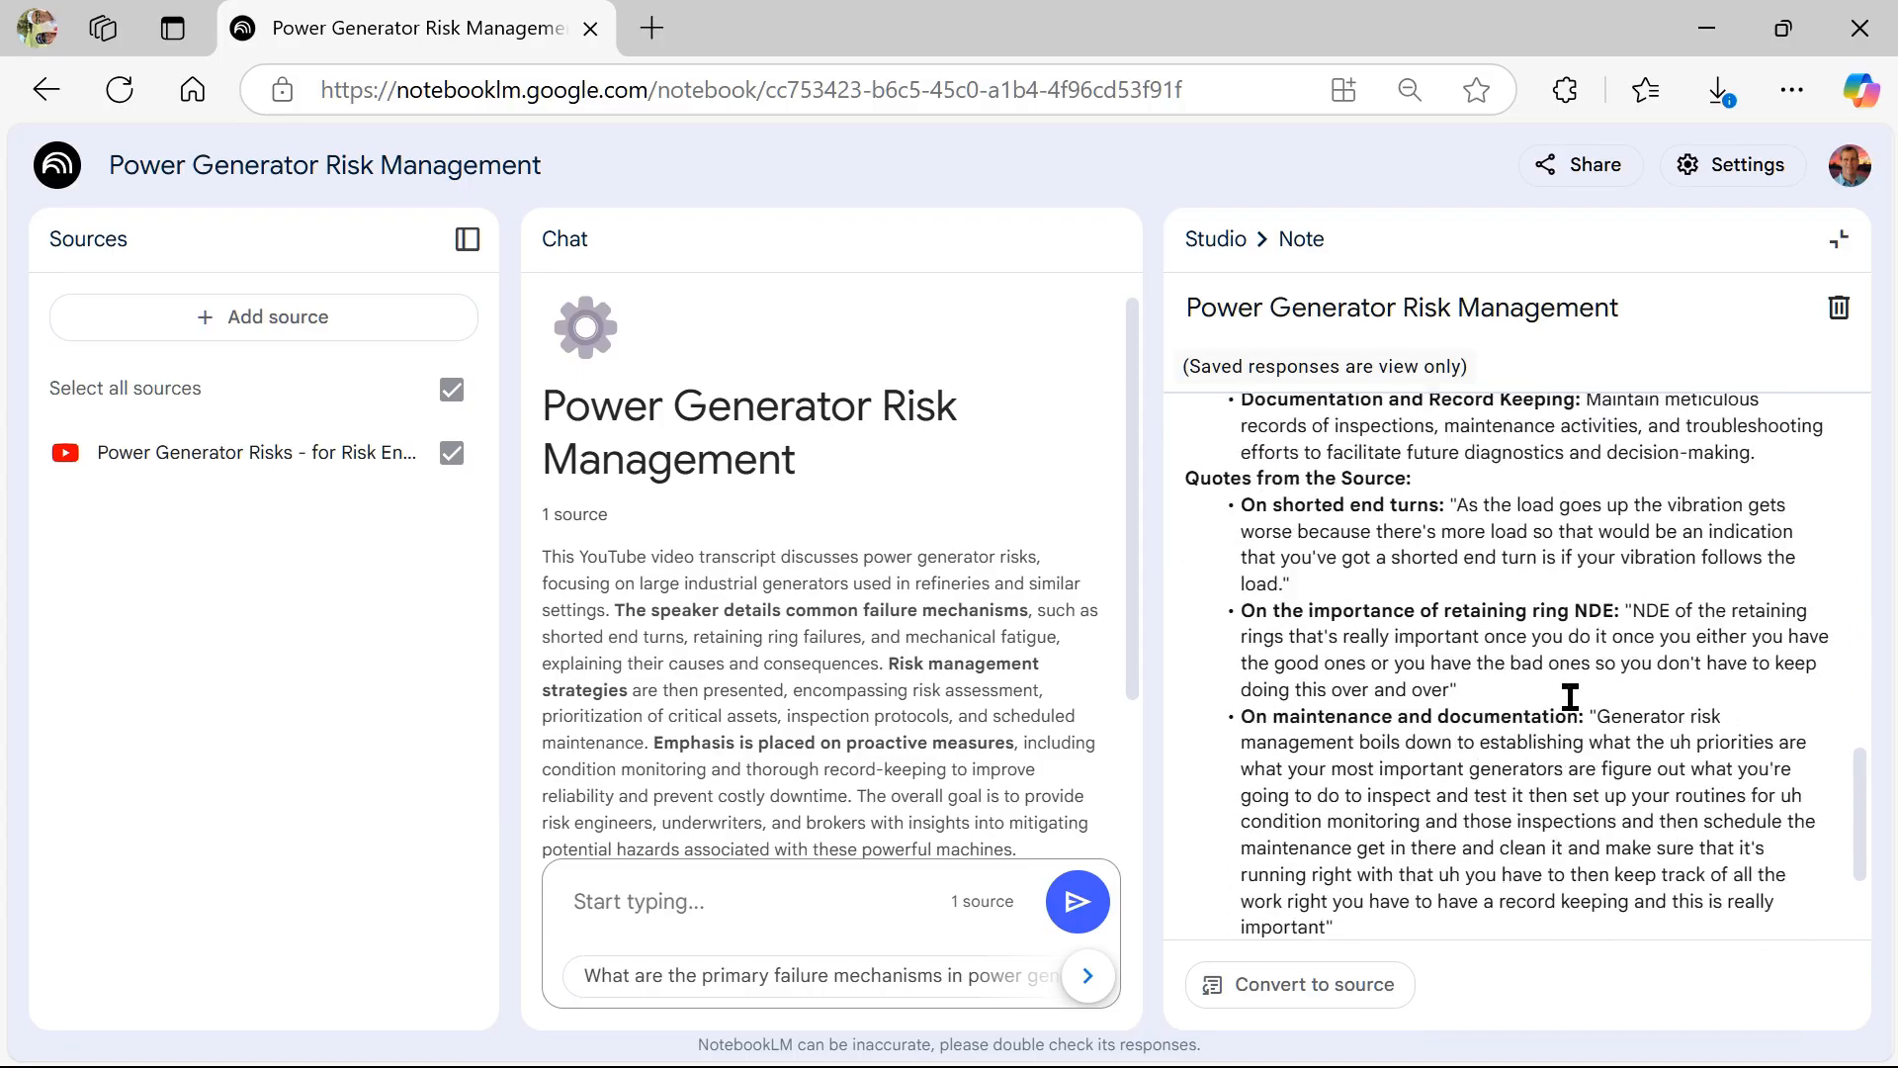
pyautogui.scroll(-3)
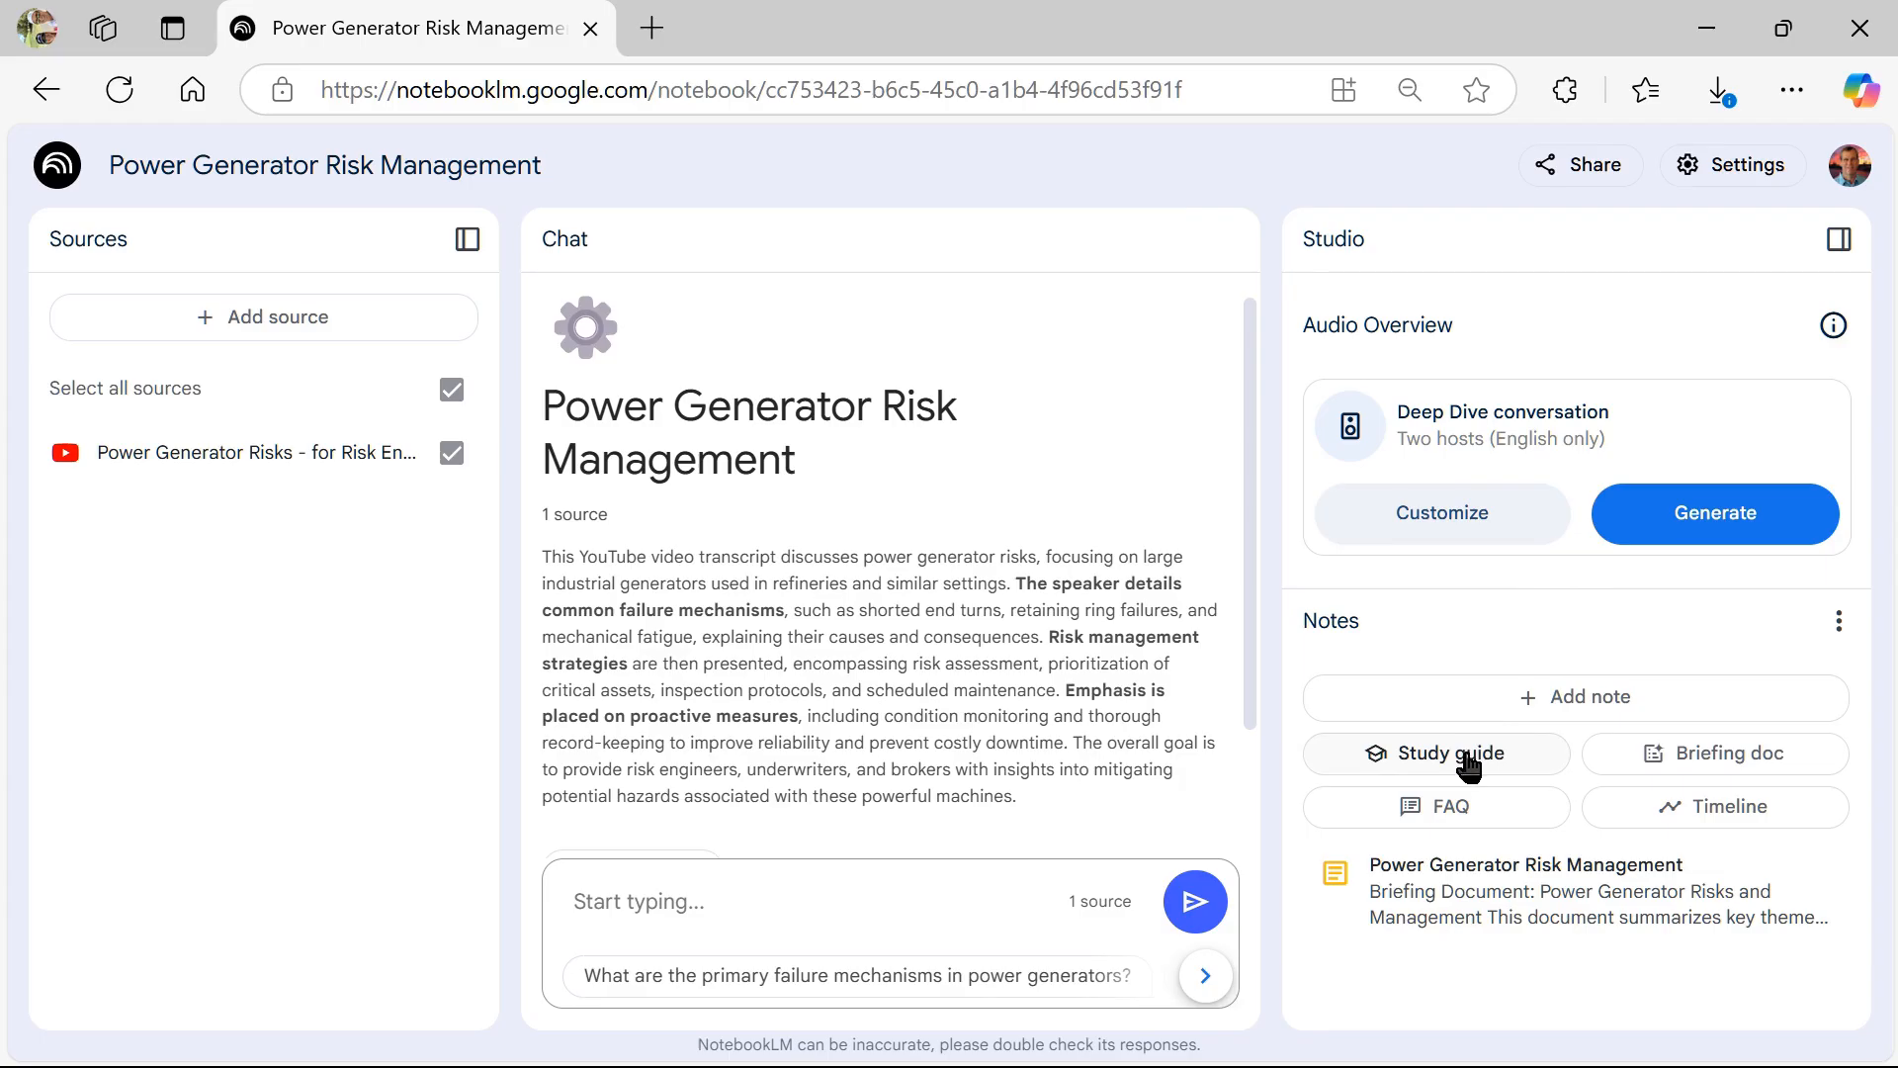
# Generate a Study guide note from the video and open it to review the key concepts.
pyautogui.click(1438, 753)
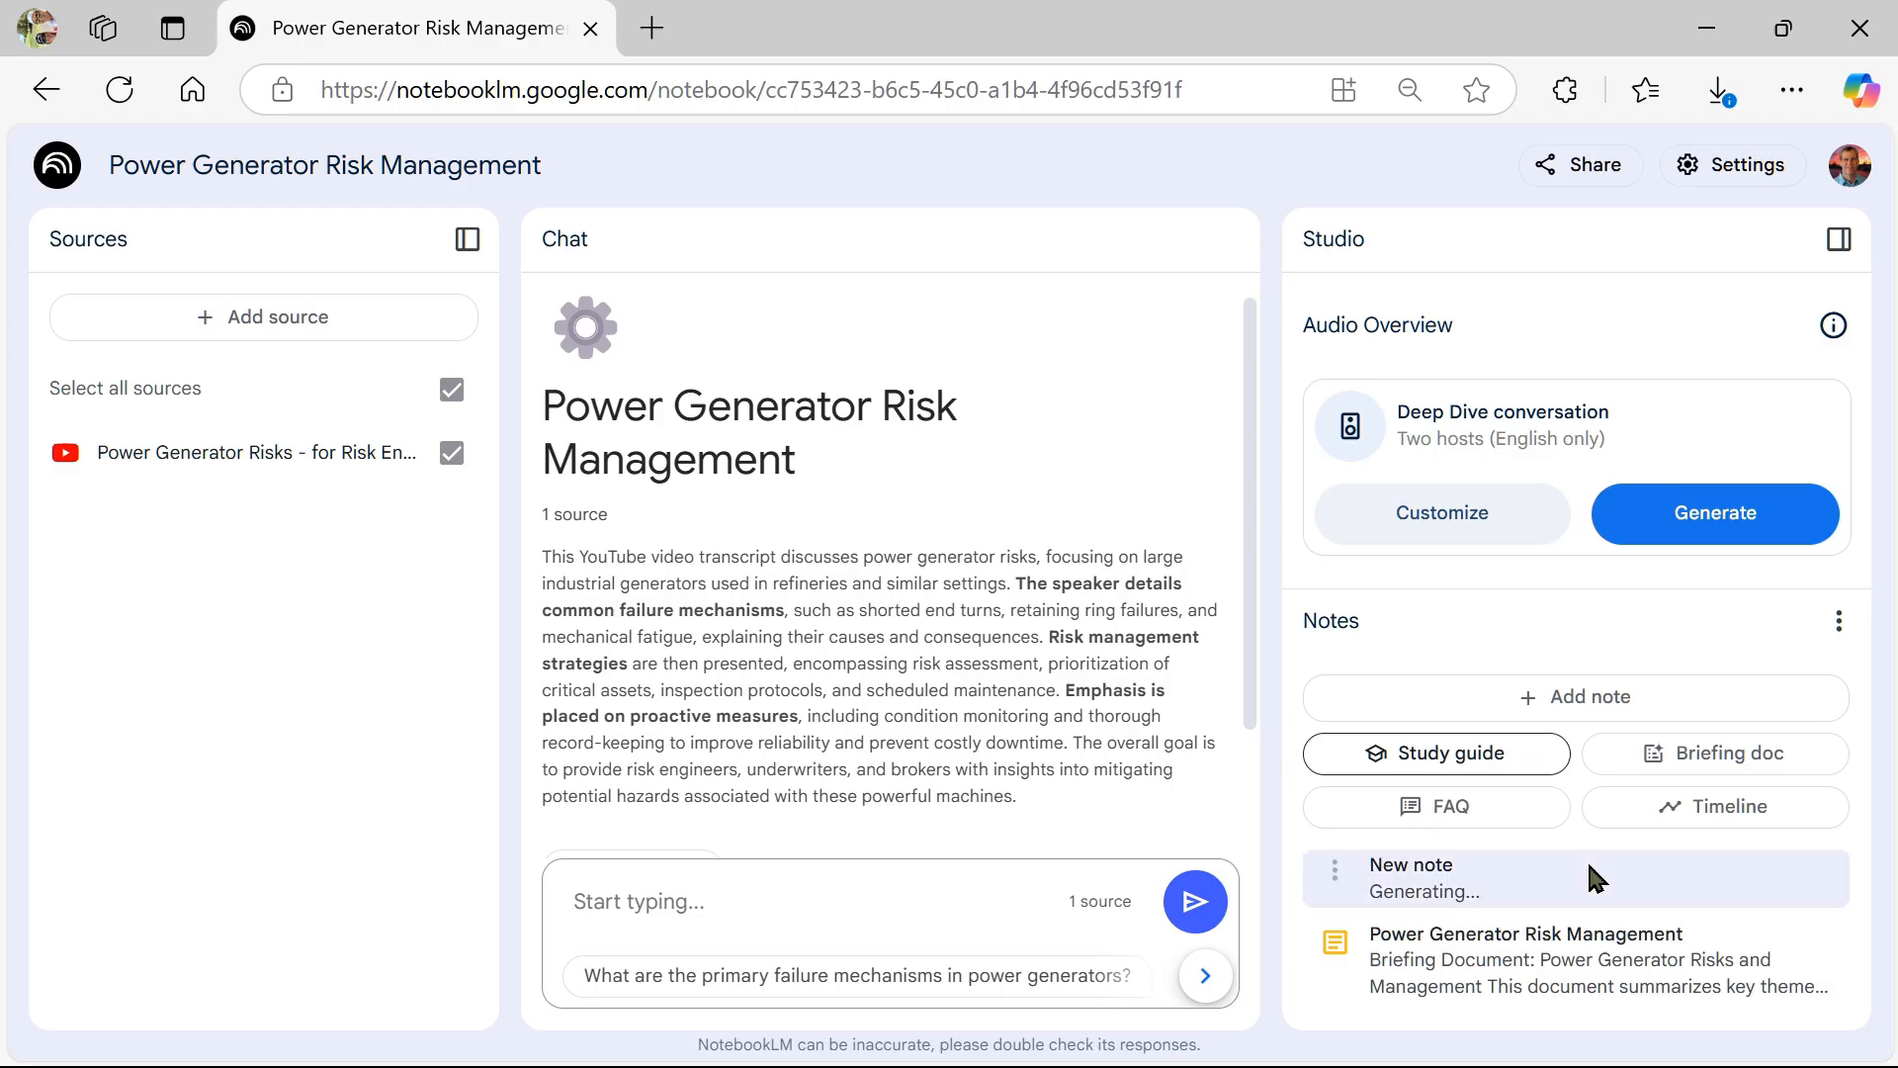
pyautogui.moveTo(1657, 945)
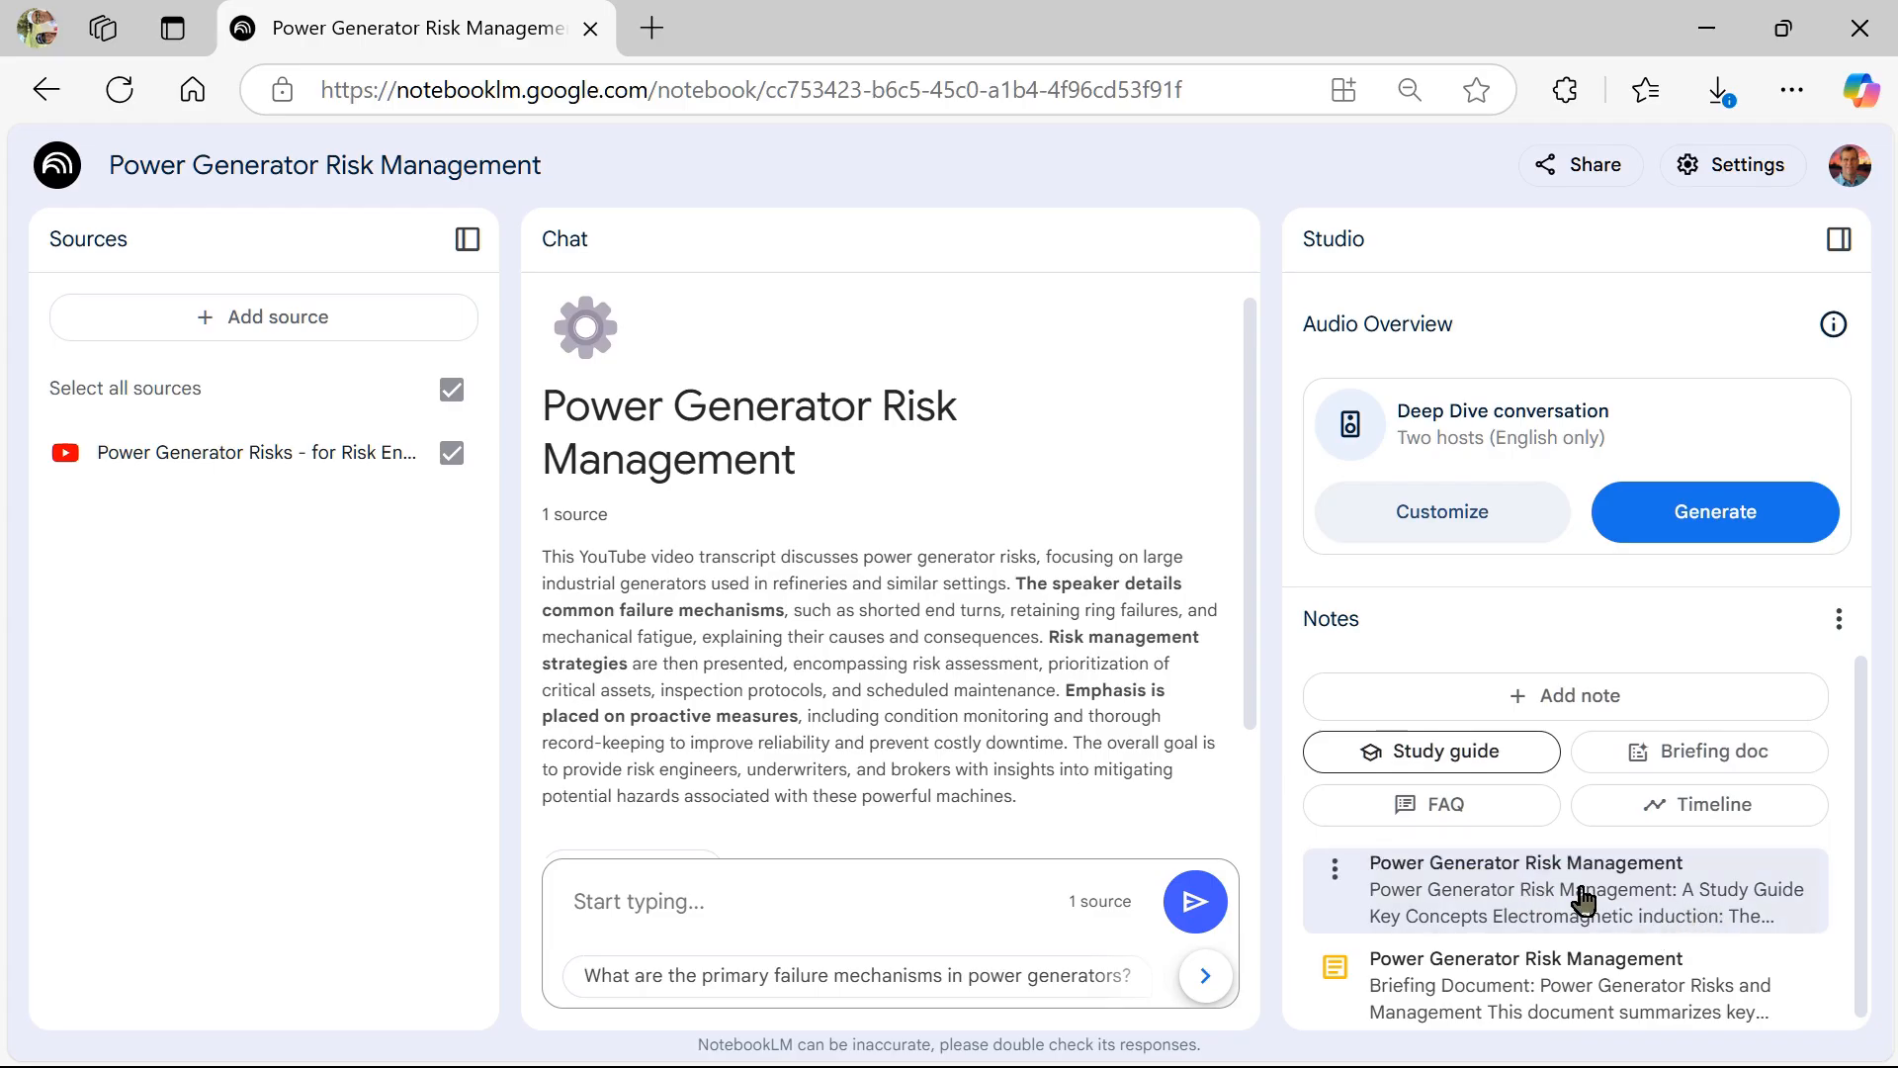
pyautogui.click(1525, 888)
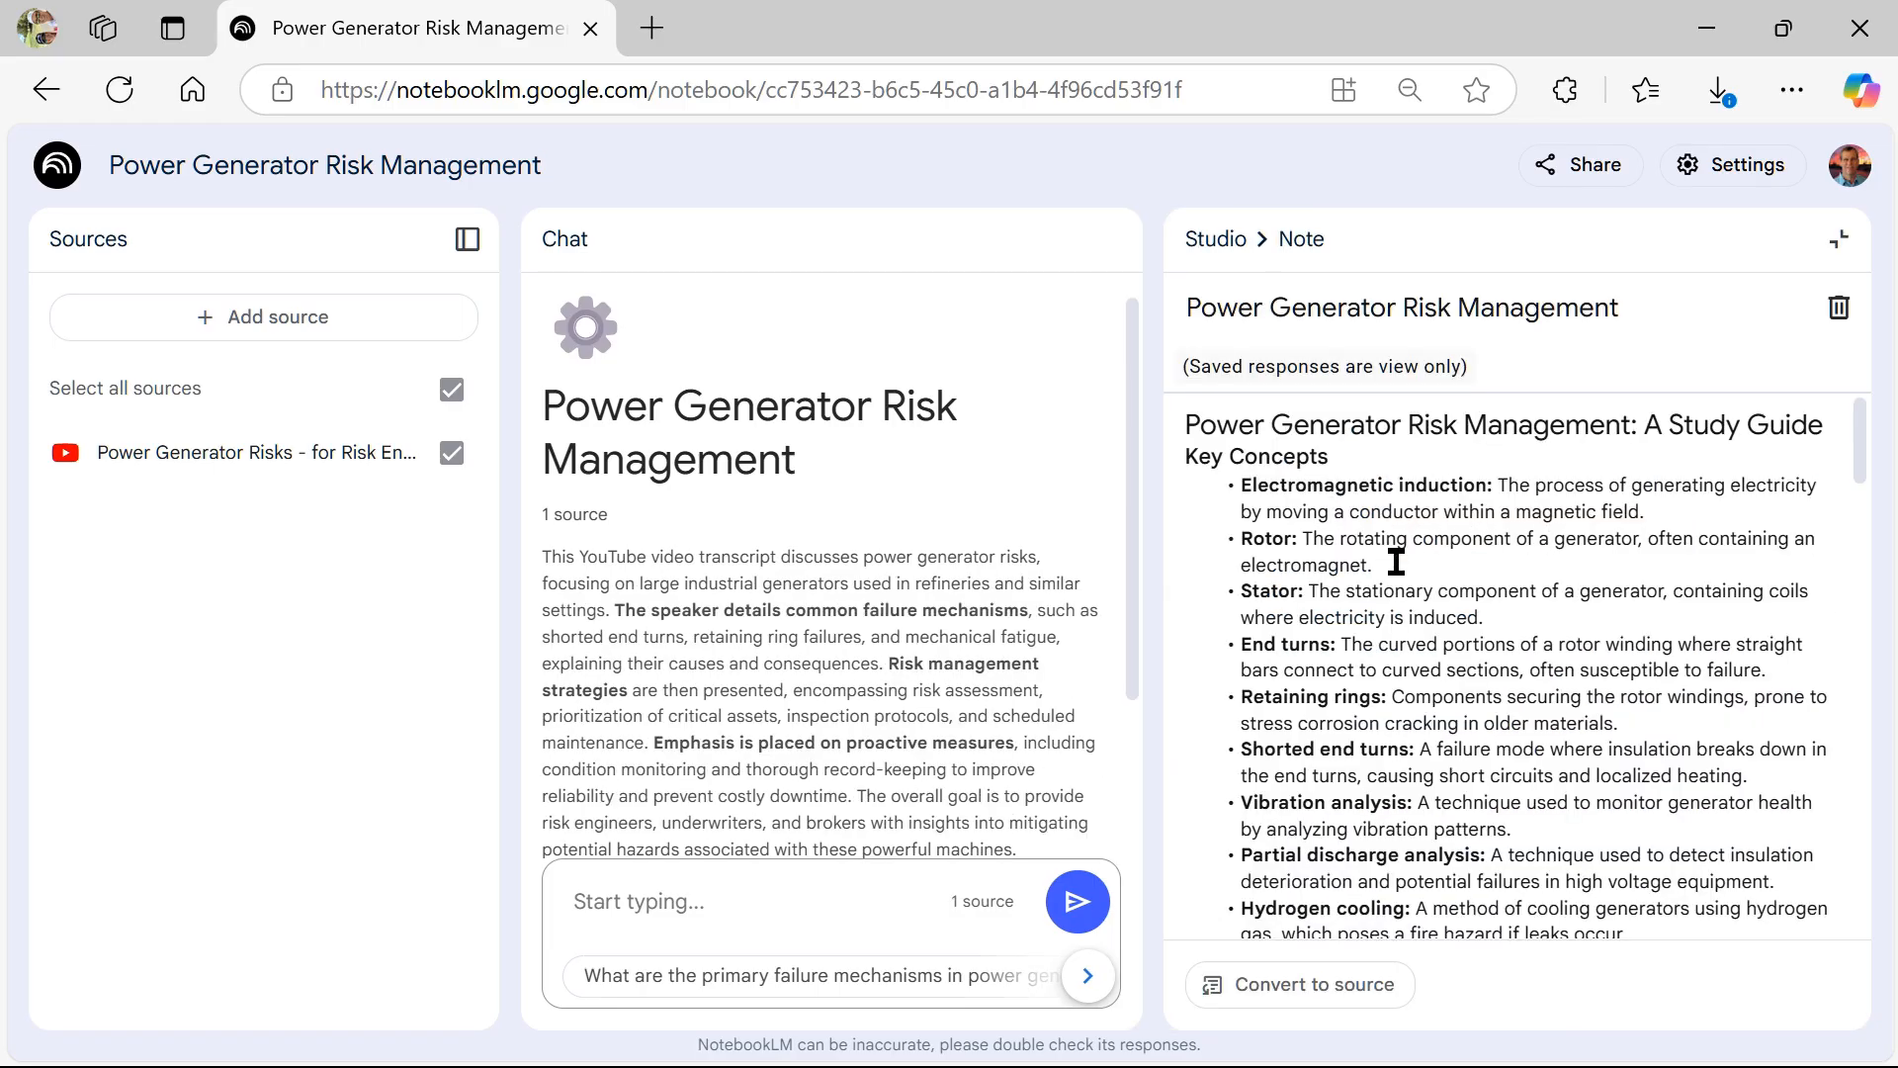
pyautogui.scroll(-3)
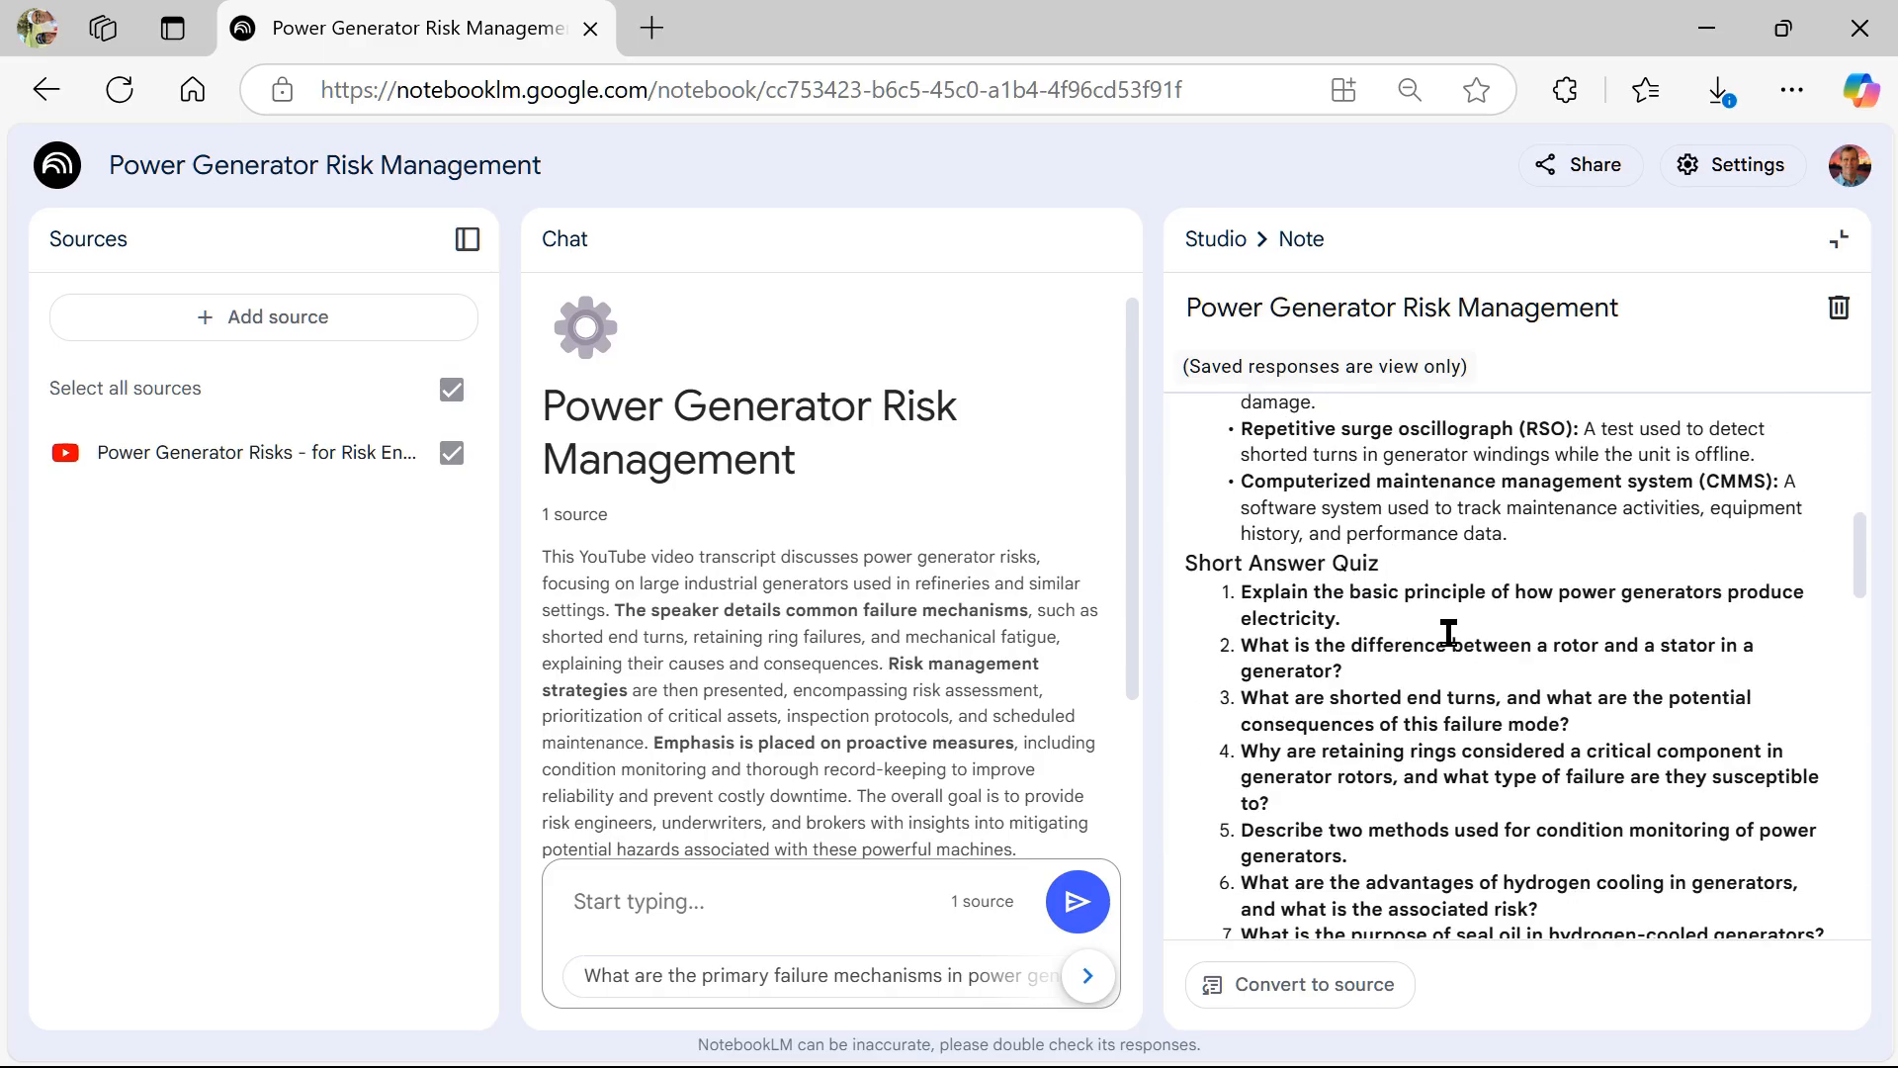
pyautogui.scroll(-3)
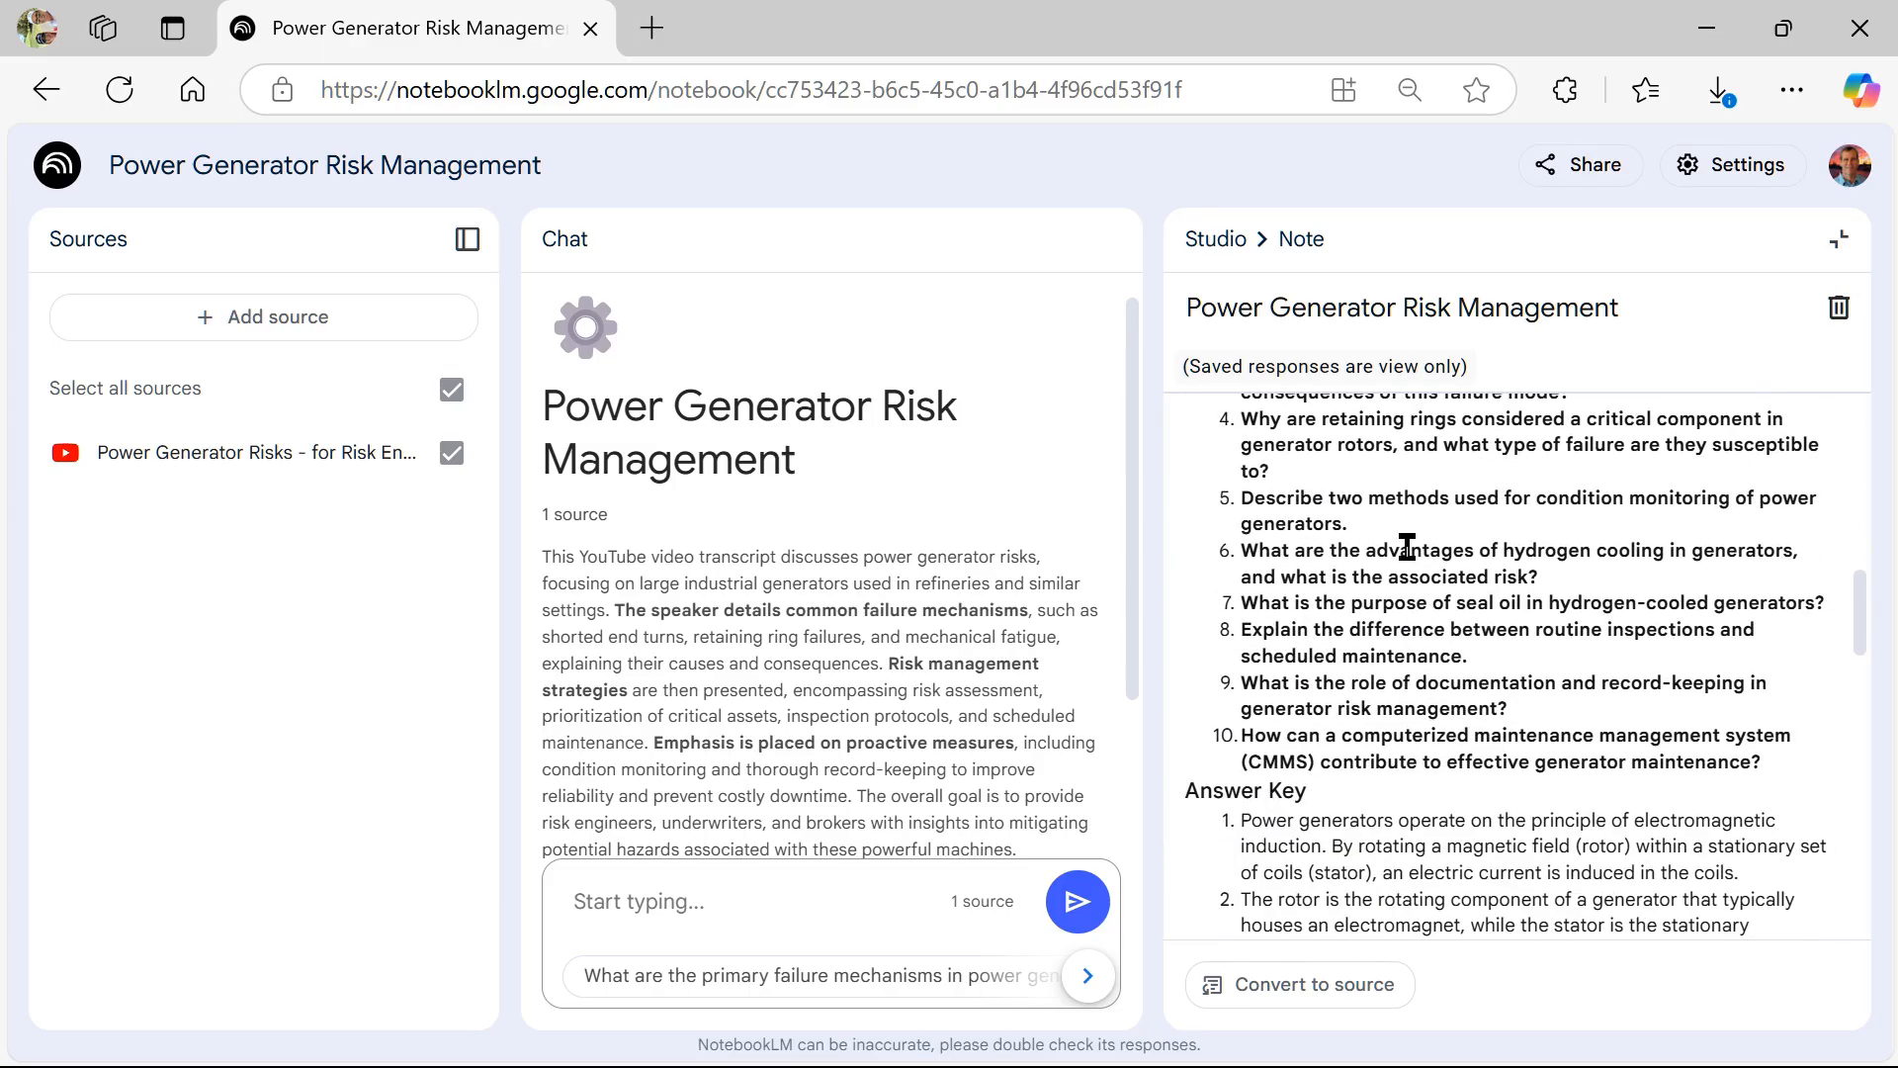
pyautogui.scroll(-3)
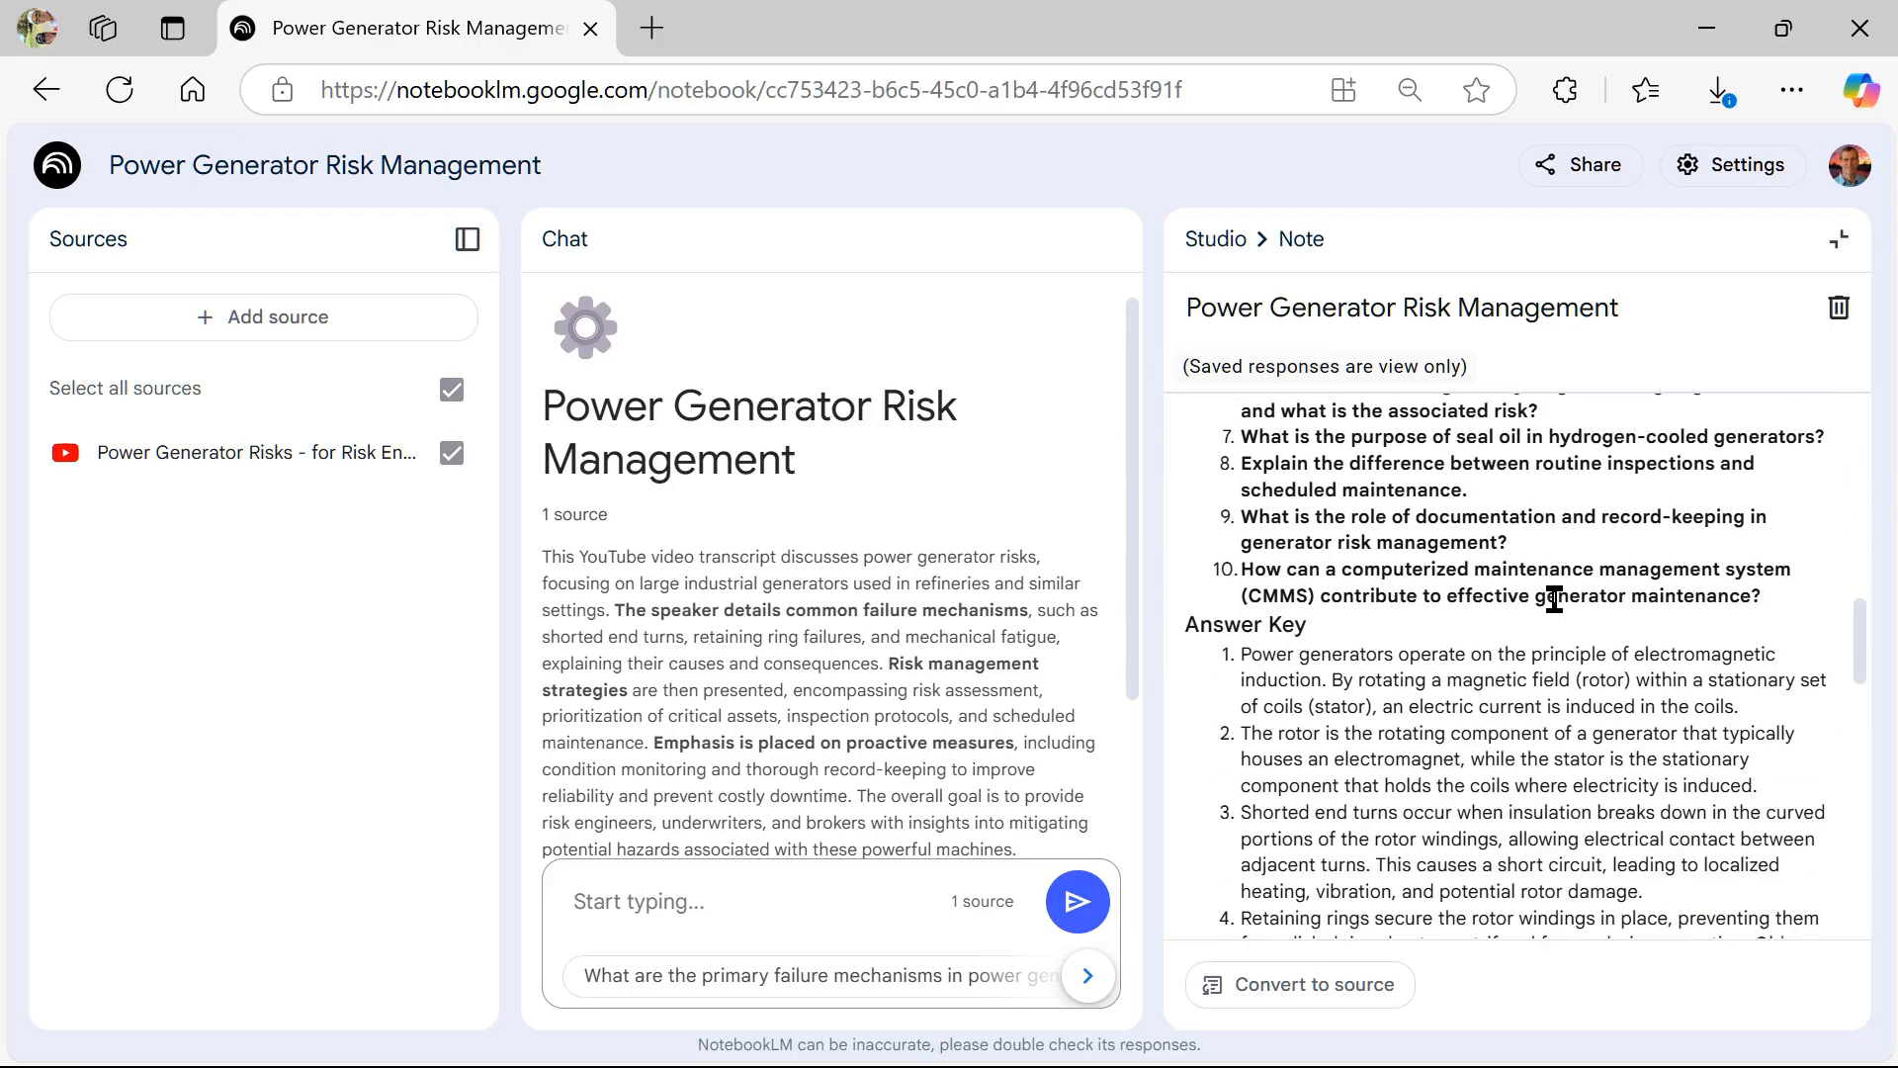
# Read through the study guide's short-answer quiz, answer key and essay questions.
pyautogui.scroll(-3)
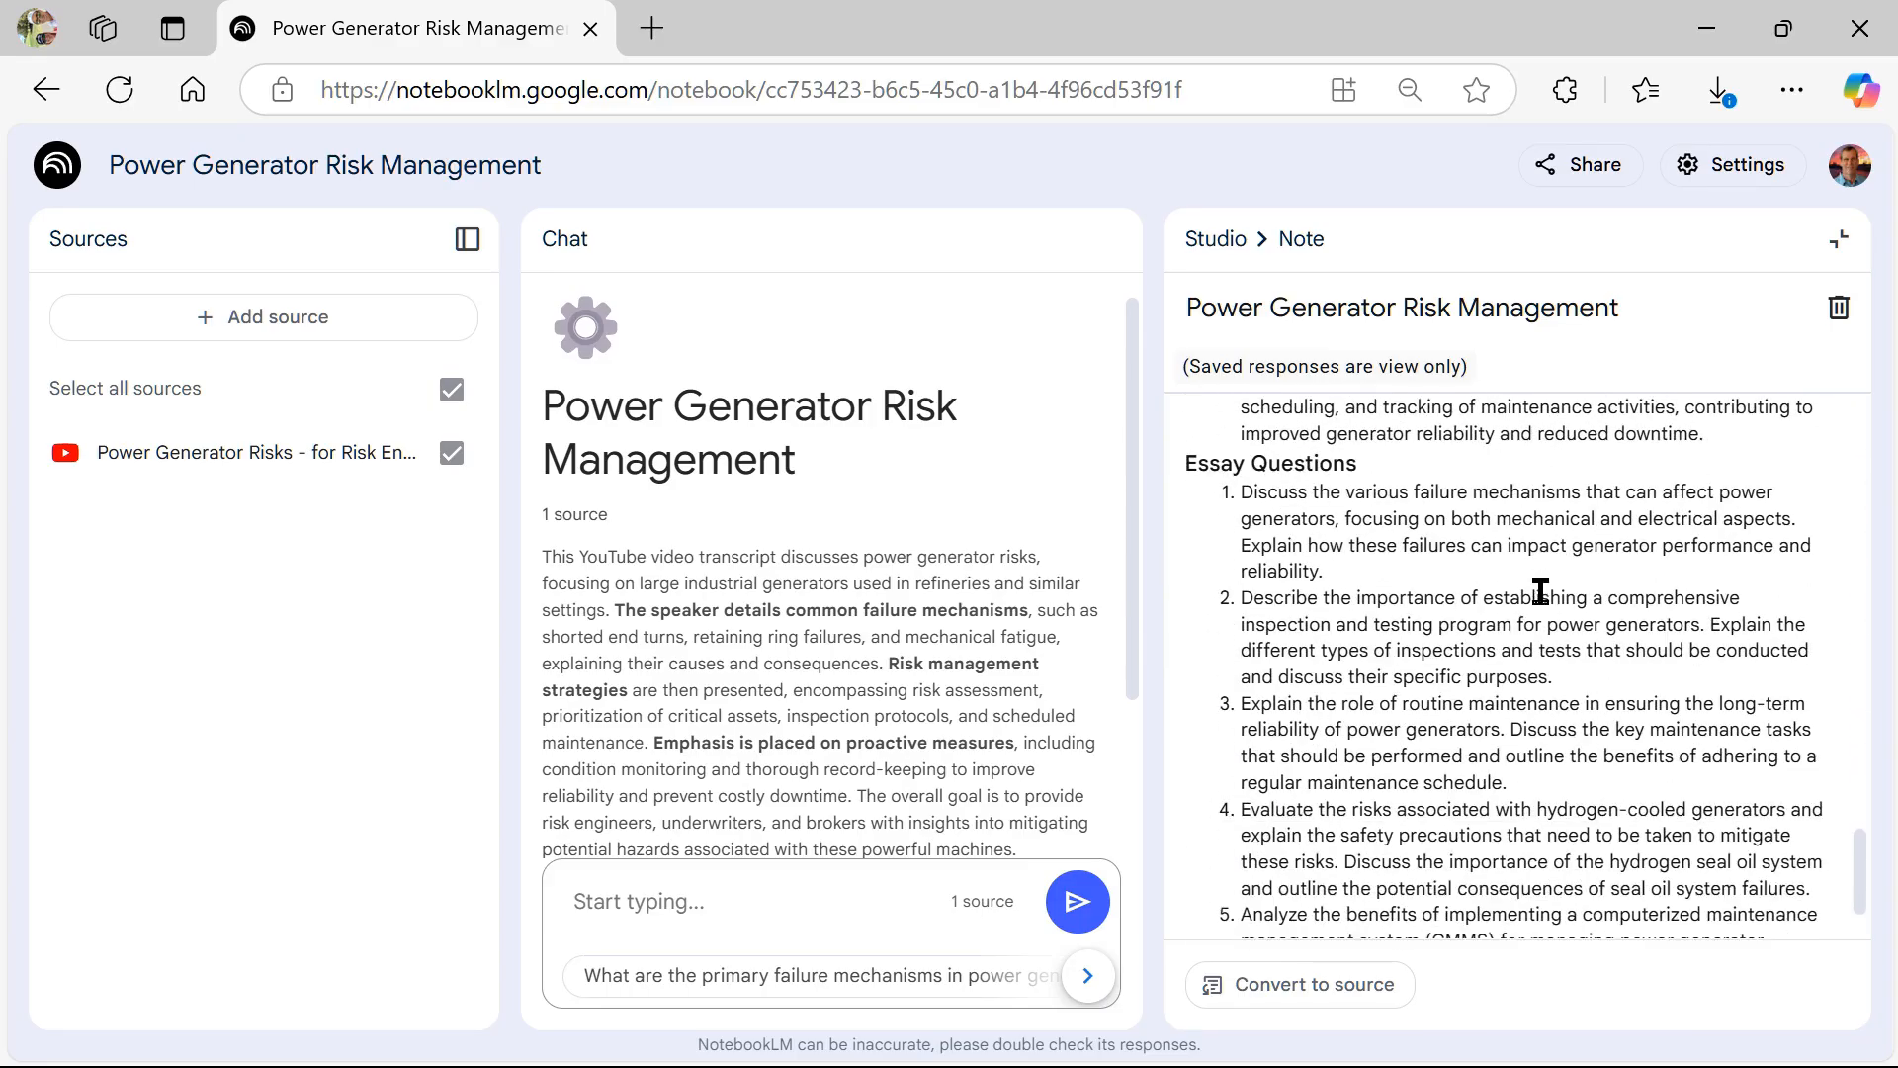
pyautogui.scroll(-3)
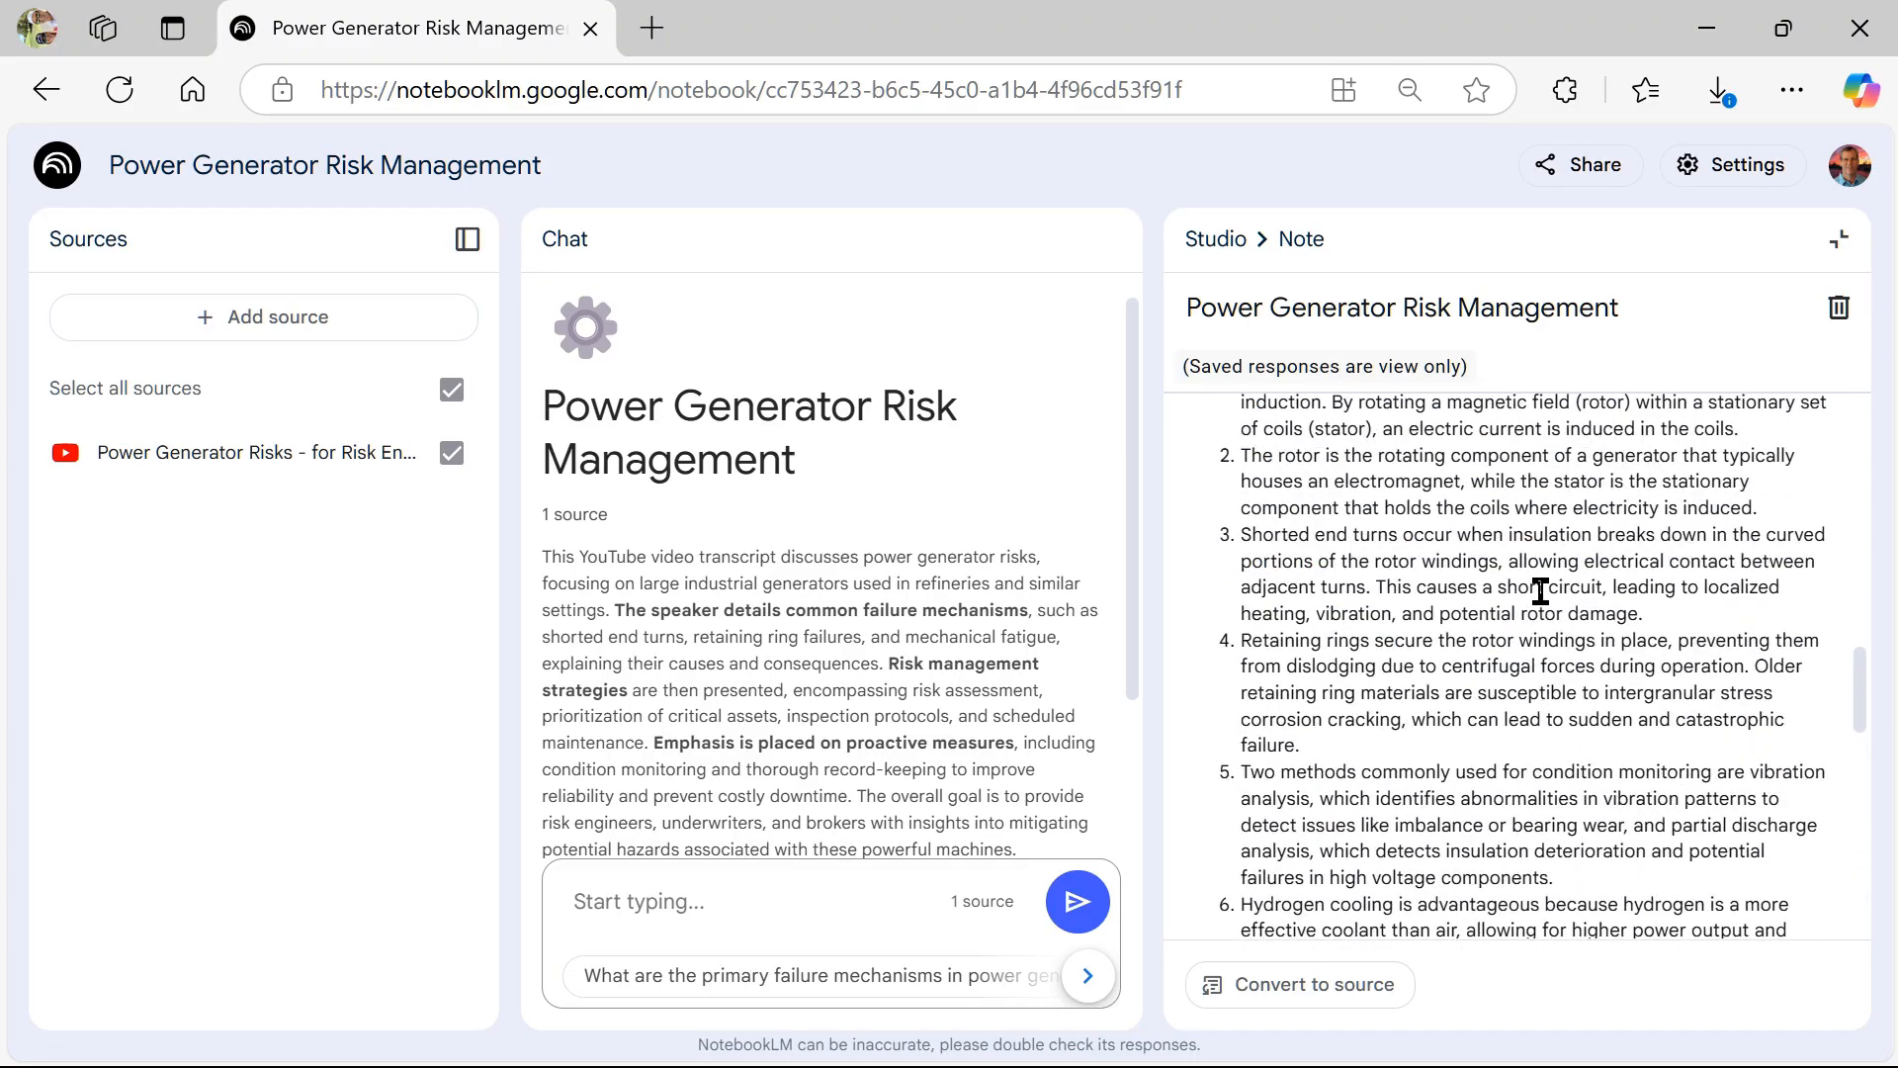
pyautogui.scroll(-3)
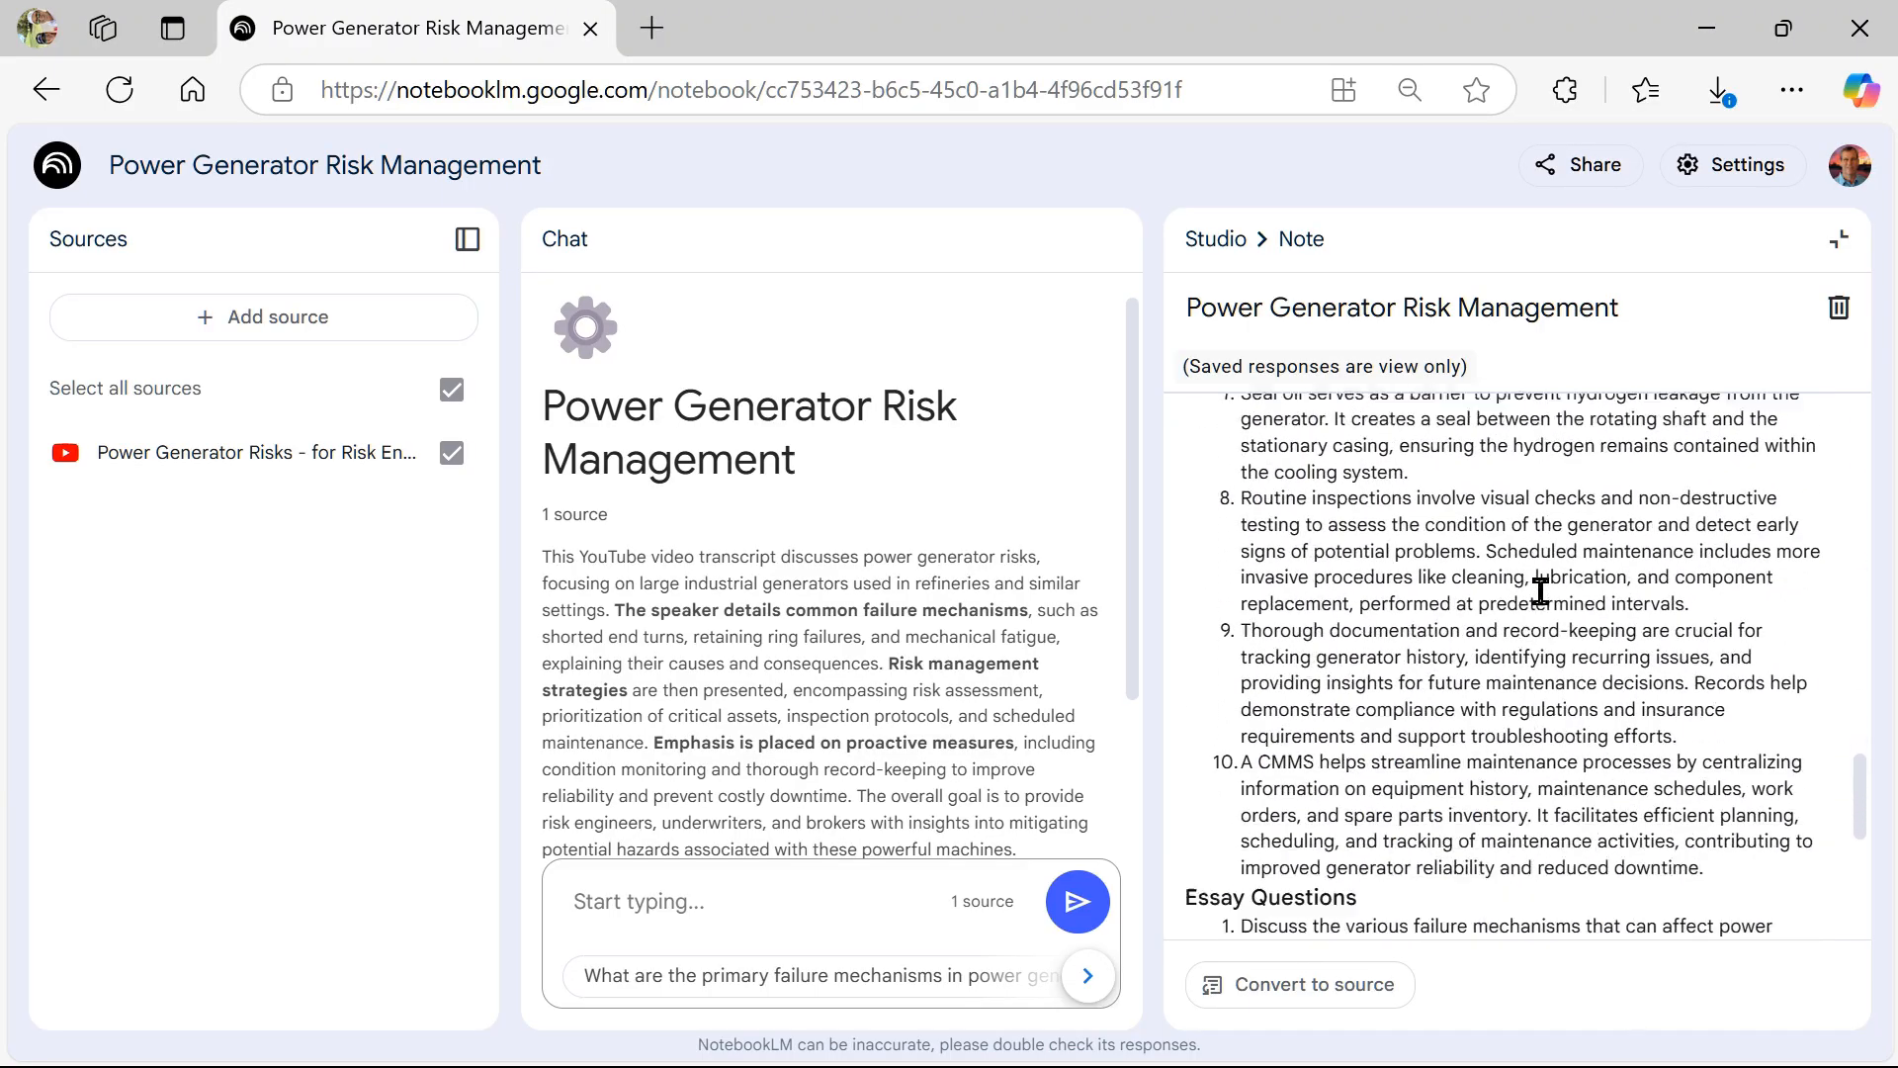
pyautogui.scroll(-3)
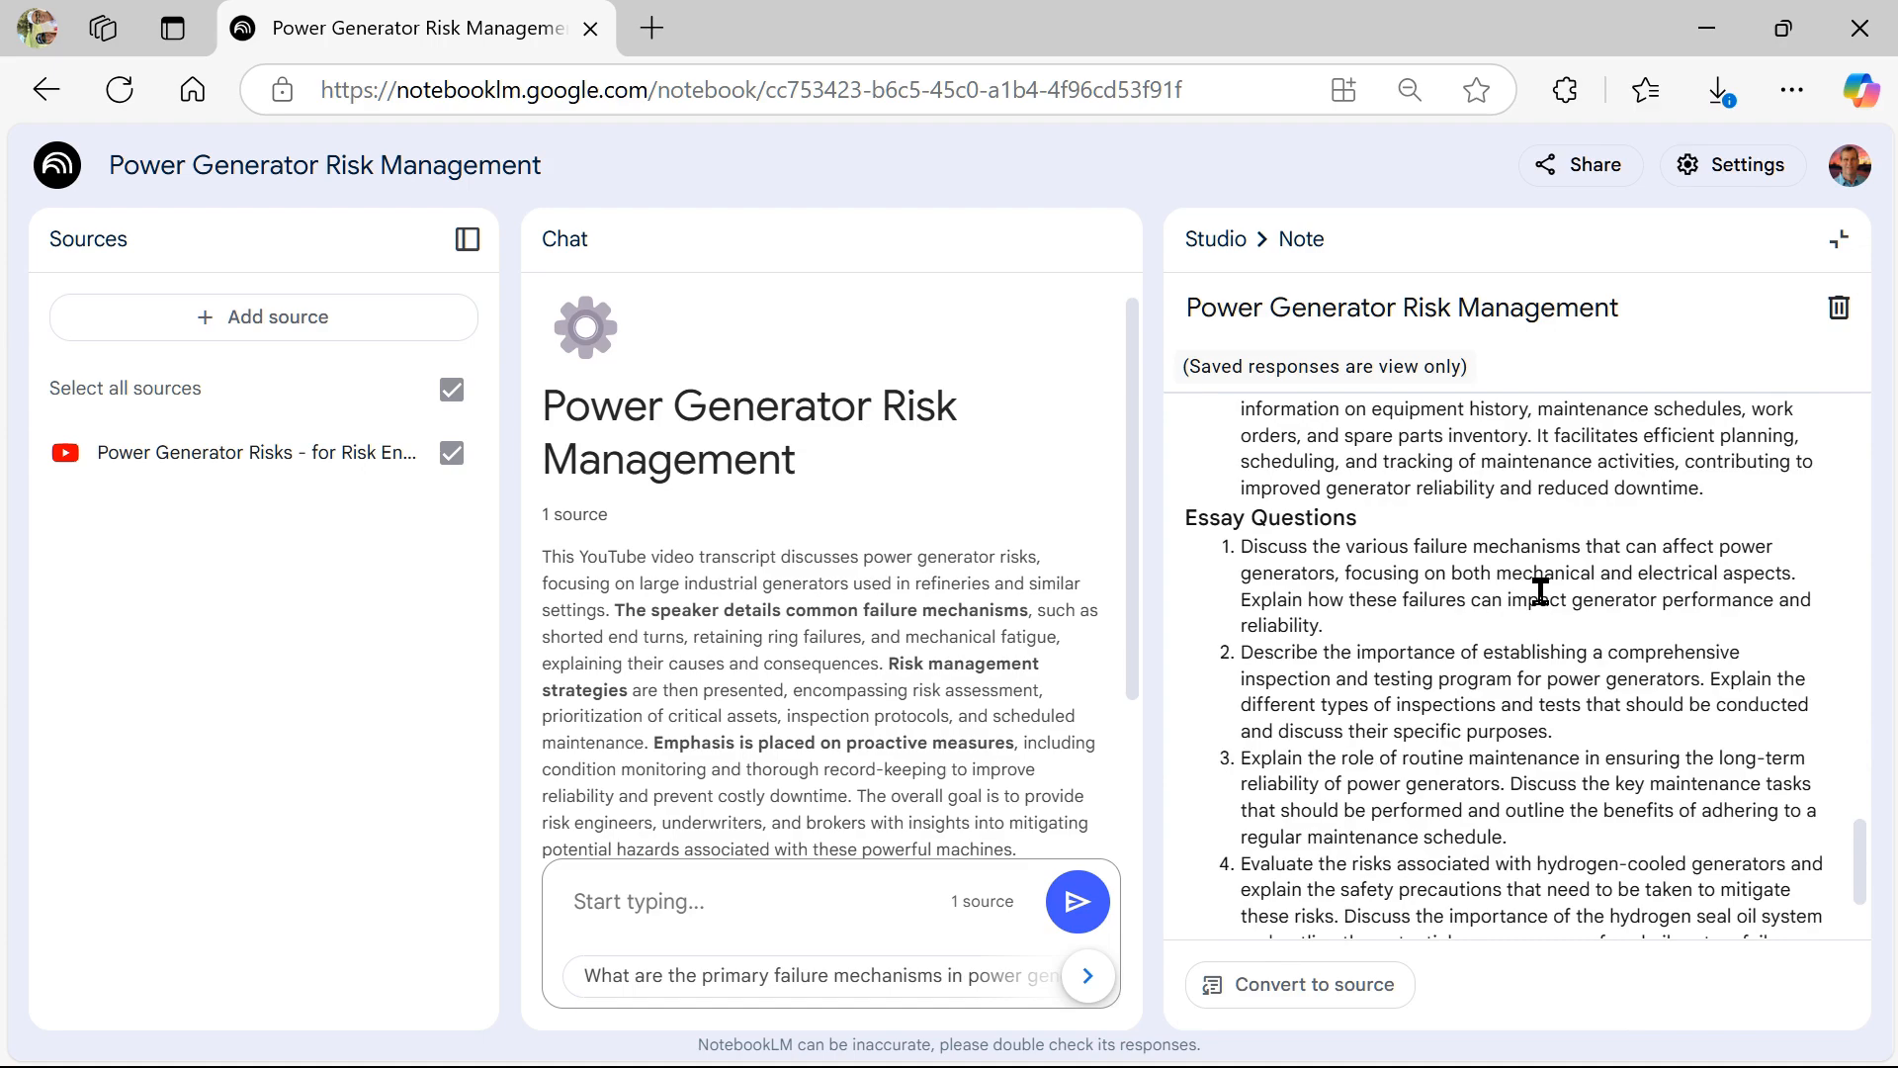
pyautogui.scroll(-3)
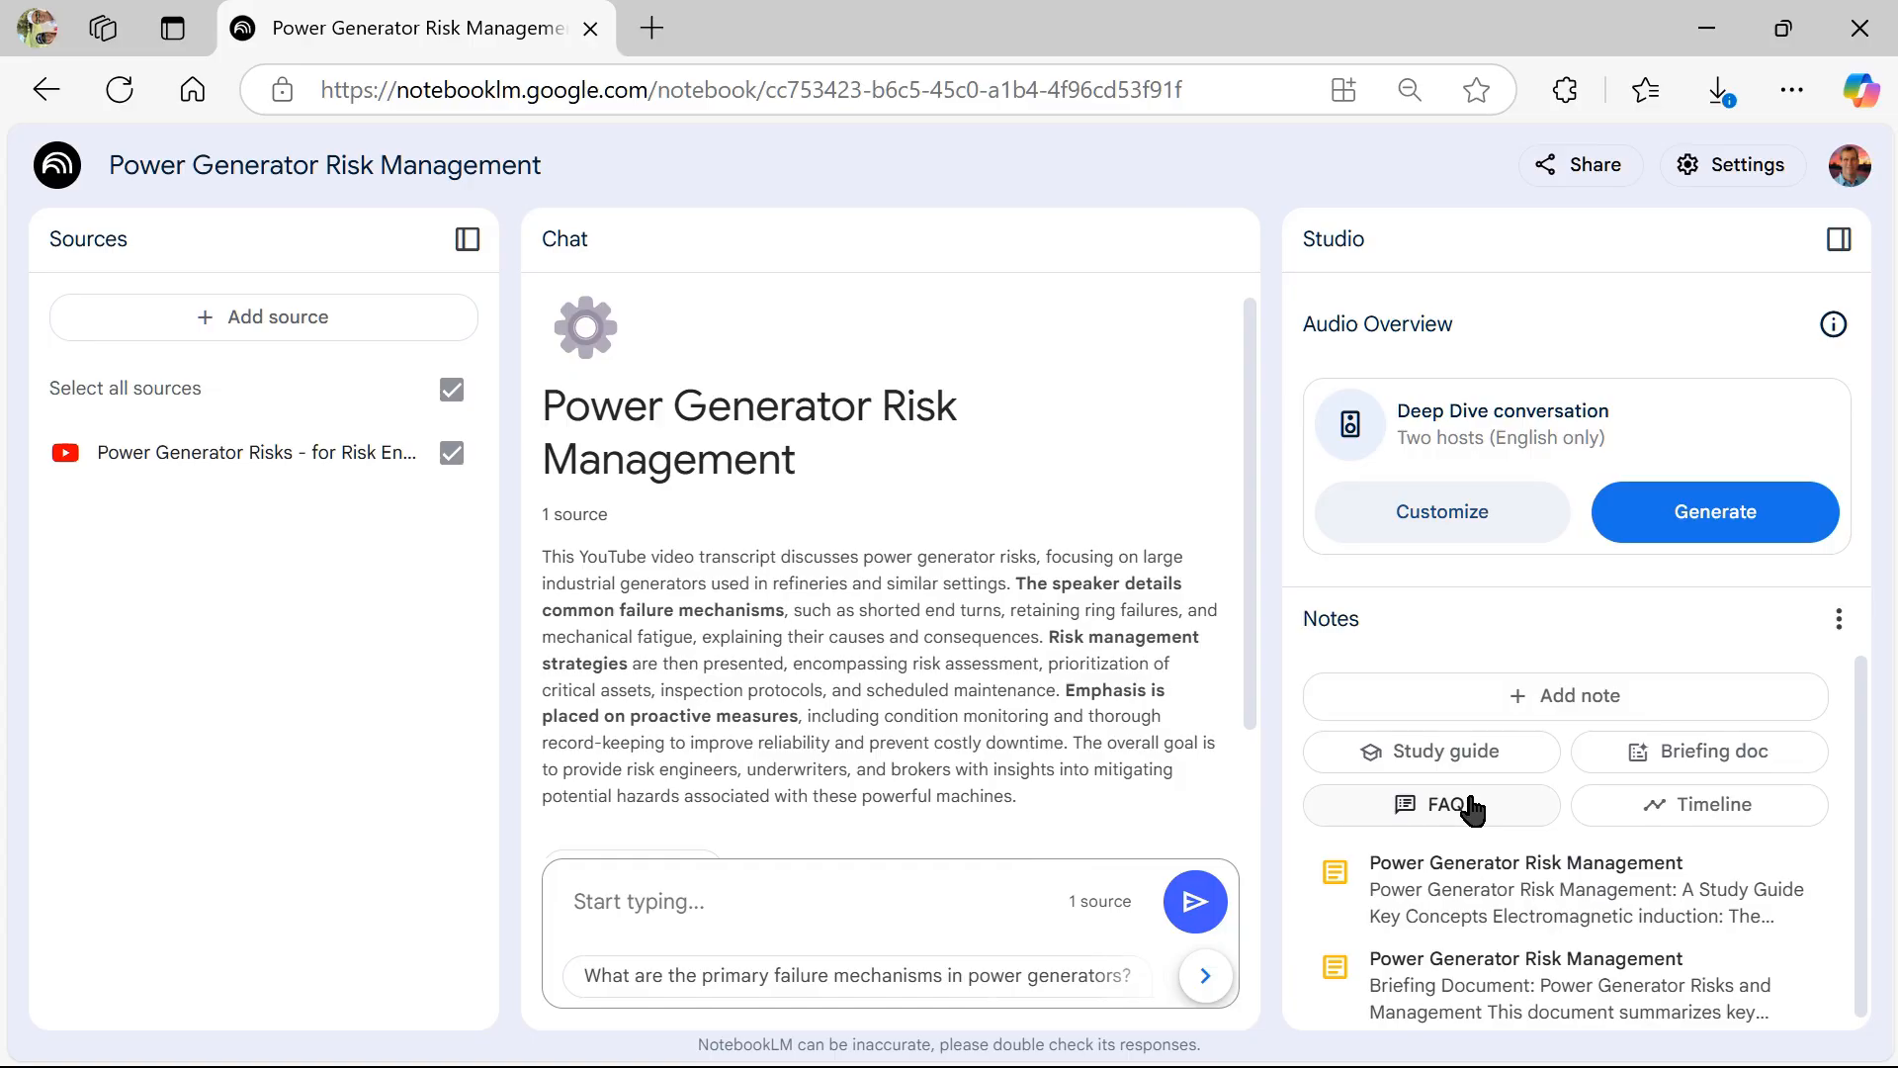
# Generate the FAQ note 'Power Generator Maintenance and Failure Analysis' and read its failure and recordkeeping answers.
pyautogui.click(1431, 805)
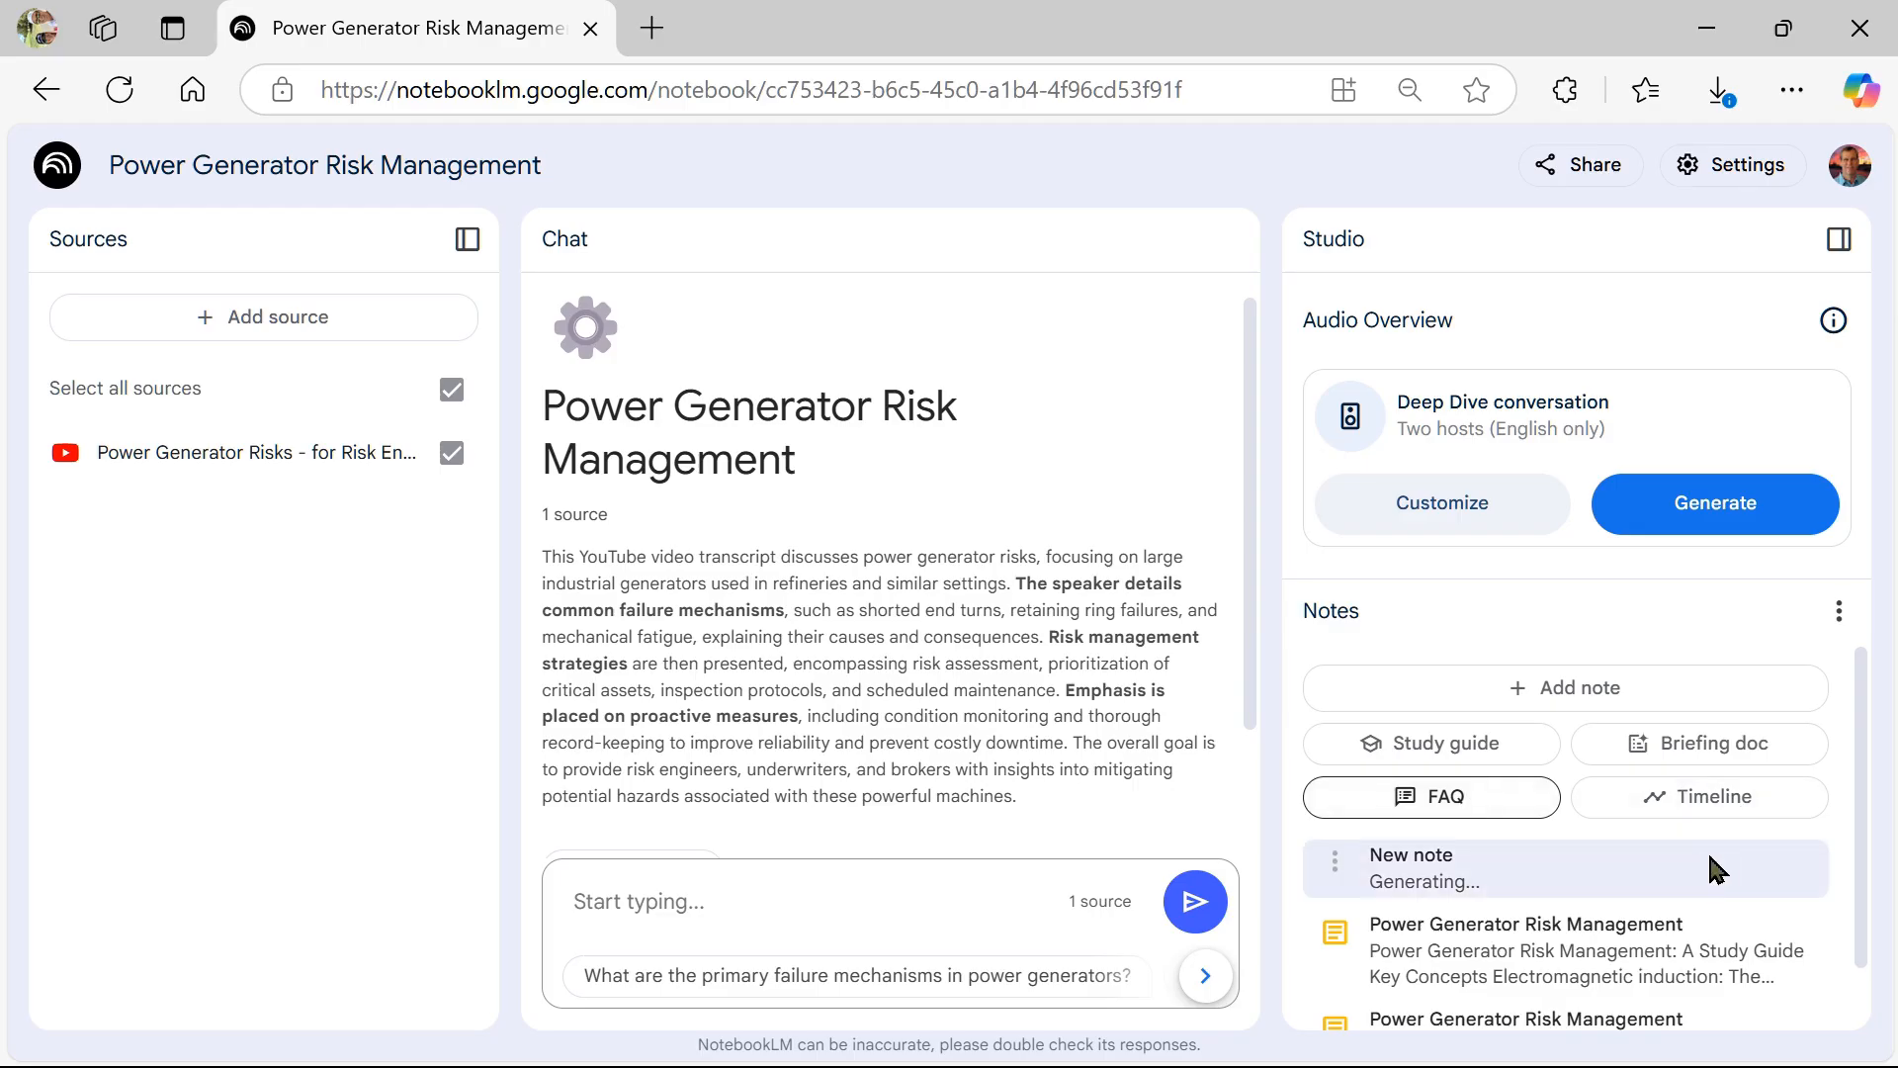
pyautogui.moveTo(1499, 884)
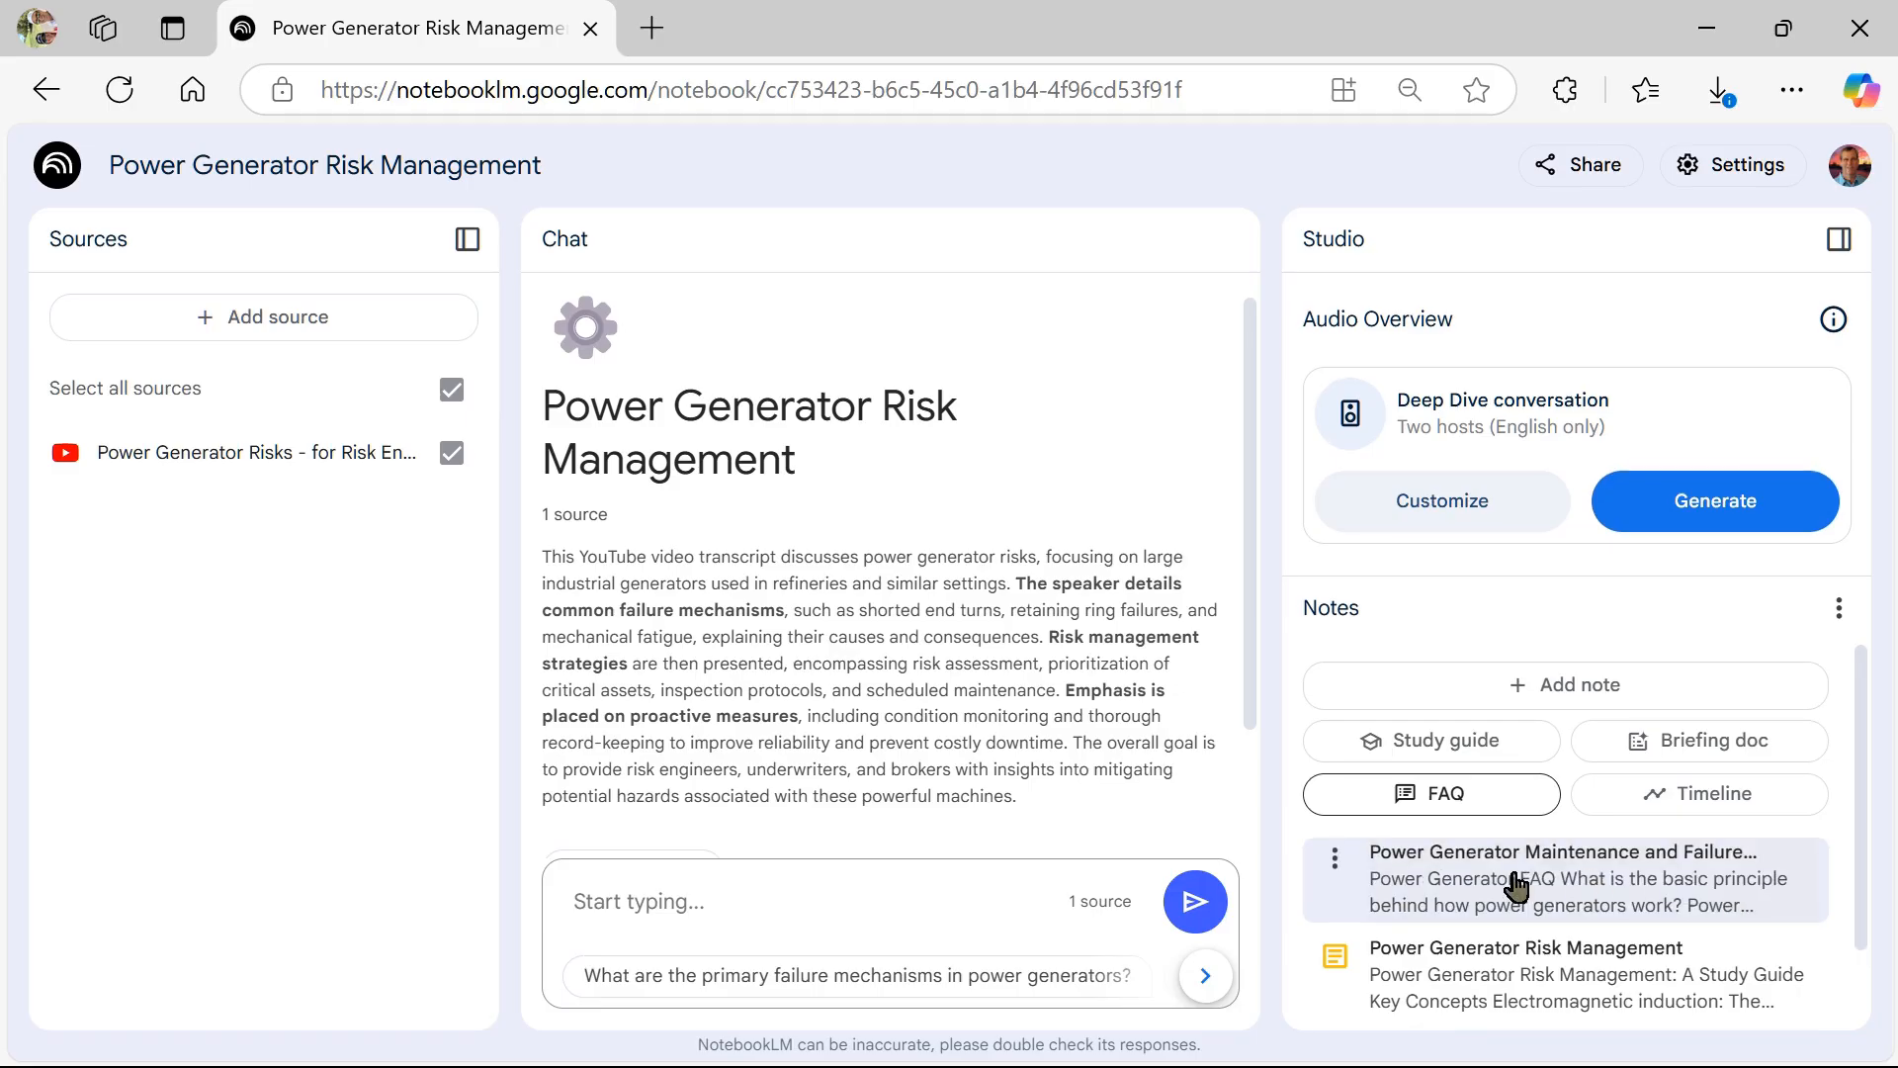
pyautogui.click(1562, 878)
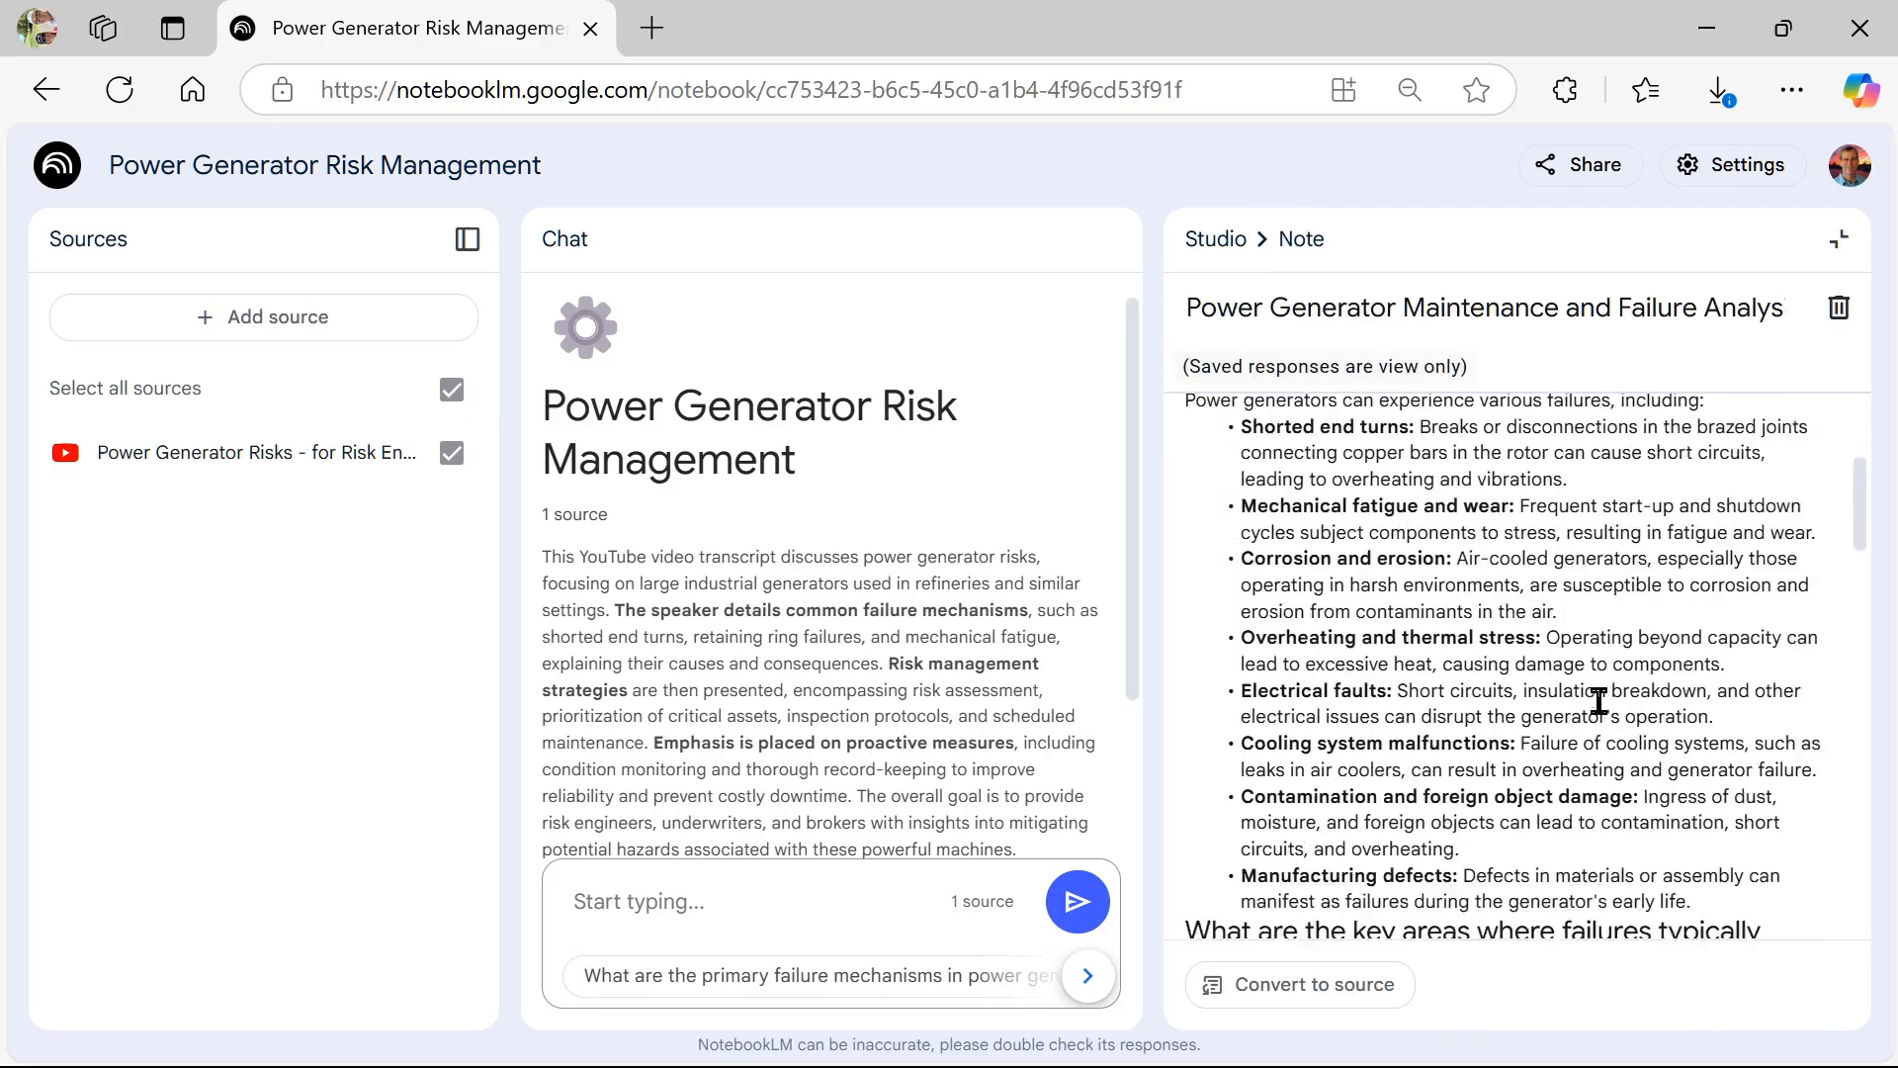
pyautogui.scroll(-3)
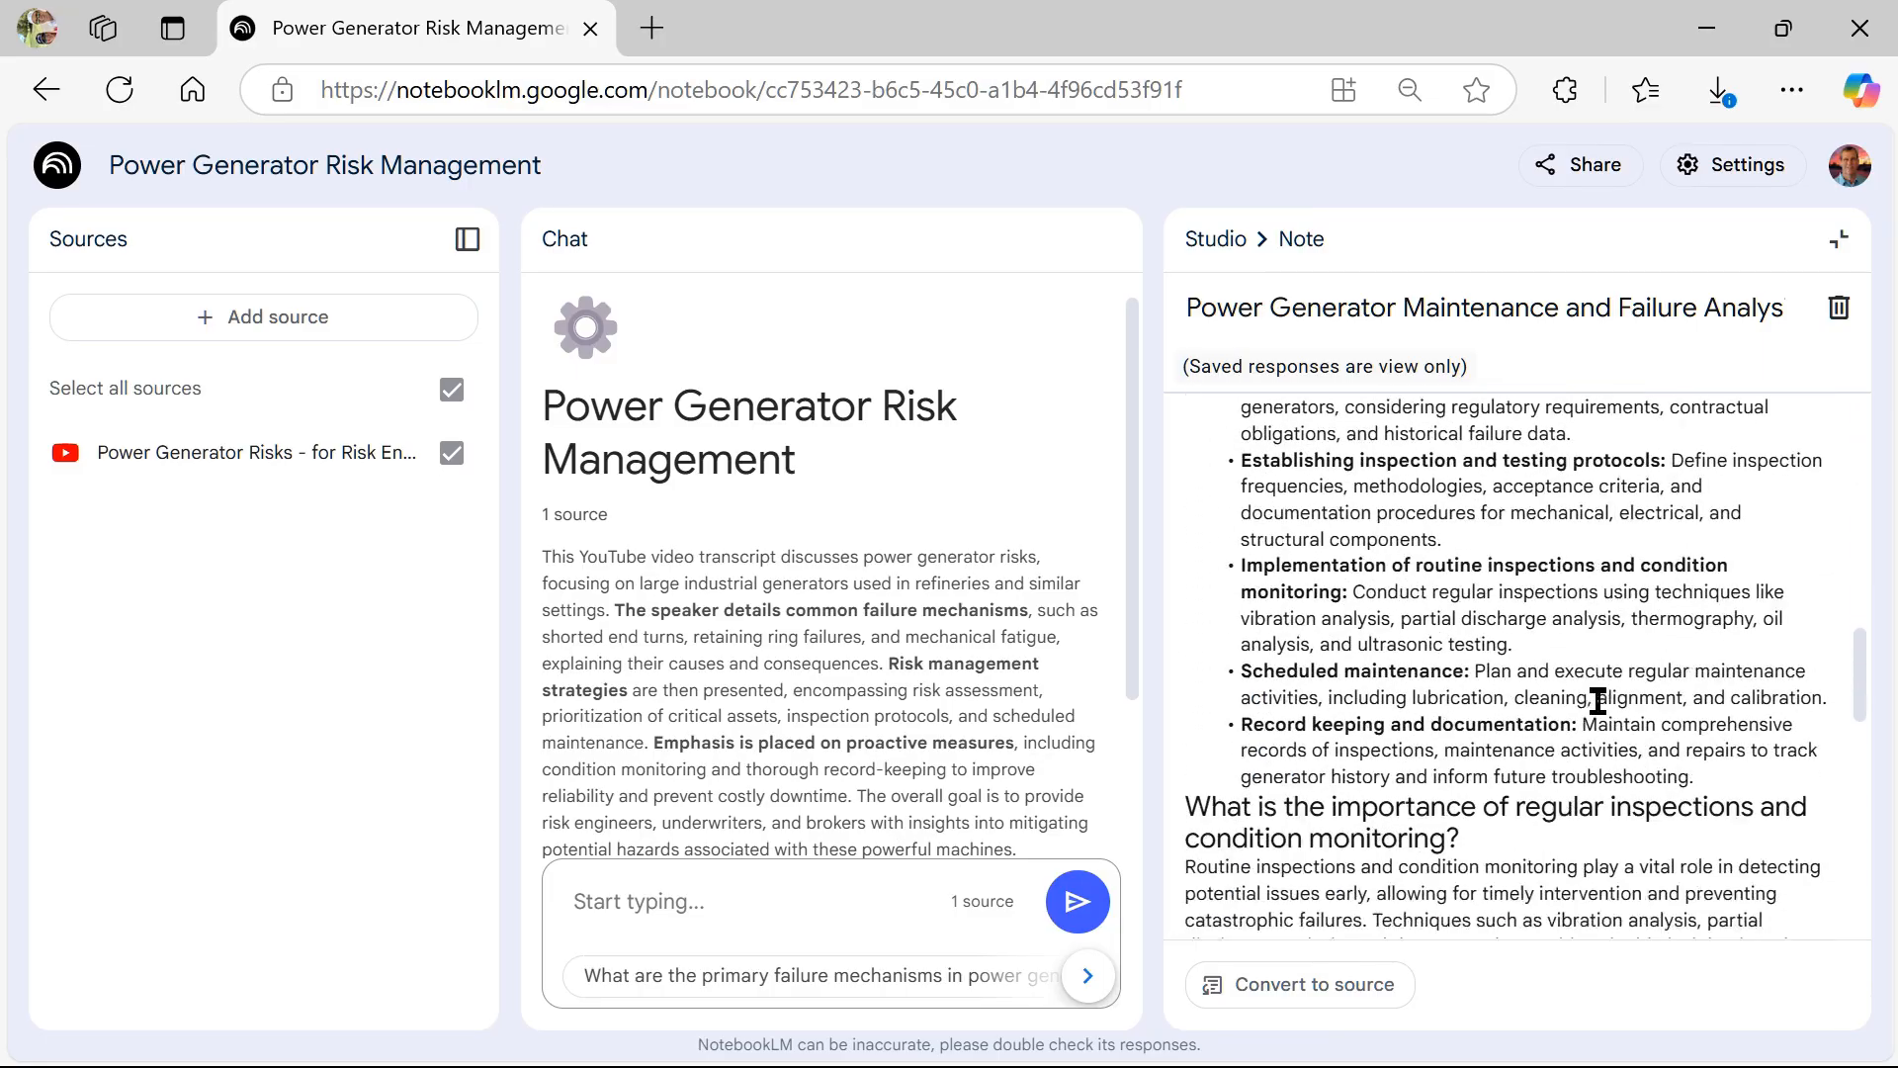
pyautogui.scroll(-3)
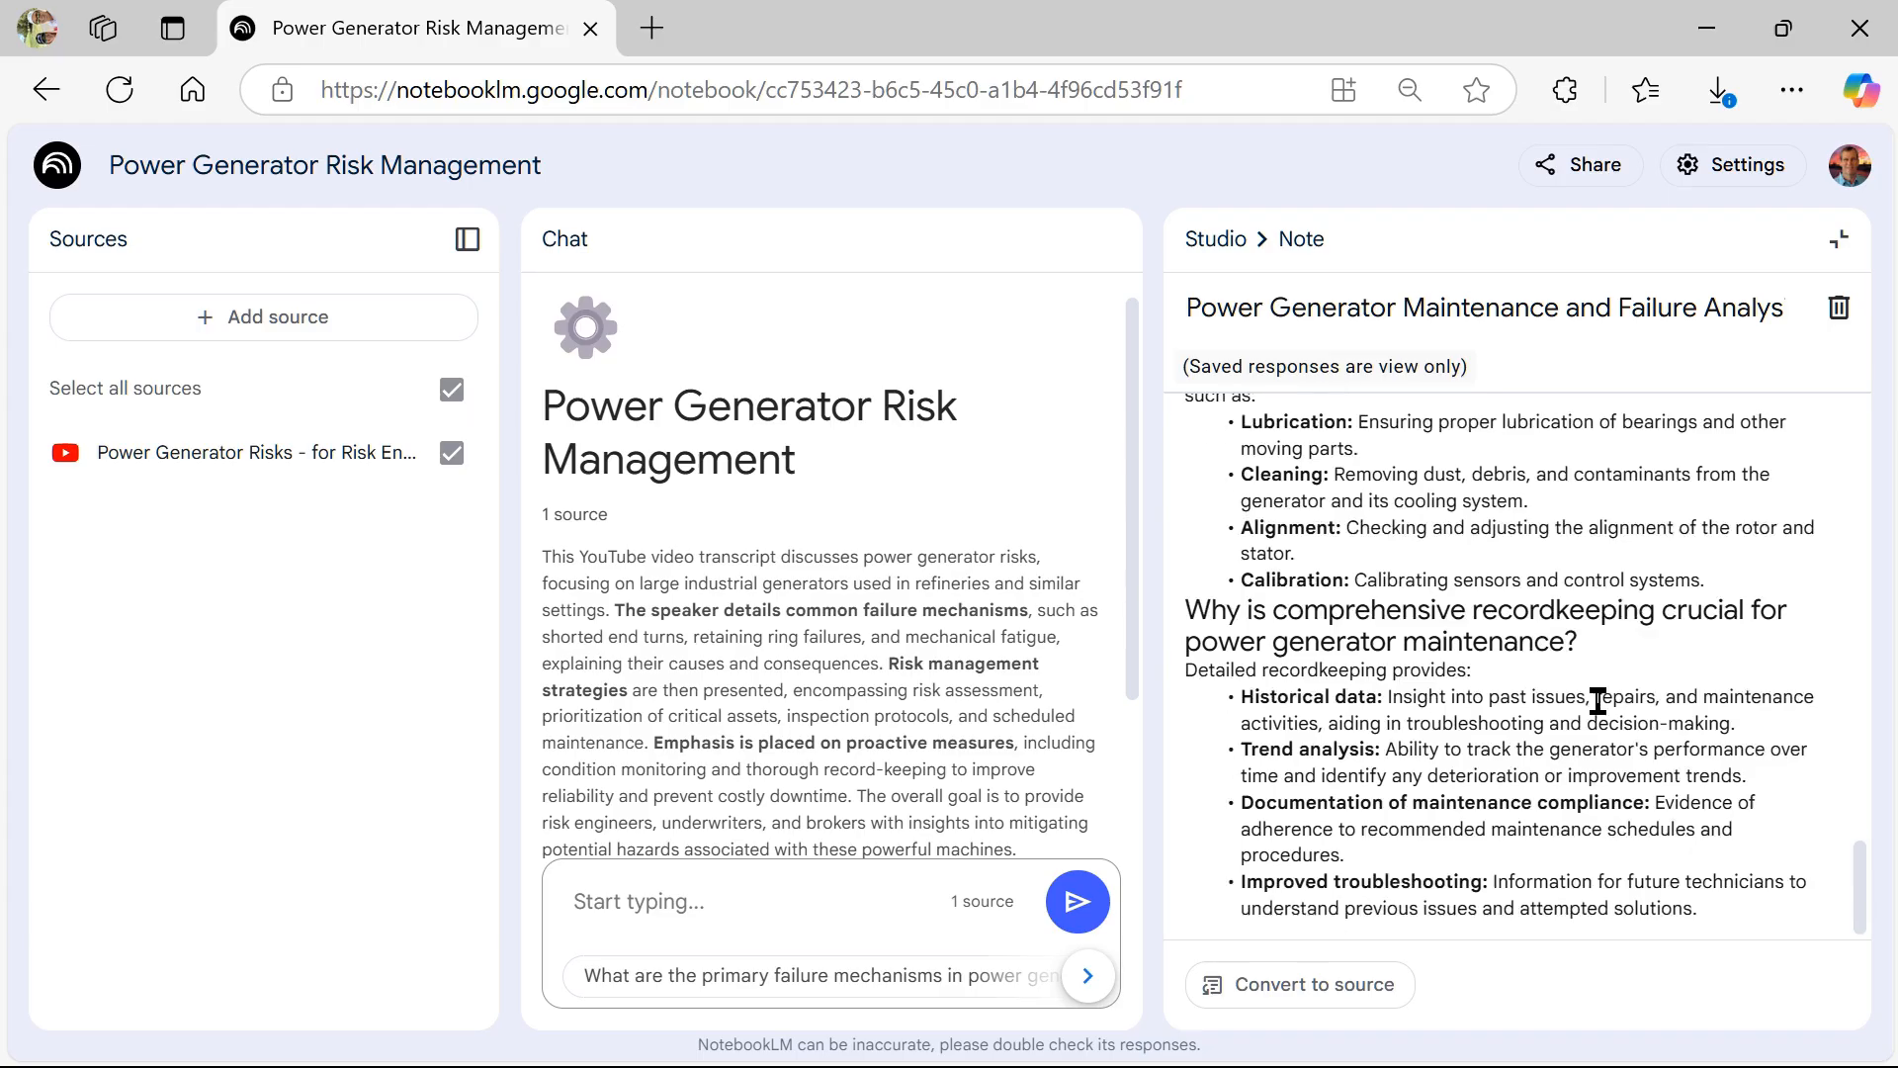